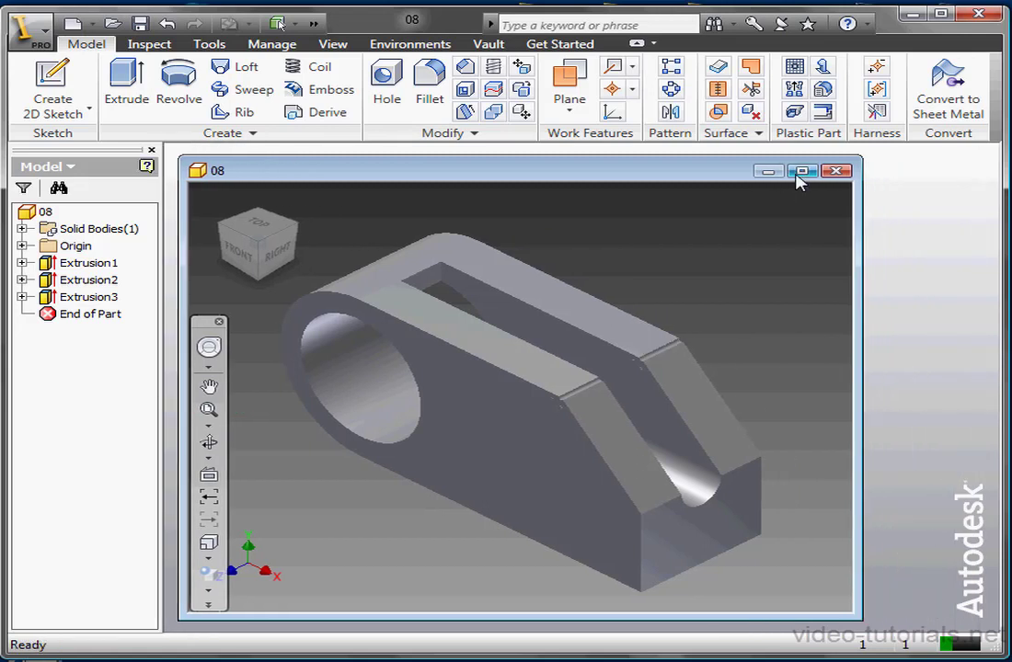
Maximize the 08 part document window to fill the workspace.
click(801, 171)
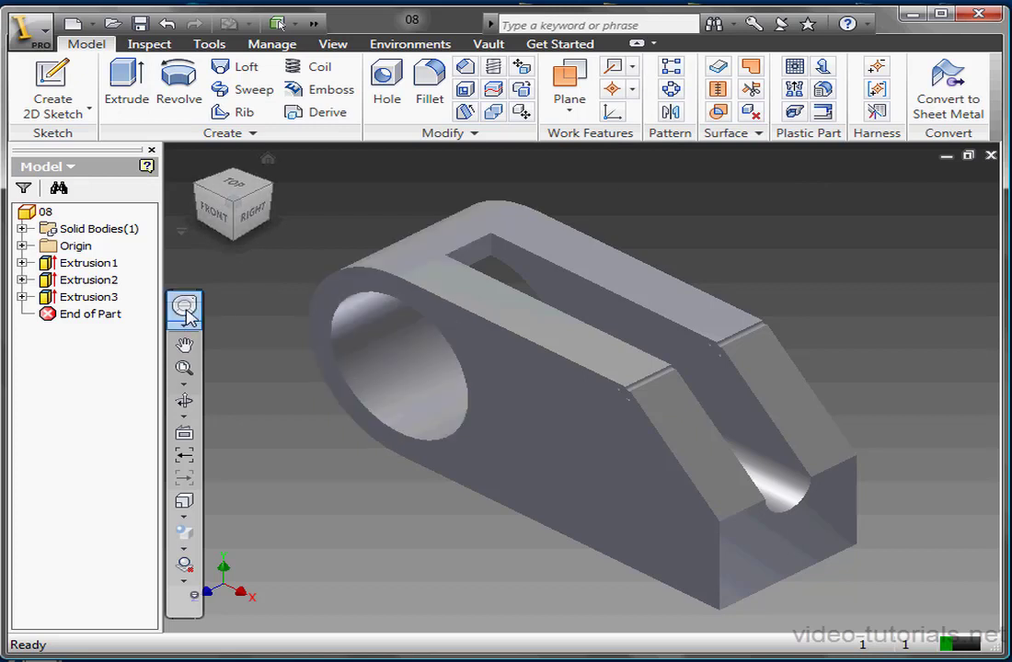
mouse_move(184, 308)
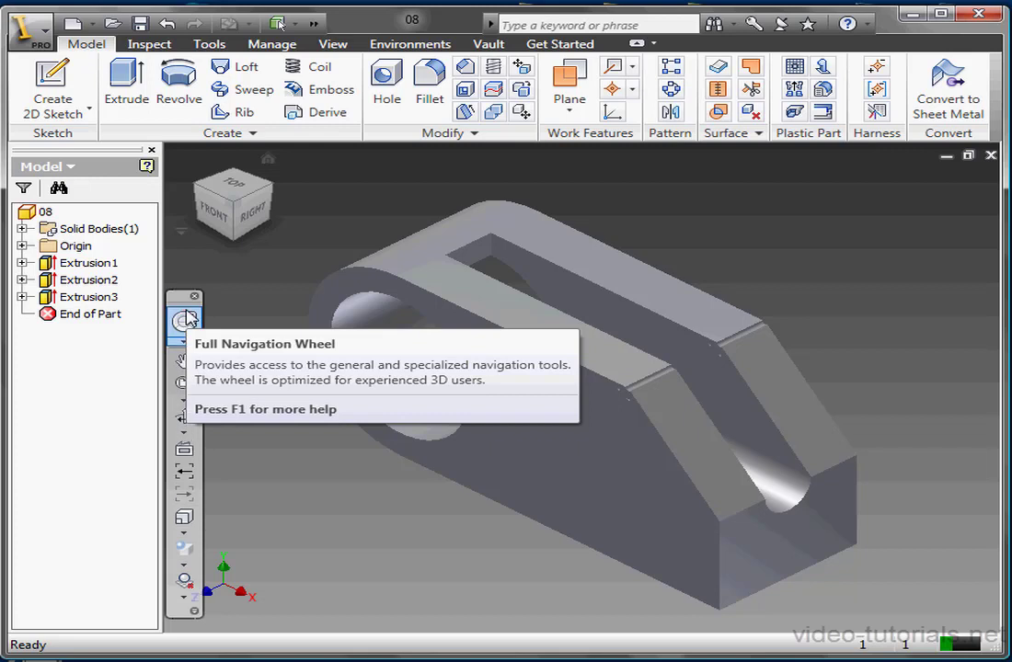
Open the Full Navigation Wheel from the Navigation Bar.
click(184, 321)
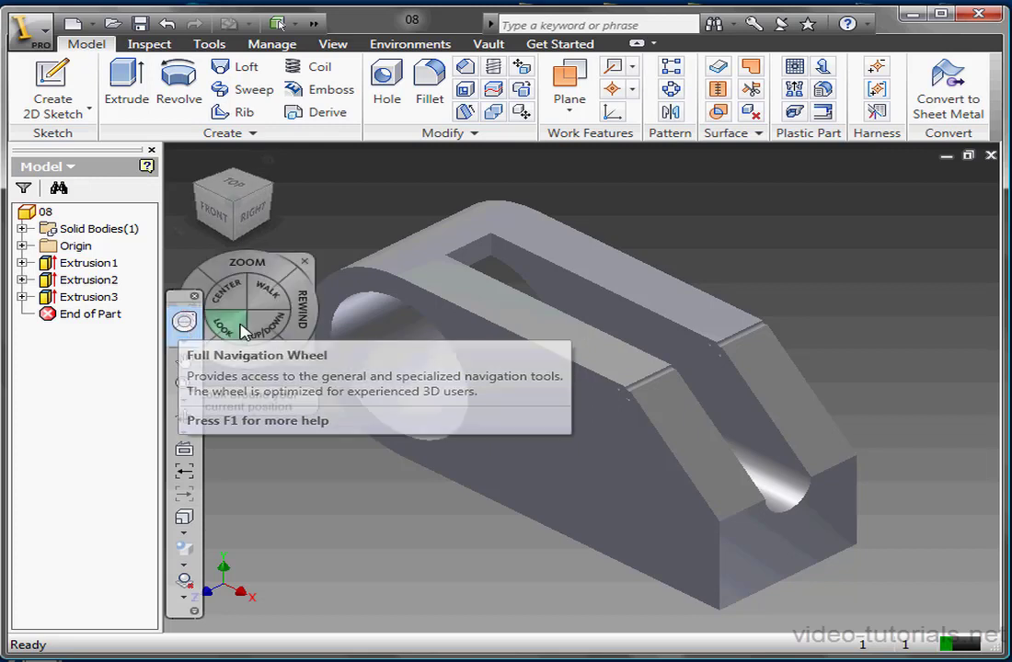
mouse_move(625, 293)
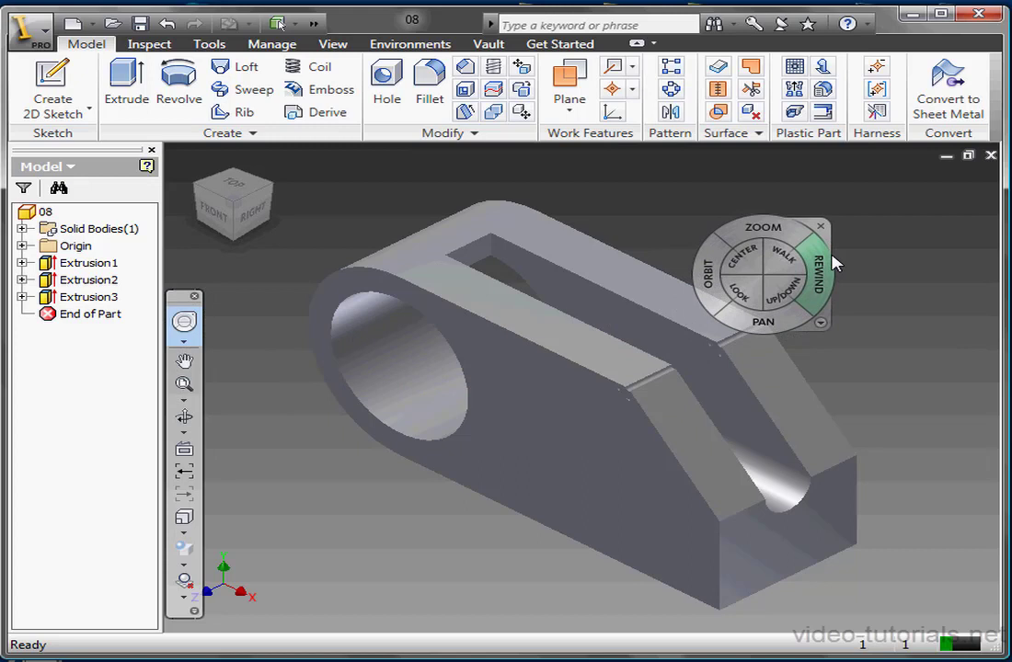
mouse_move(783, 258)
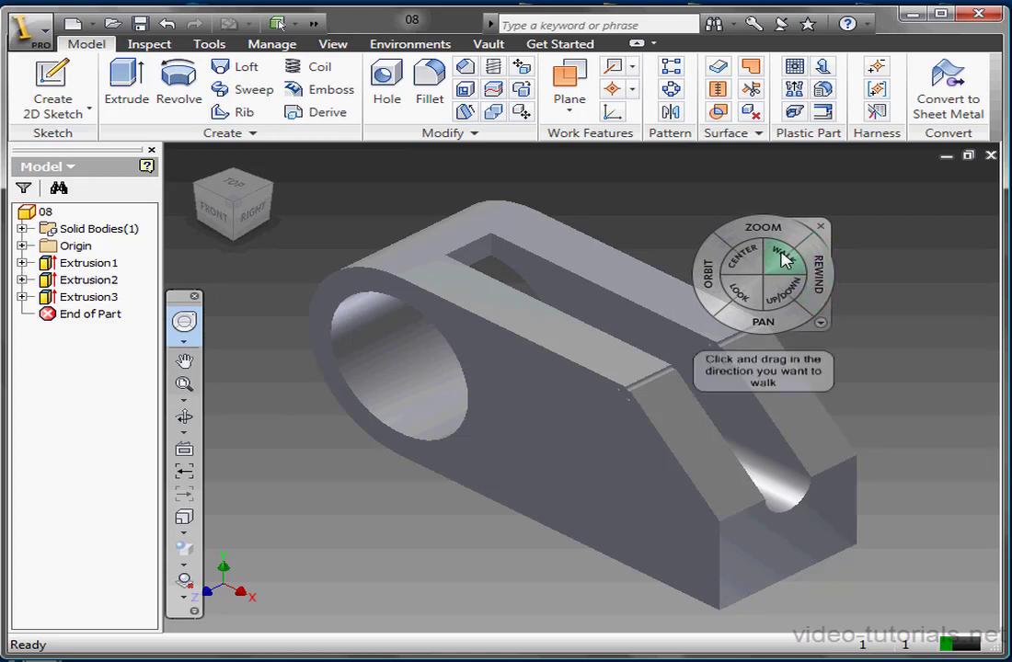
mouse_move(744, 256)
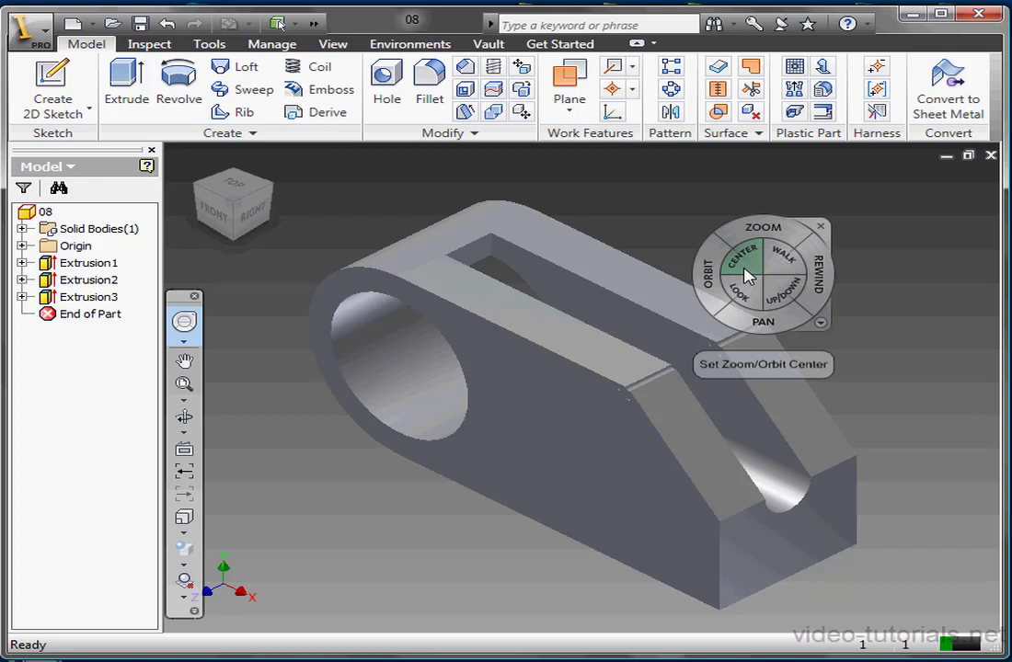
mouse_move(750, 318)
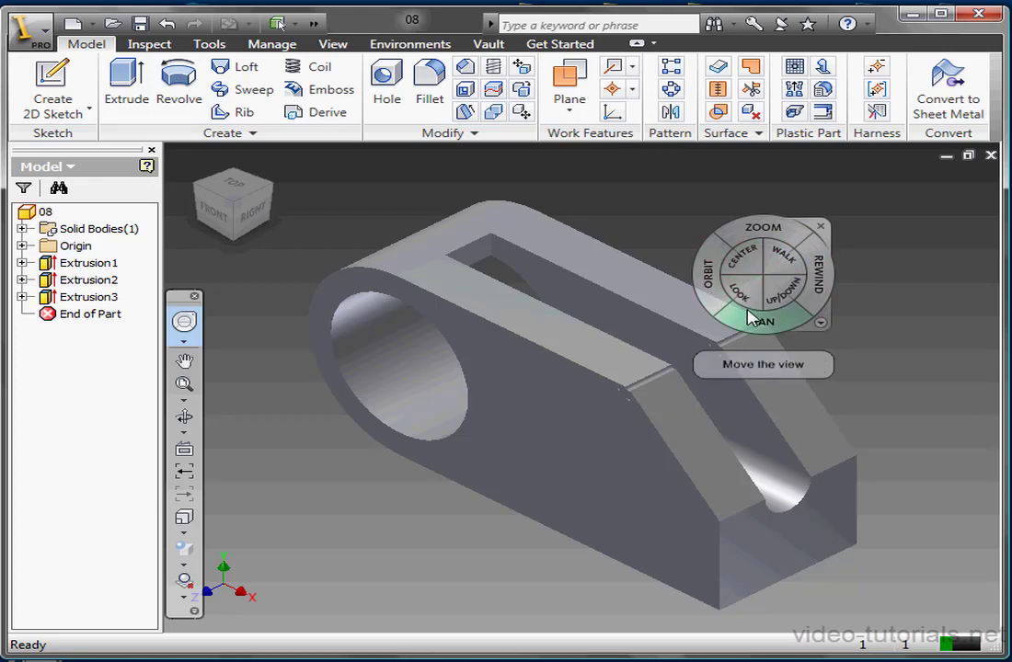
mouse_move(777, 299)
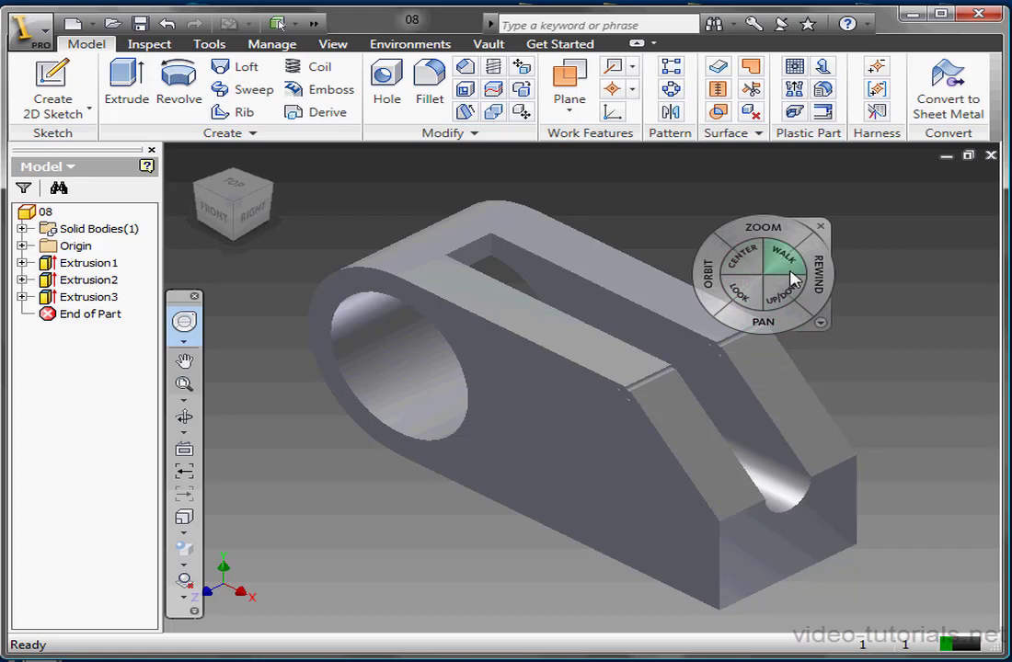
mouse_move(764, 322)
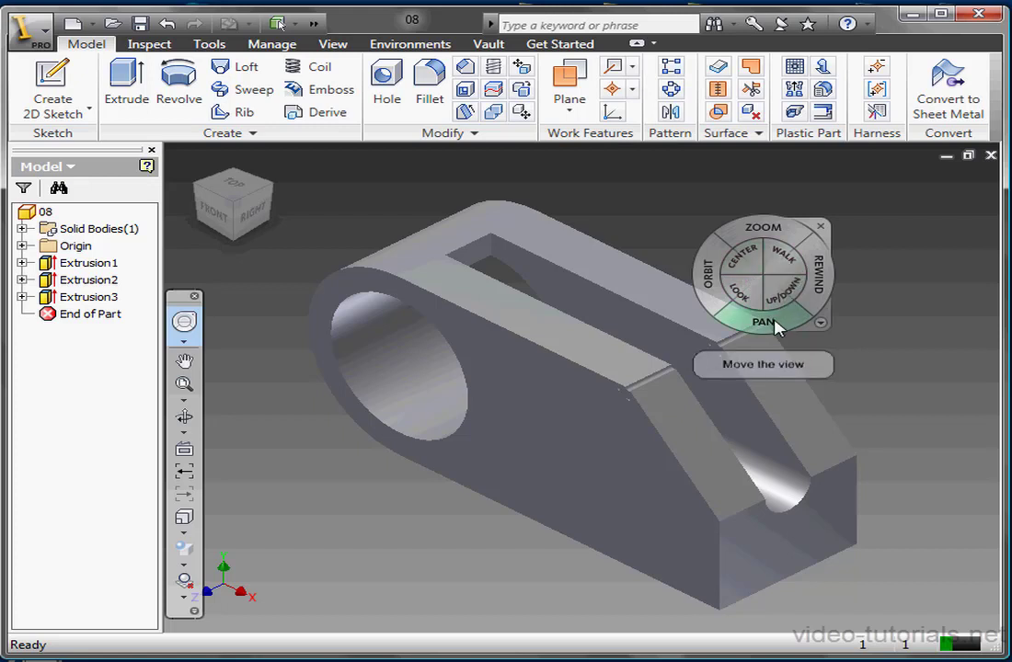
mouse_move(713, 276)
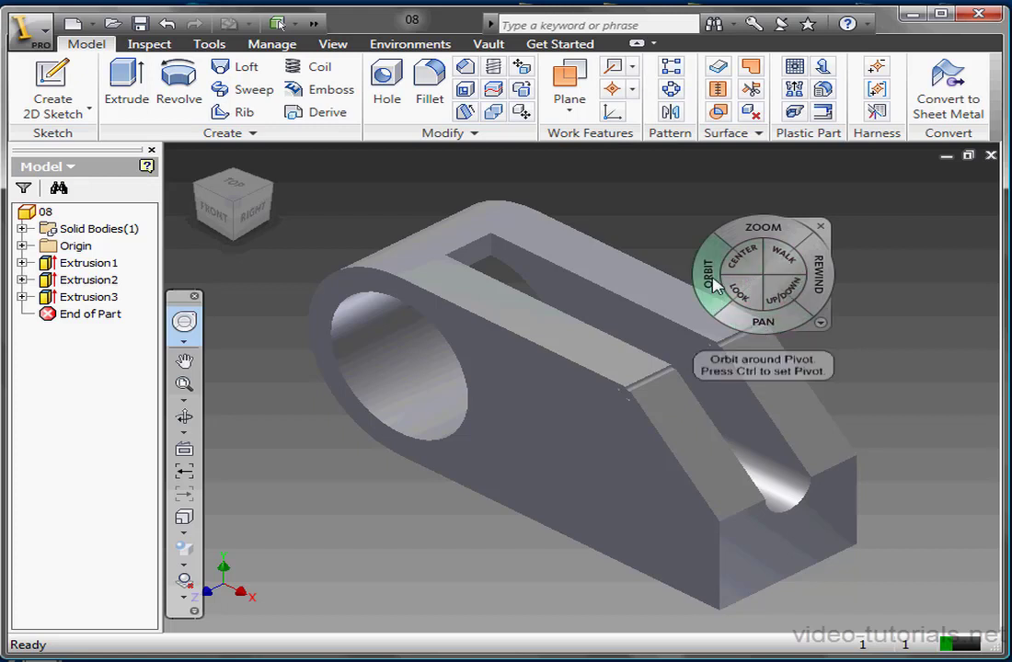
mouse_move(763, 227)
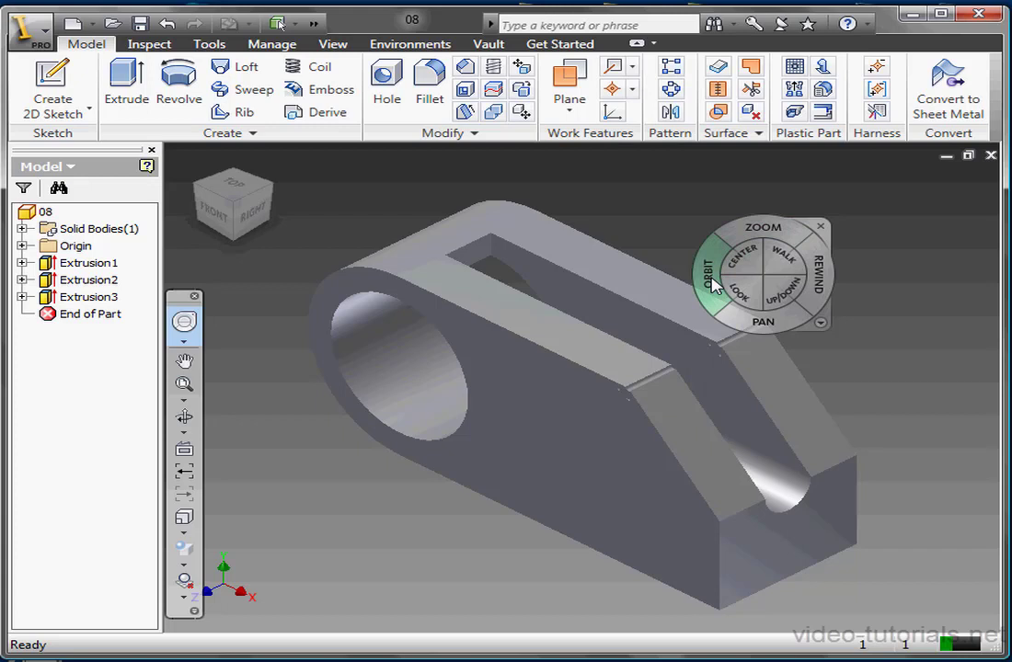
mouse_move(709, 281)
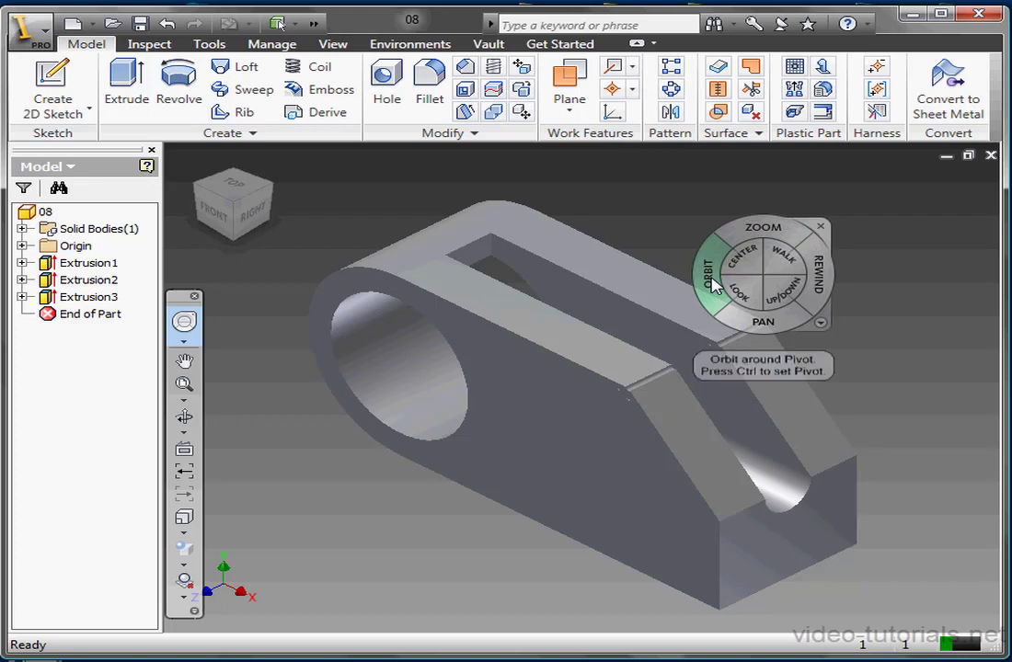
Orbit the bracket with the wheel's Orbit wedge to look down on its top.
click(706, 276)
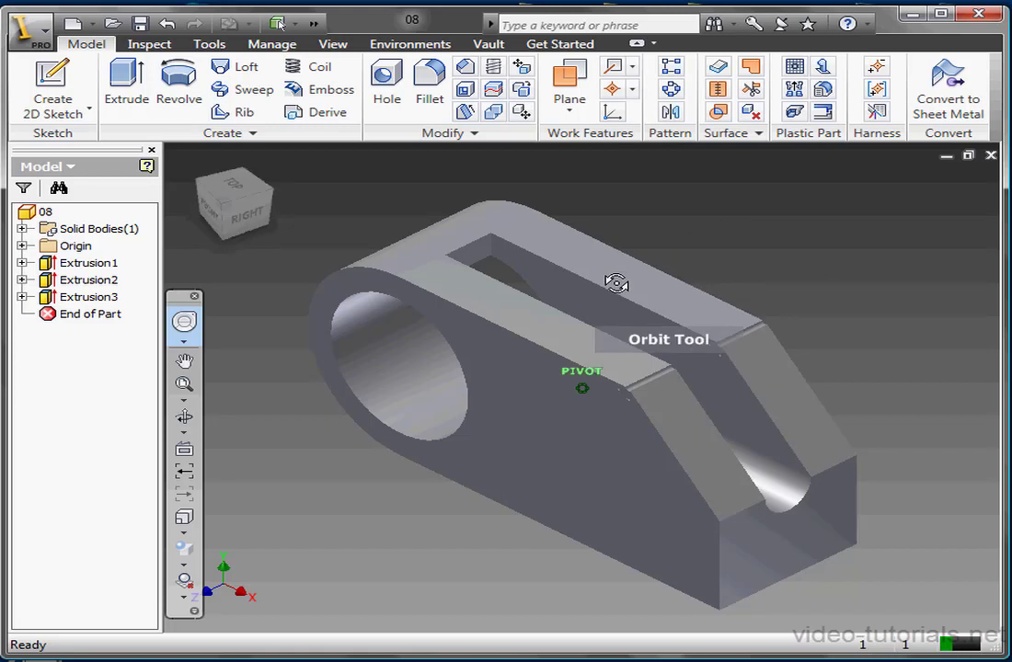
drag(616, 283, 732, 256)
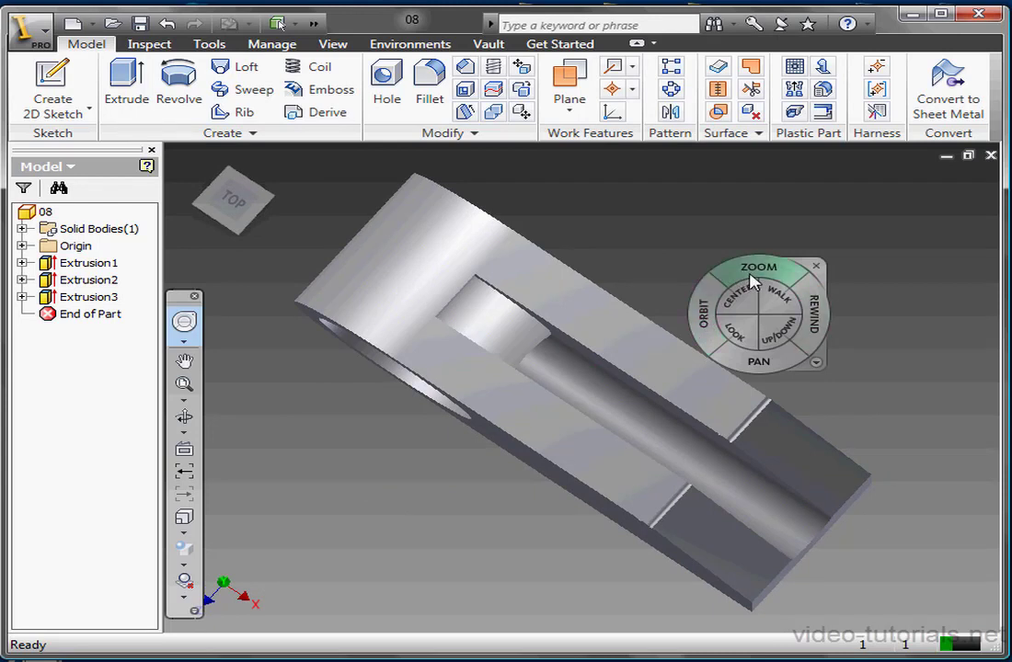
mouse_move(759, 266)
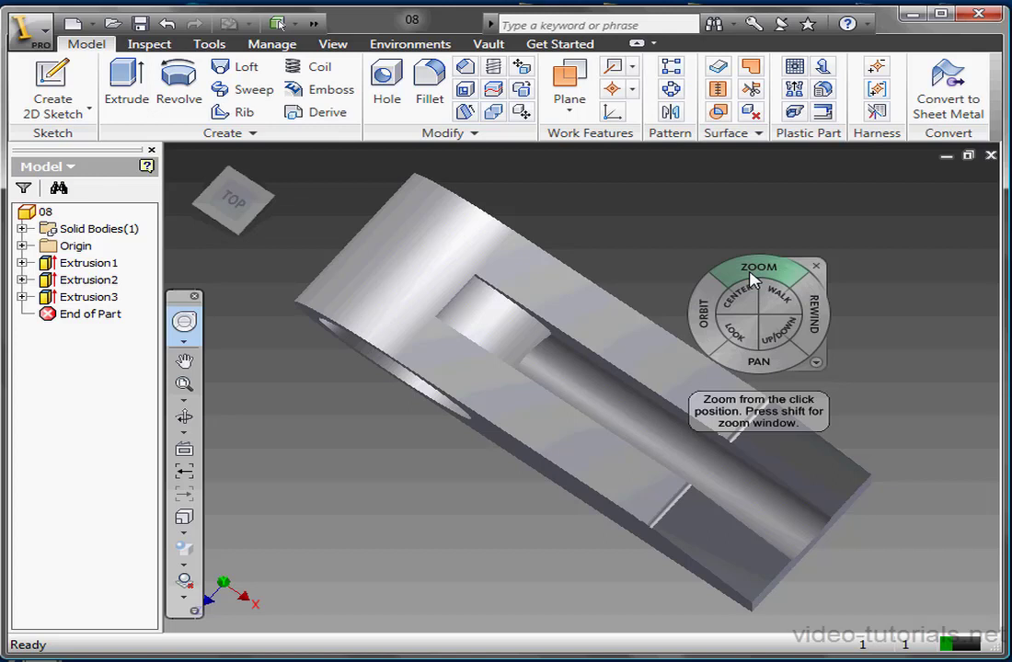
mouse_move(814, 309)
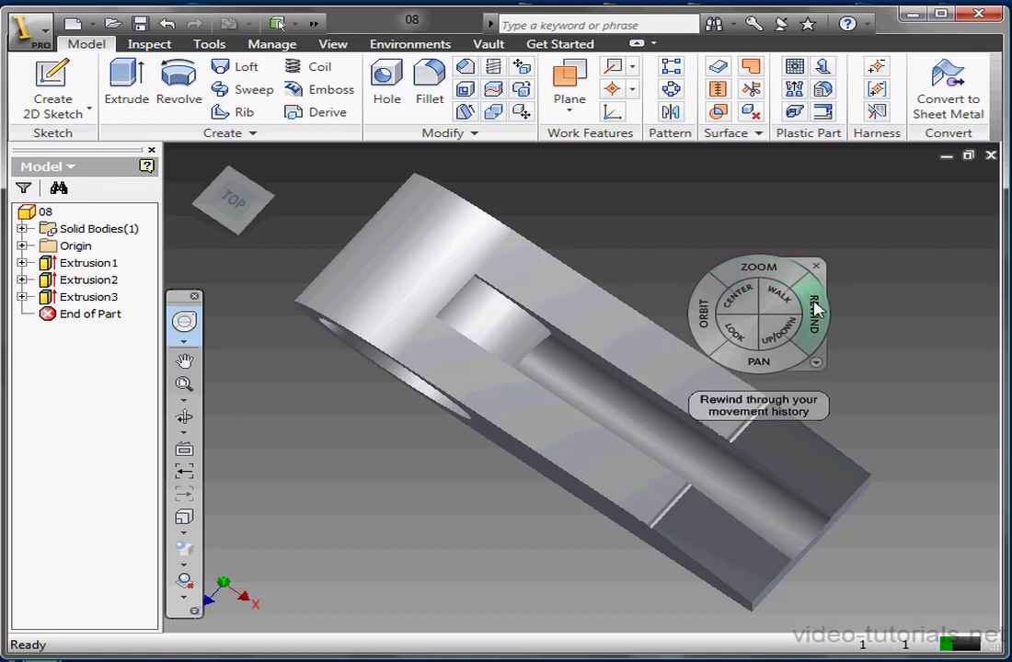
mouse_move(759, 361)
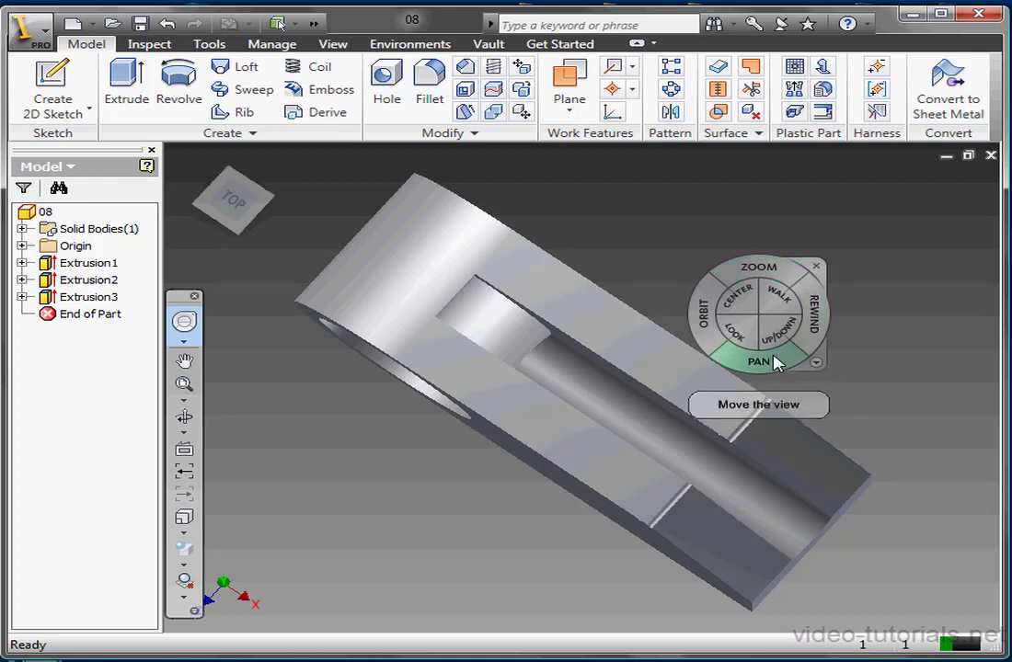
mouse_move(819, 309)
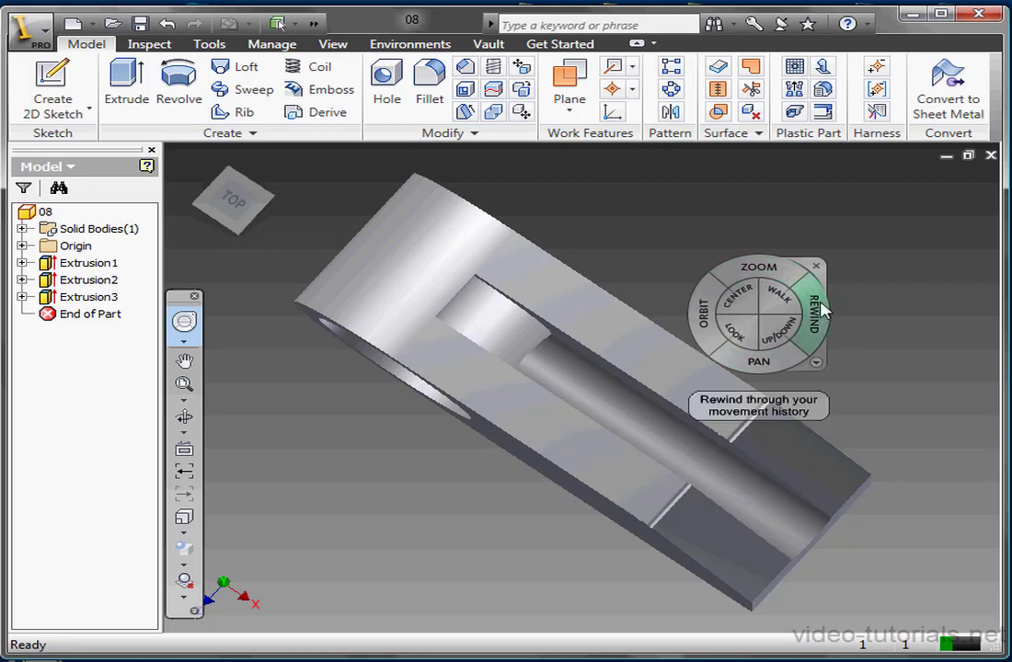
mouse_move(819, 329)
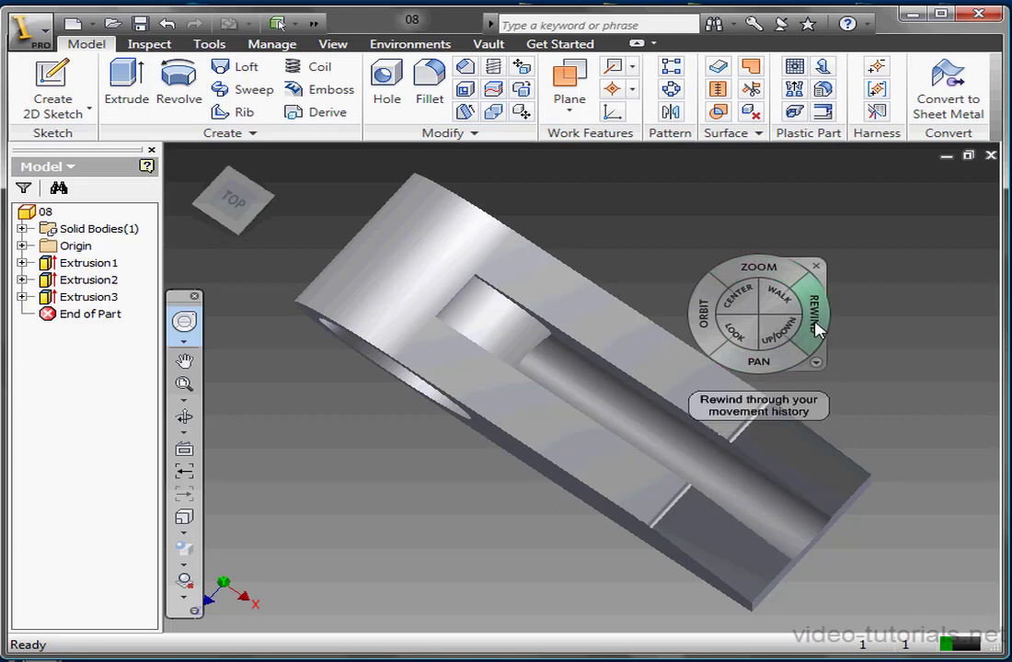
mouse_move(764, 271)
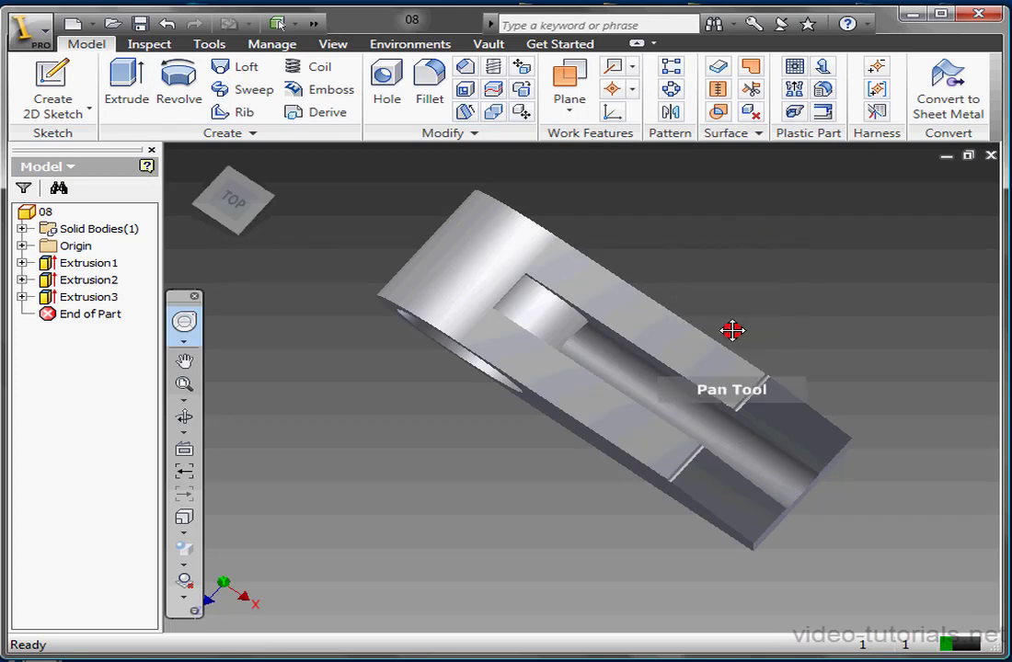
Pan the bracket left, then right, then back toward the centre.
drag(732, 331, 527, 343)
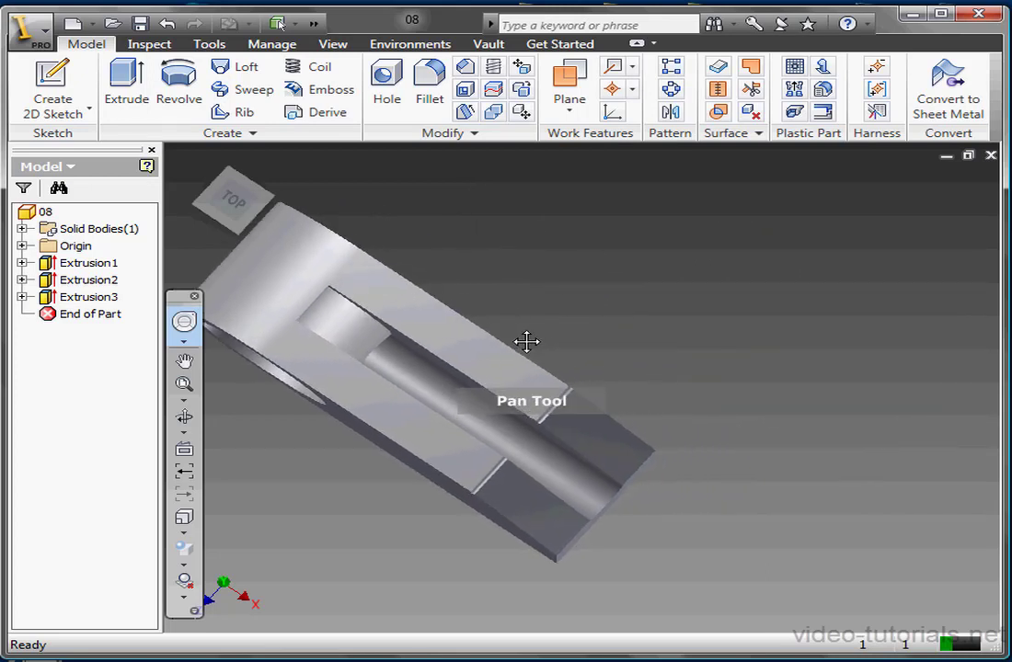
drag(527, 343, 816, 342)
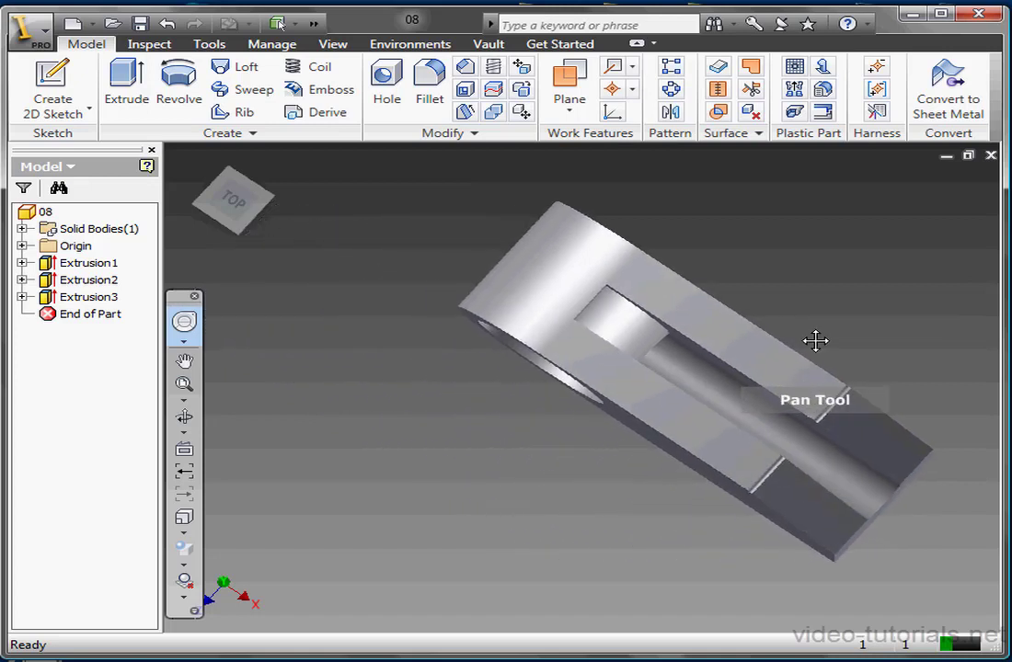
drag(816, 342, 781, 383)
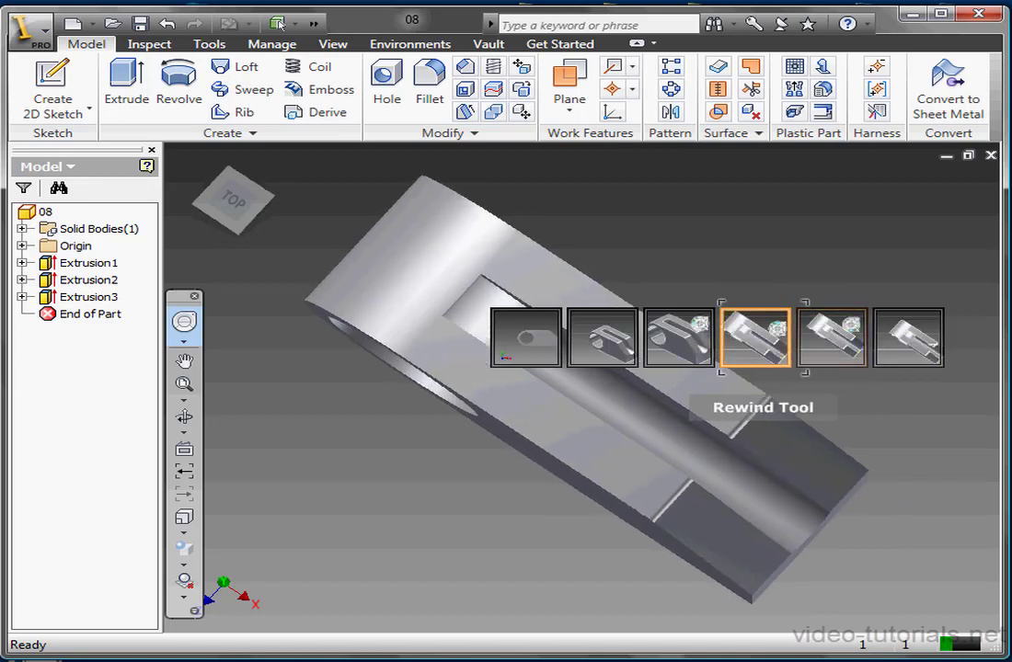
Pick earlier views from the rewind history strip, settling on the angled view.
click(679, 338)
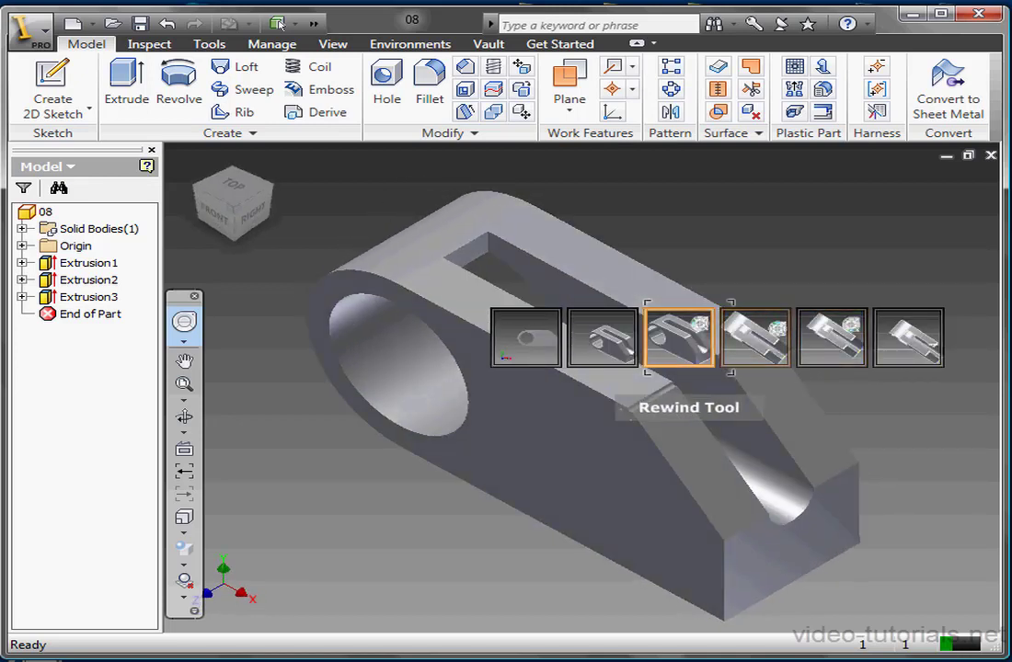
click(603, 338)
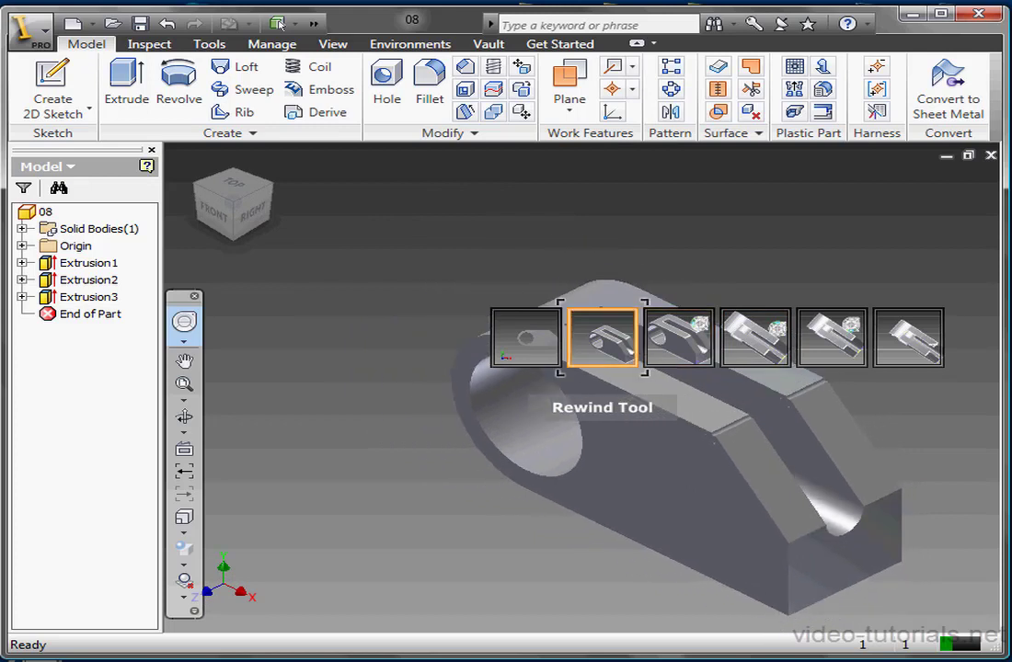
click(679, 338)
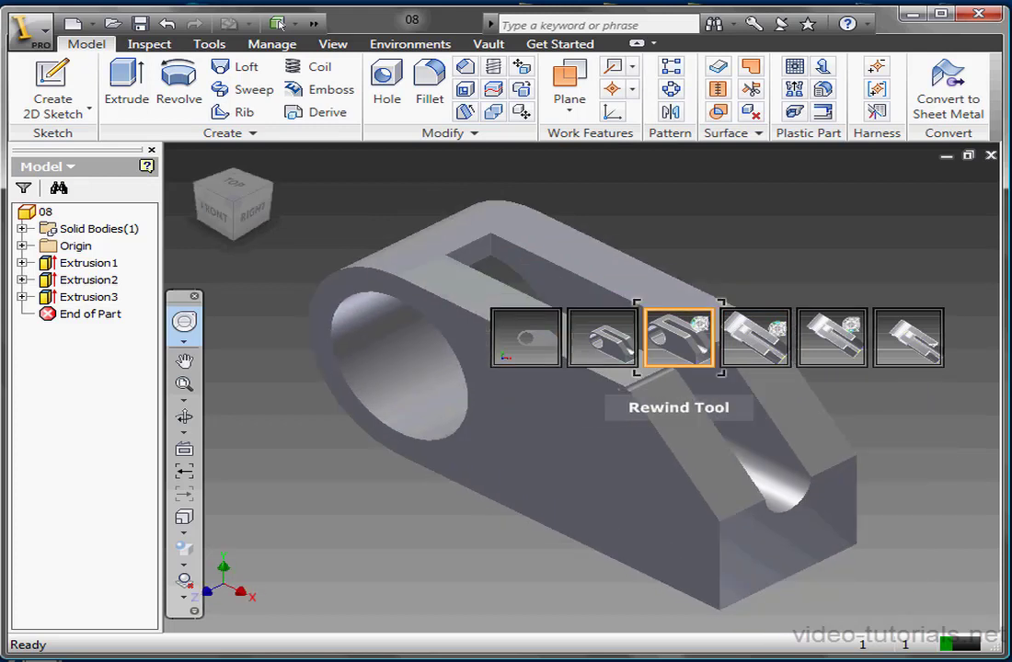
click(679, 338)
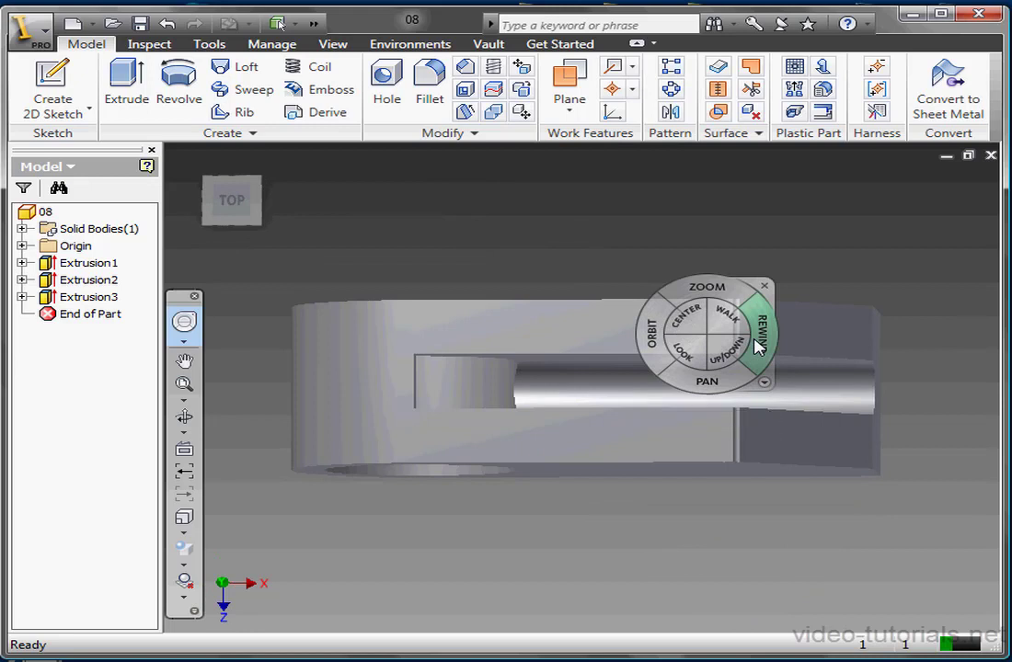
mouse_move(649, 347)
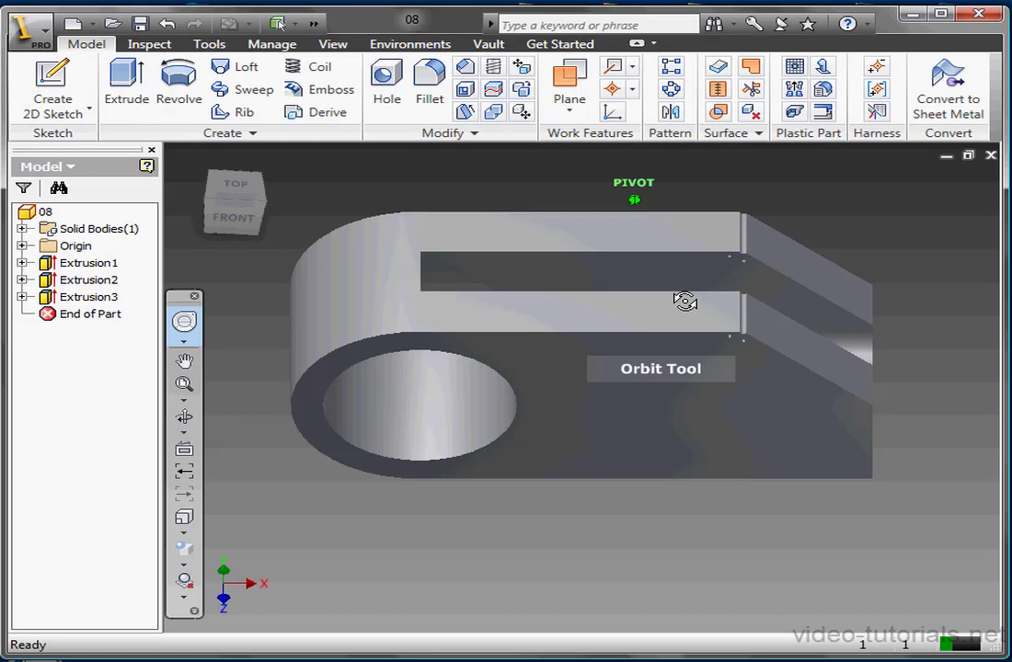
Orbit the bracket into a tilted view showing the top bore and slot.
drag(685, 302, 593, 331)
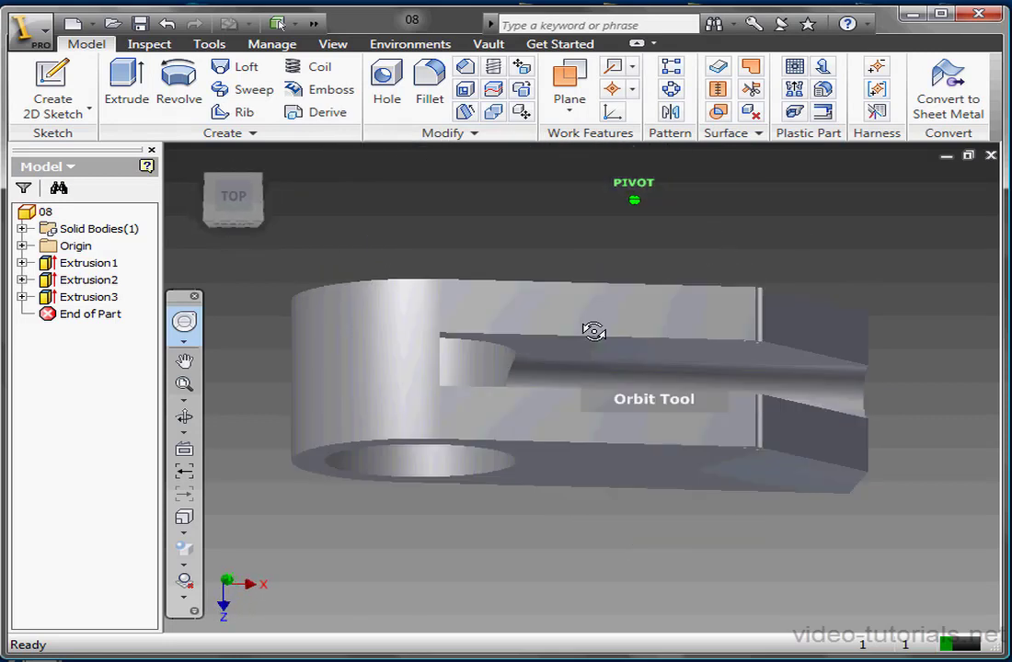
drag(595, 331, 612, 363)
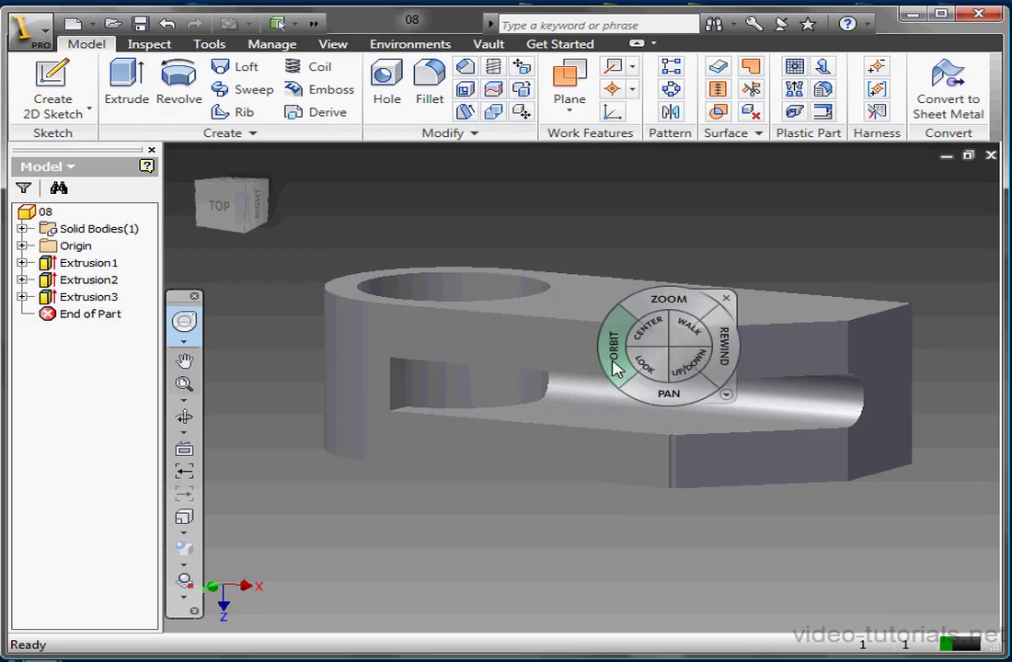
mouse_move(629, 358)
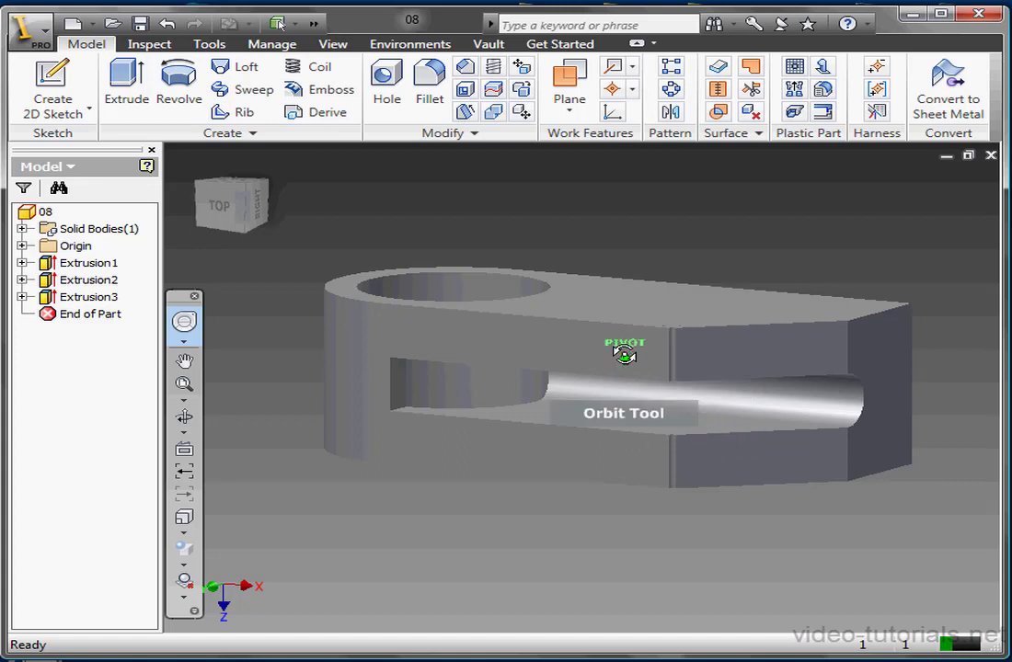
mouse_move(492, 350)
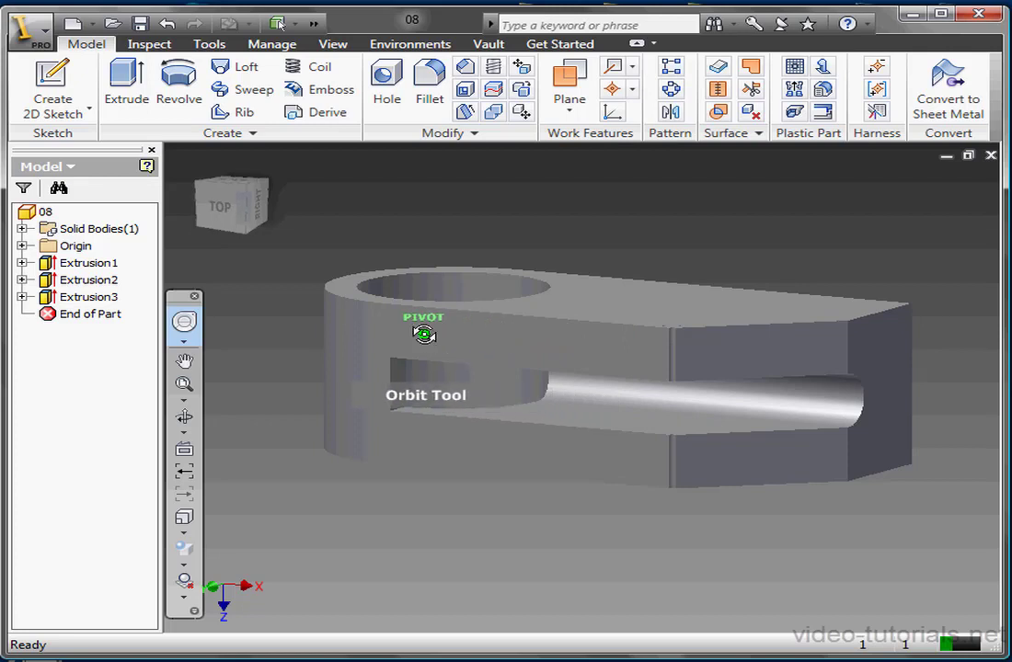
Orbit the bracket toward a near front view of the slot and pin.
drag(424, 334, 445, 268)
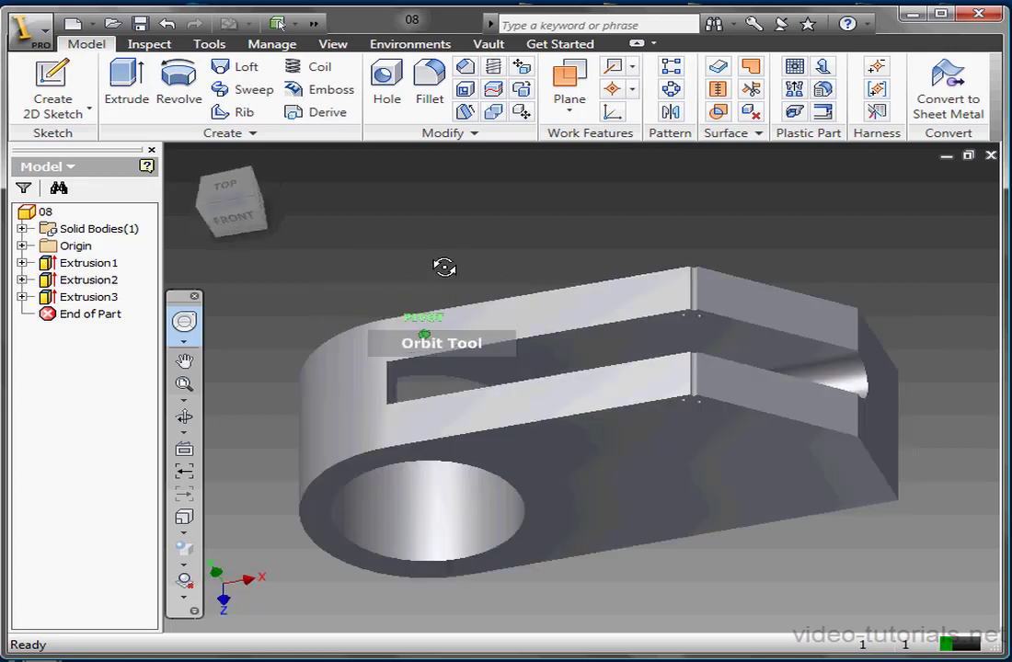
drag(444, 268, 445, 350)
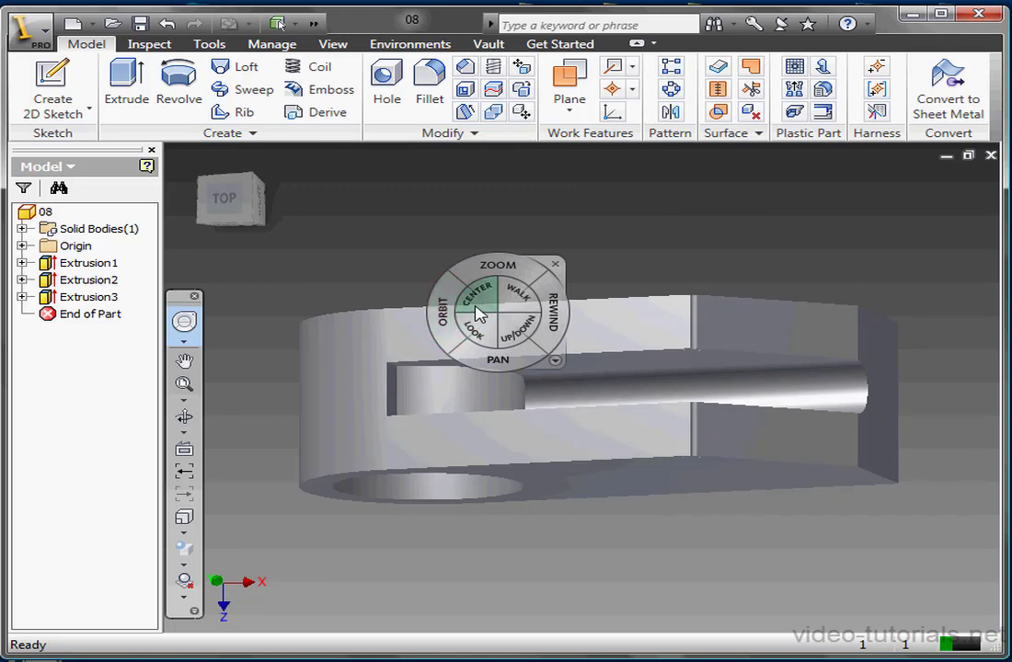
mouse_move(520, 304)
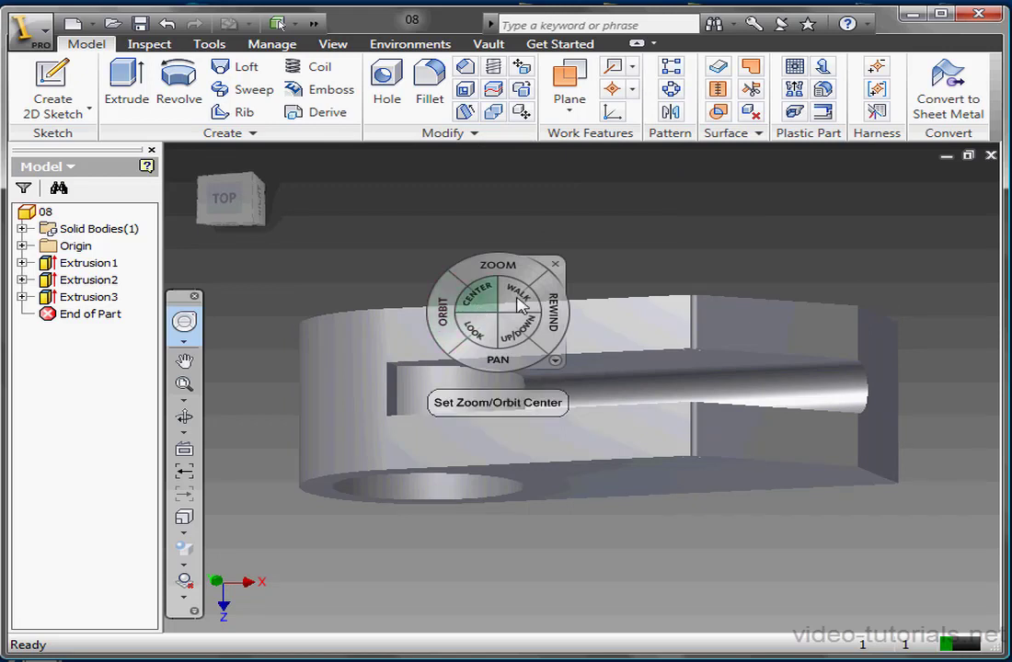
mouse_move(474, 331)
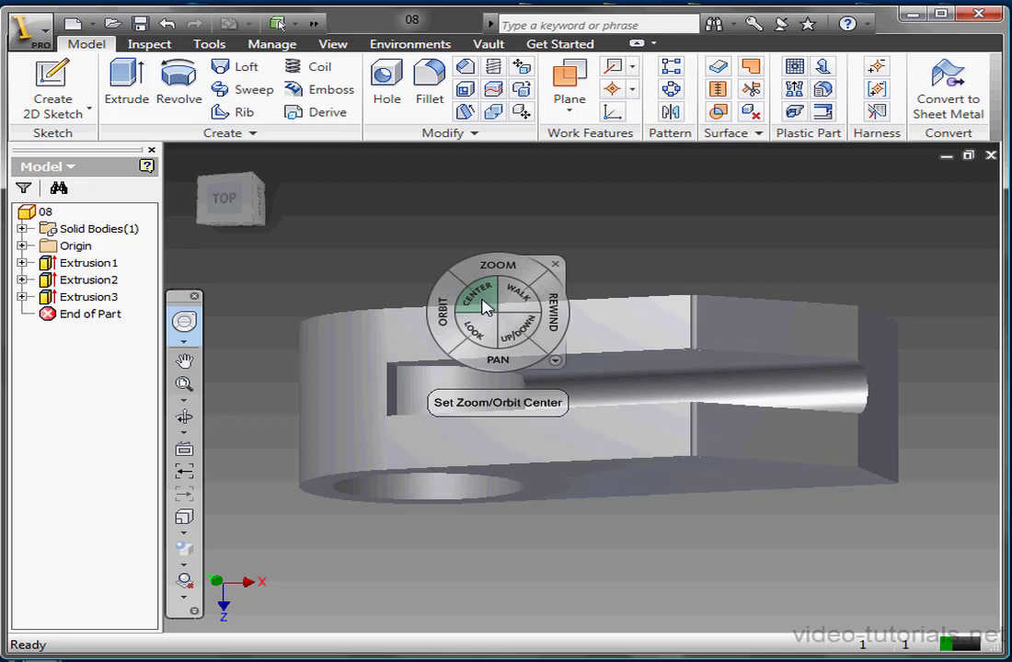
Set the pin as the orbit centre using the Center wedge.
click(482, 299)
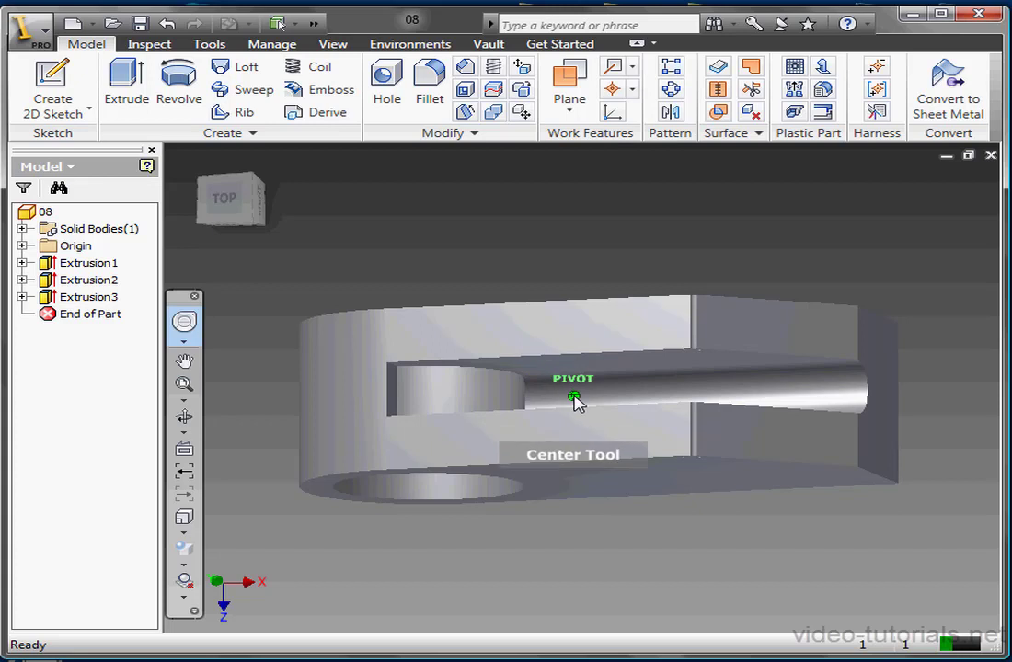
click(575, 402)
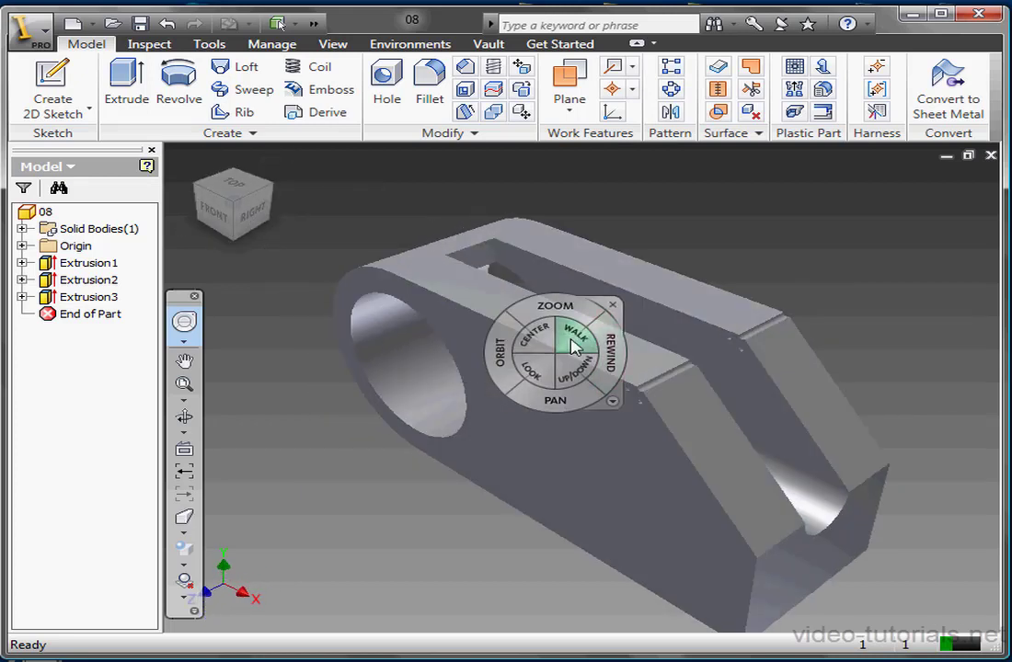
Walk the camera closer along the side of the bracket.
click(573, 331)
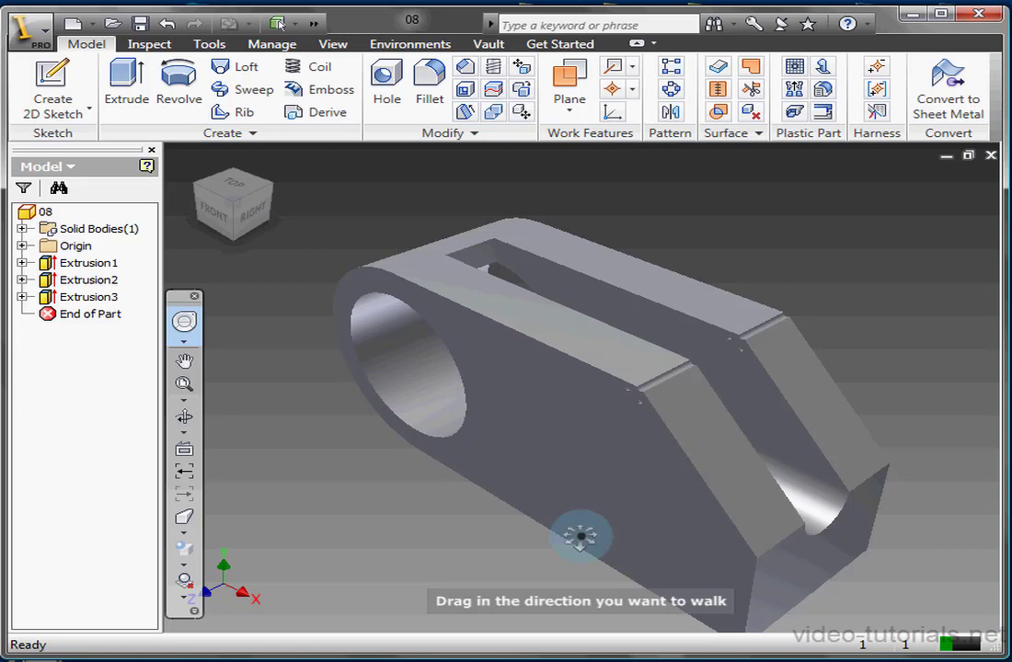
drag(581, 537, 647, 531)
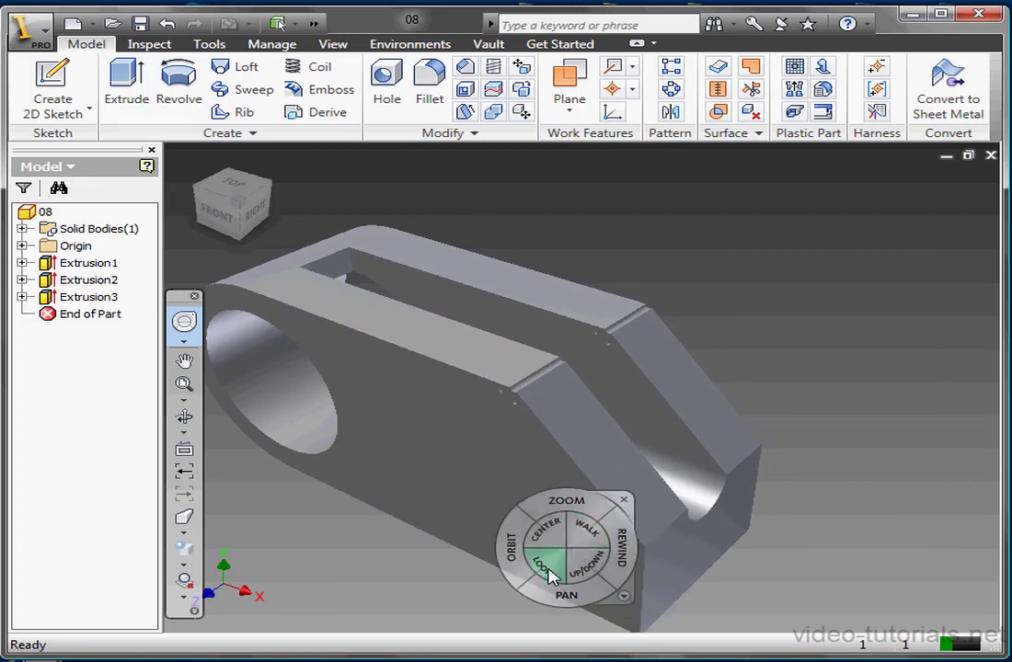
Turn the camera with the Look wedge toward the slotted end and bore.
click(541, 566)
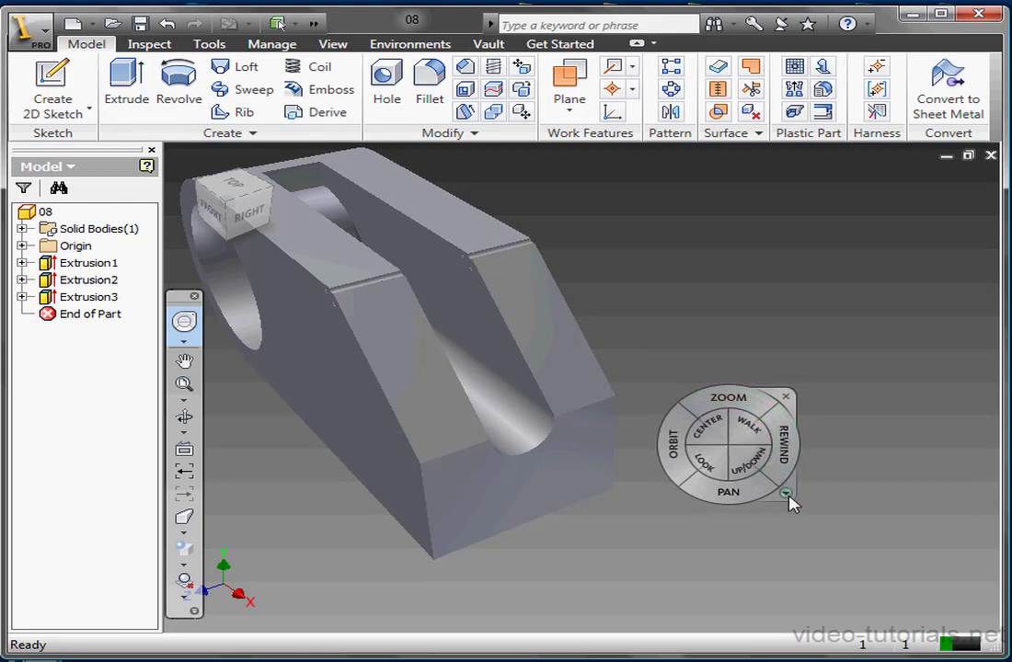
Pick Mini Full Navigation Wheel from the wheel presets menu.
click(785, 498)
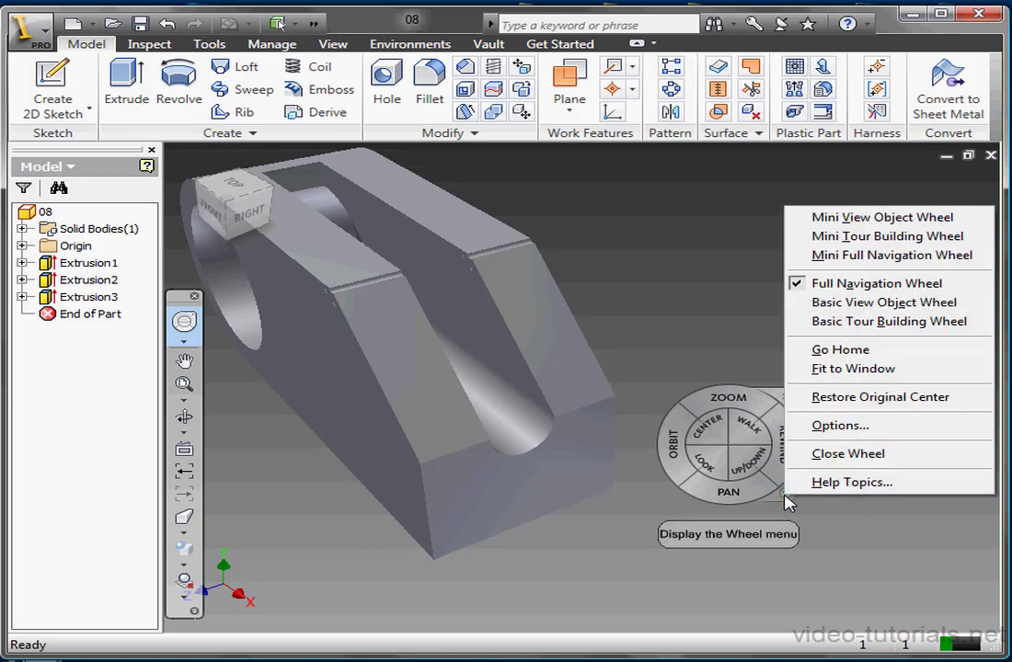
mouse_move(840, 349)
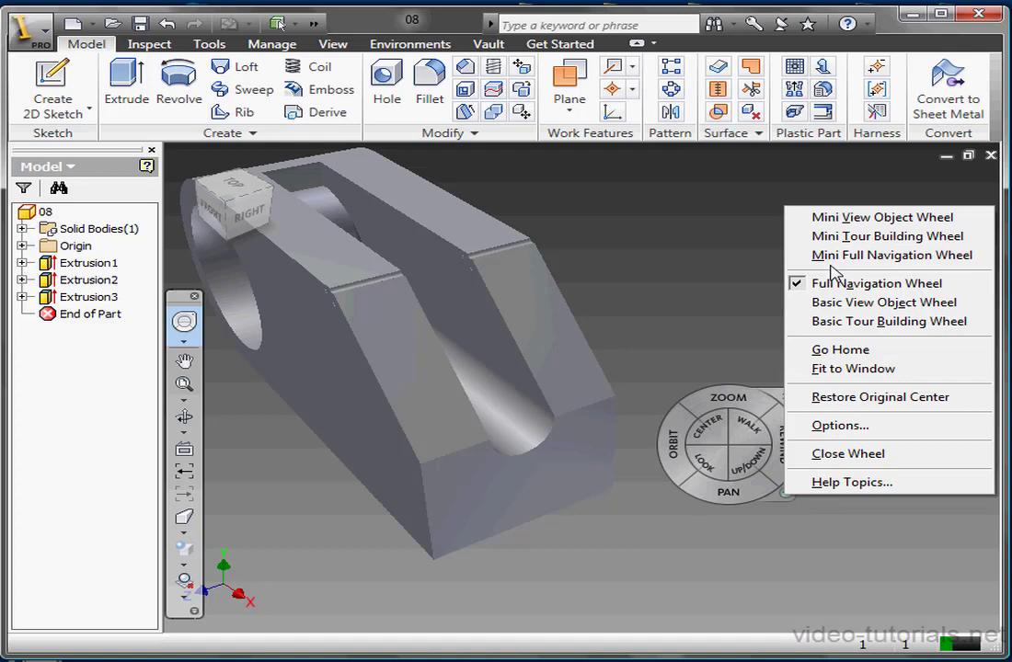
mouse_move(851, 217)
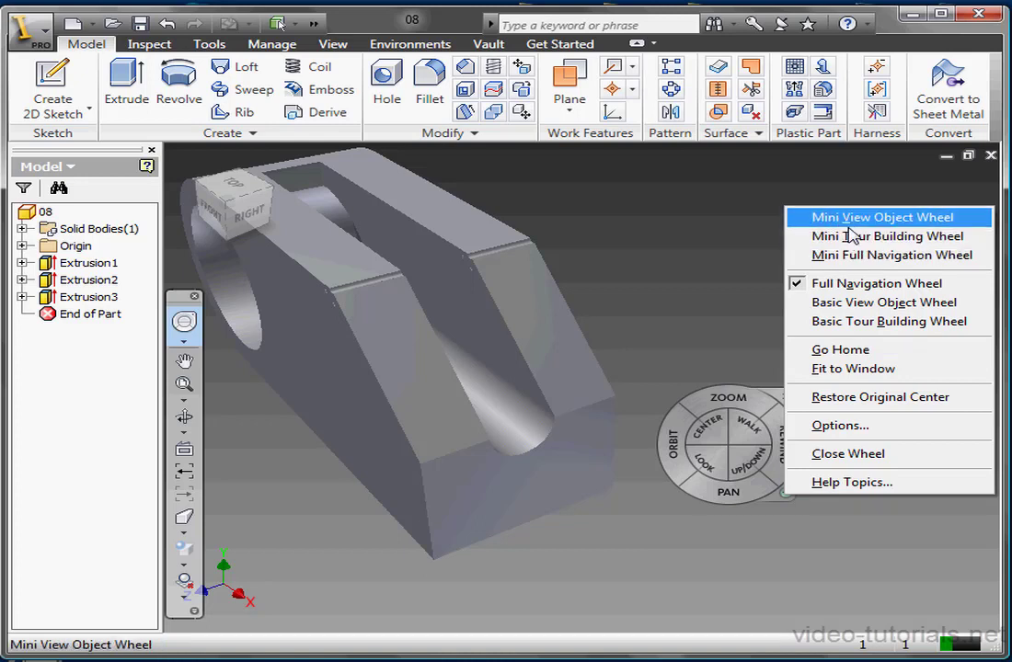
mouse_move(888, 236)
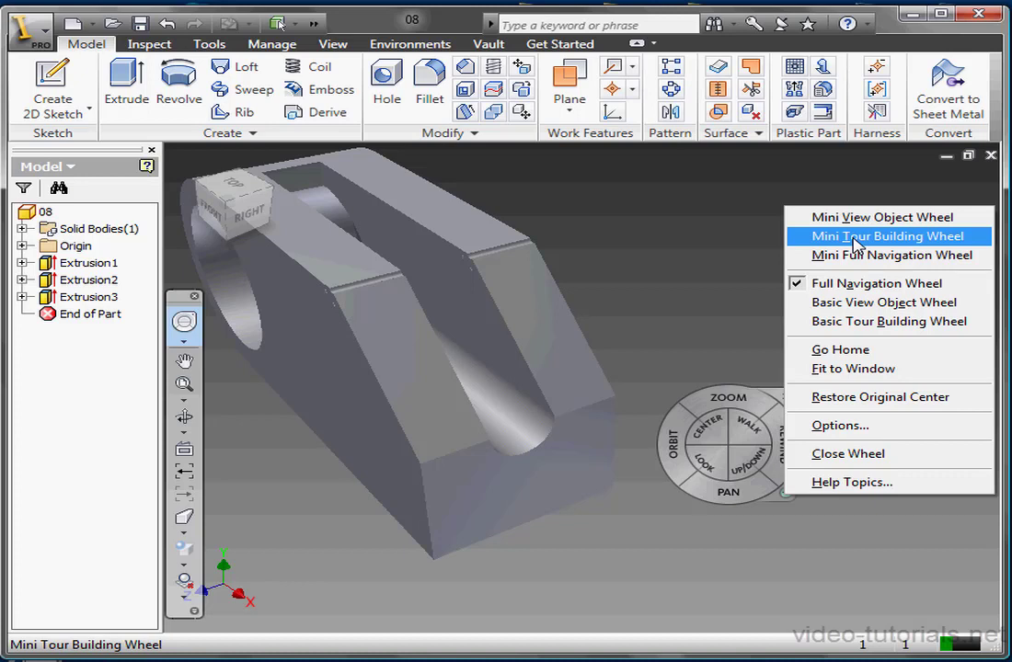
mouse_move(889, 255)
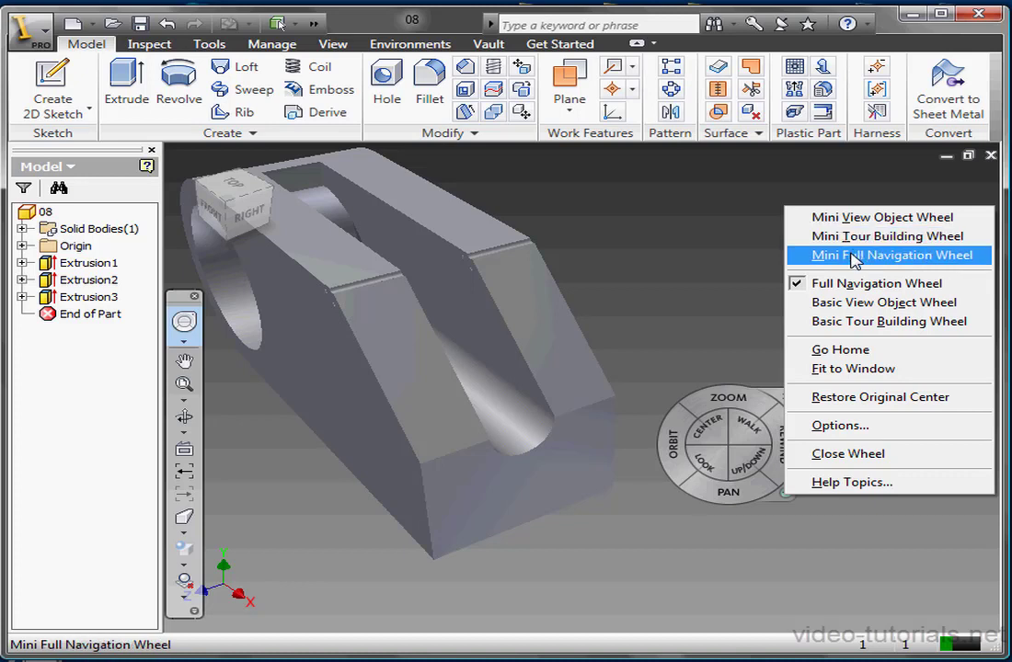
click(886, 255)
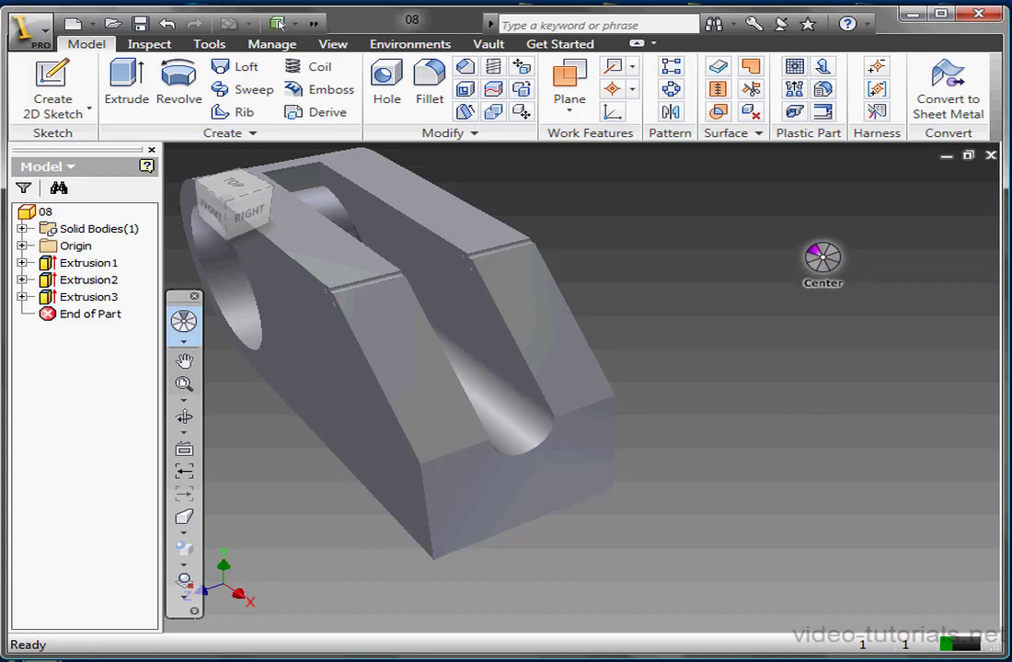
mouse_move(822, 236)
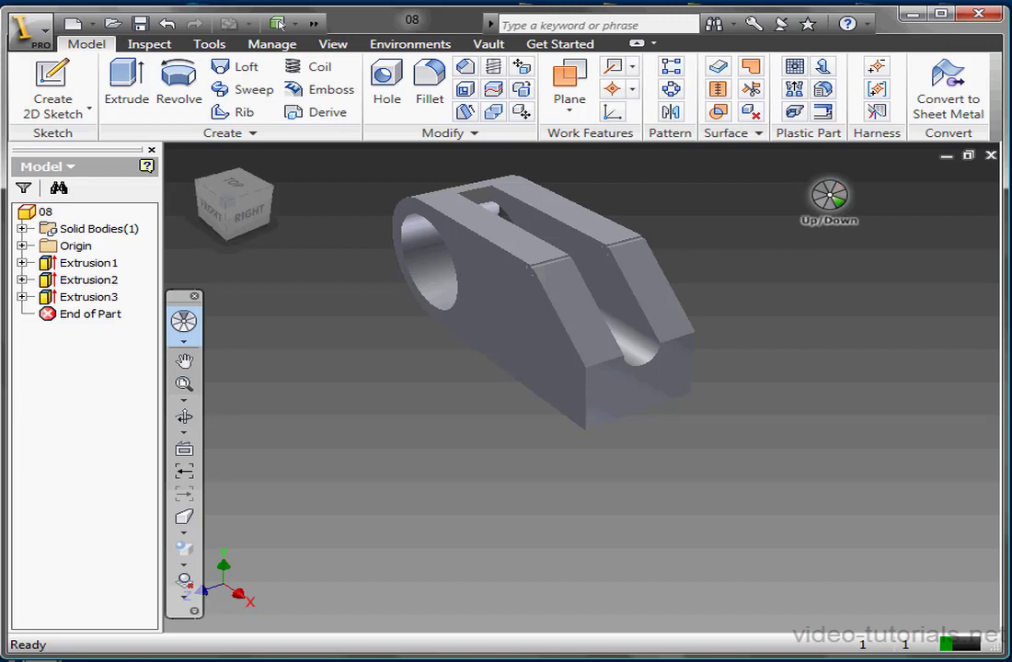
mouse_move(805, 196)
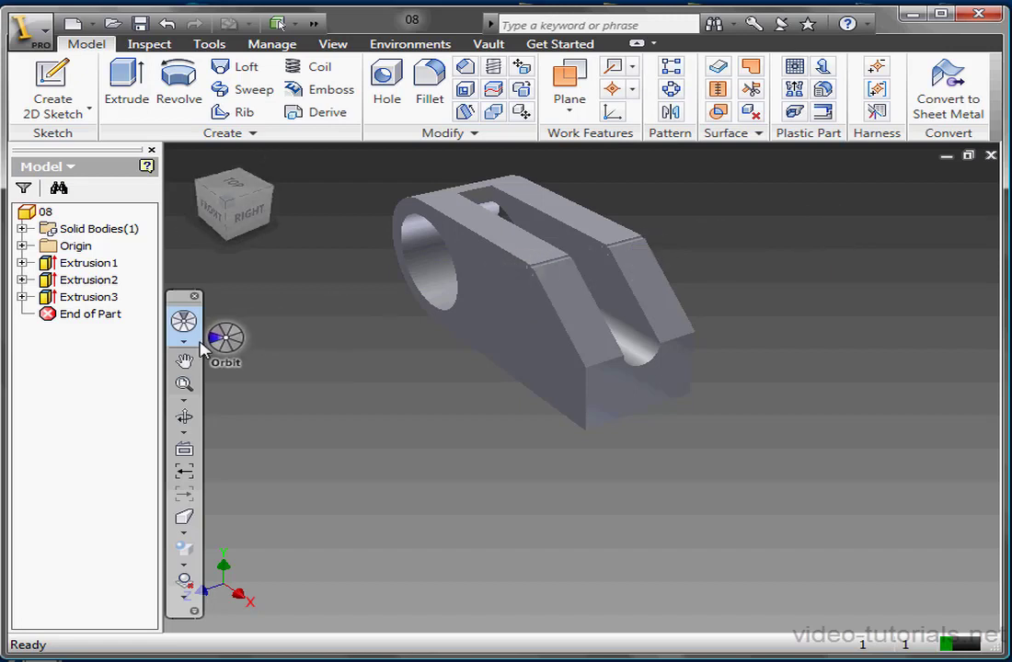
Choose Mini View Object Wheel from the navigation bar's wheel presets list.
click(183, 341)
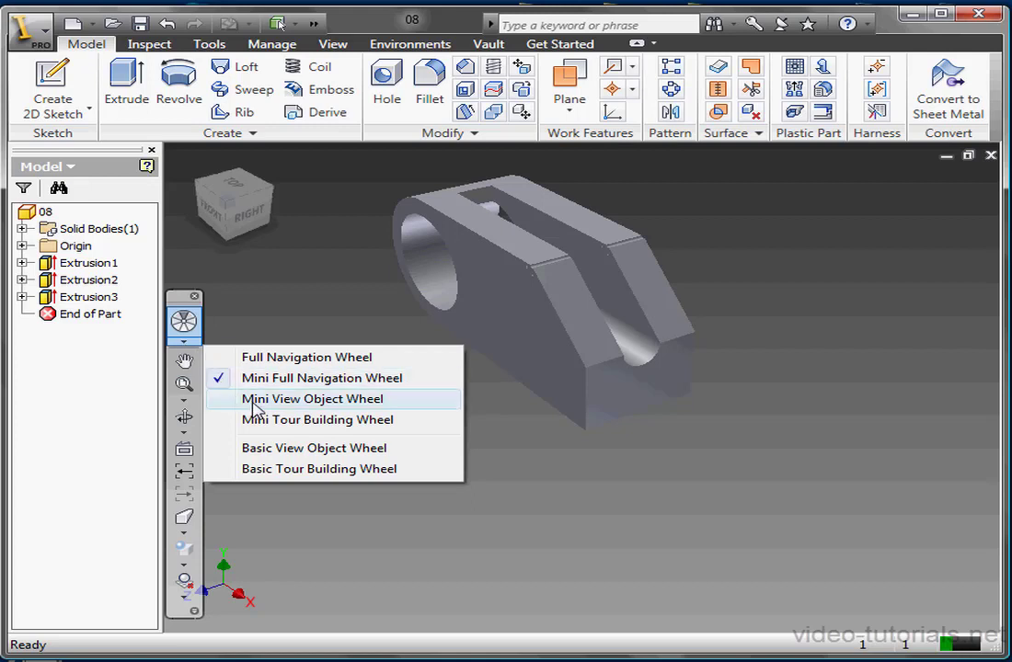
click(312, 398)
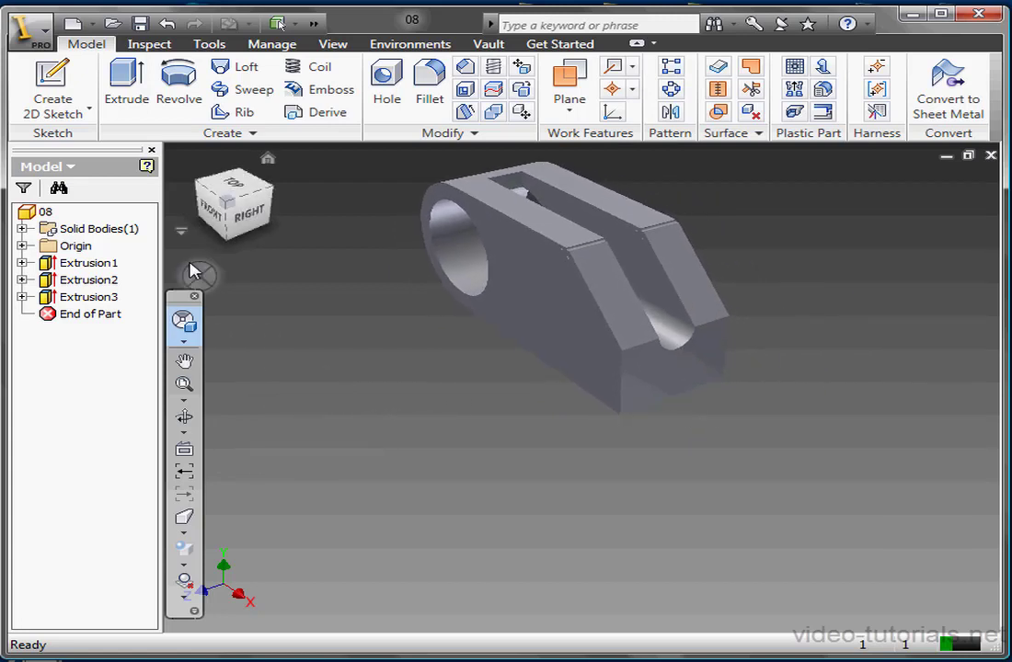
Return to the Full Navigation Wheel and set Mini Wheel Size to Extra Large in Options.
click(183, 341)
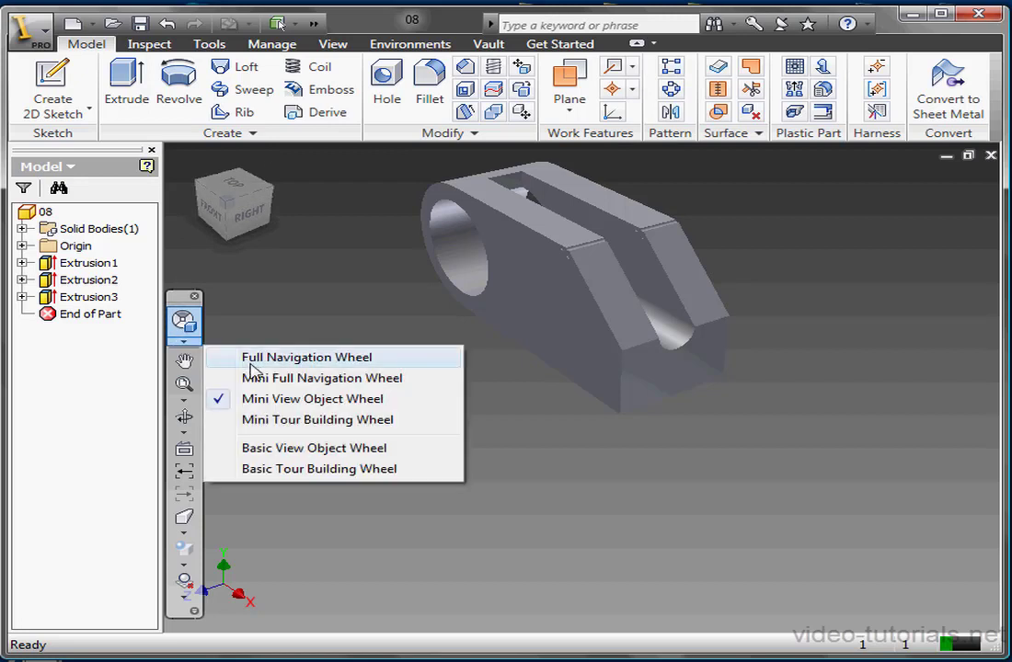
click(305, 357)
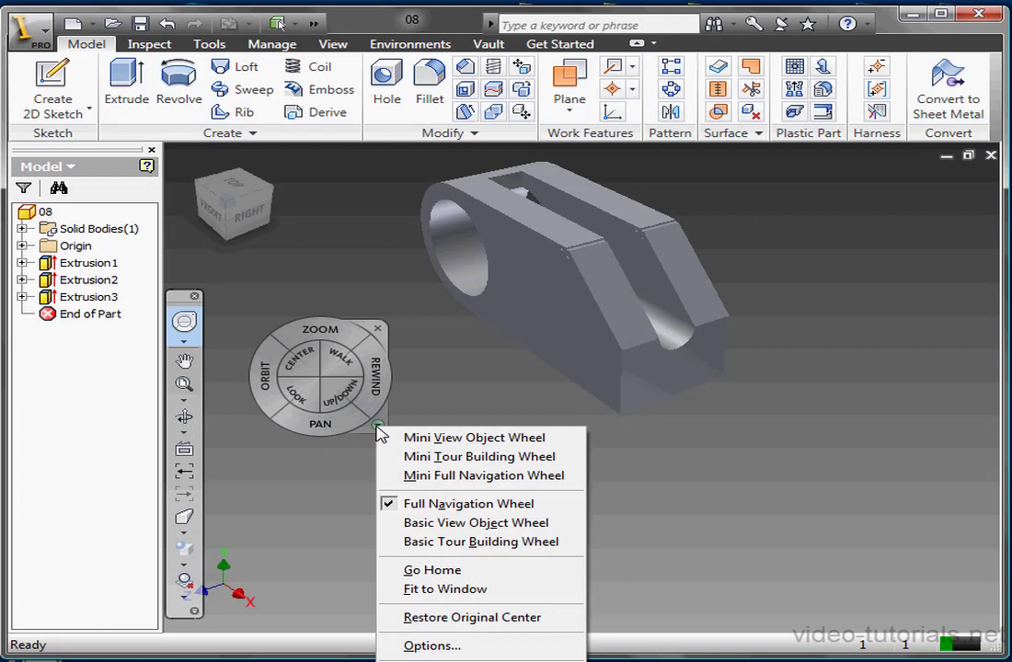
click(432, 645)
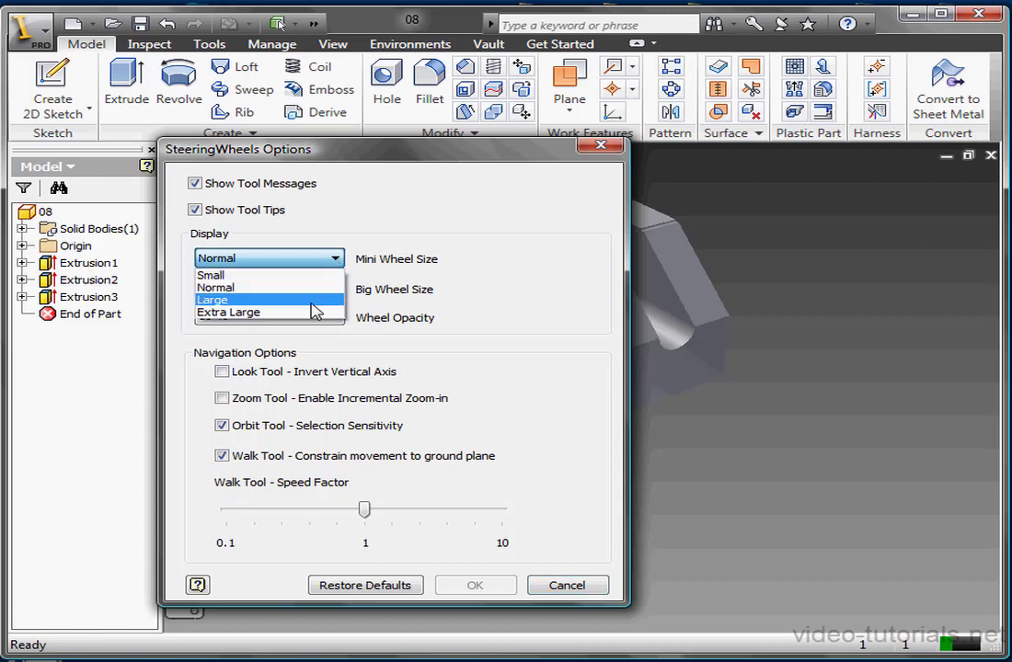
click(228, 312)
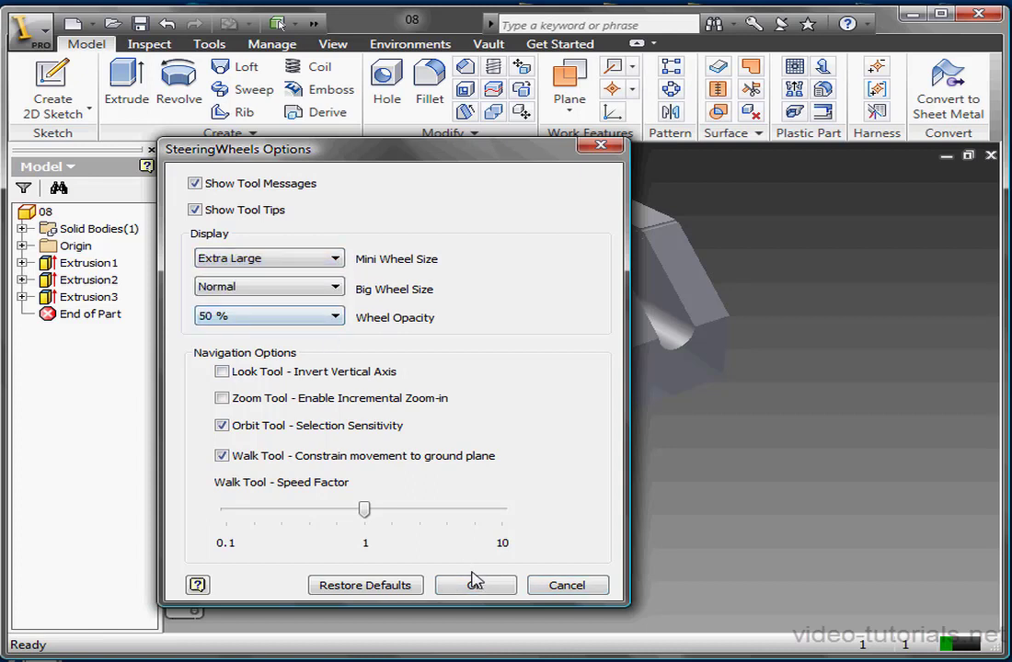
click(476, 585)
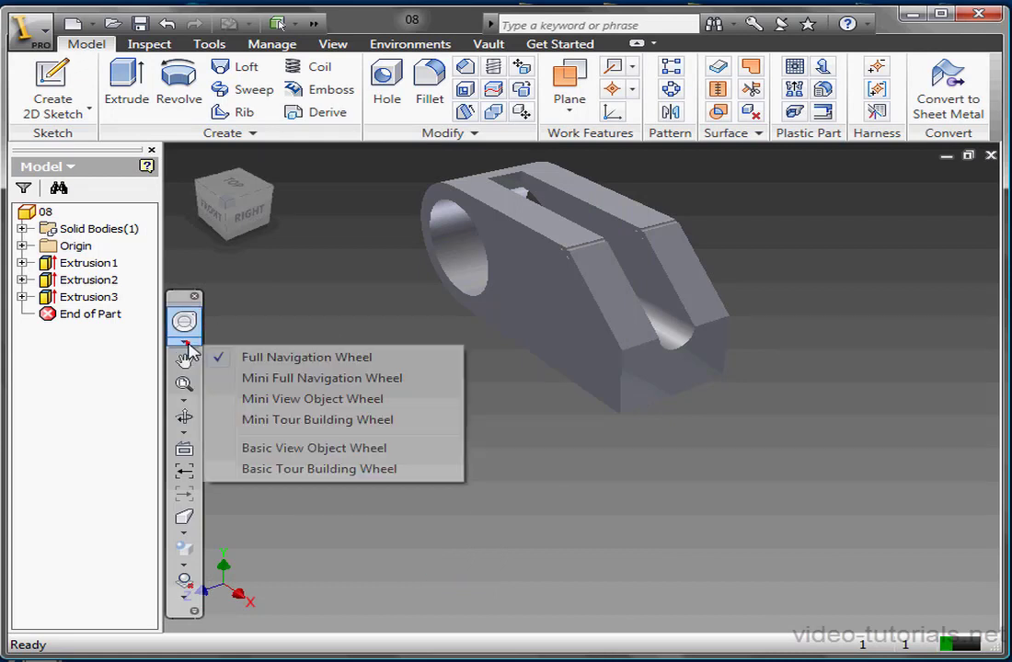
Try Mini View Object Wheel, switch to Full Navigation Wheel, then cancel SteeringWheels Options.
click(312, 399)
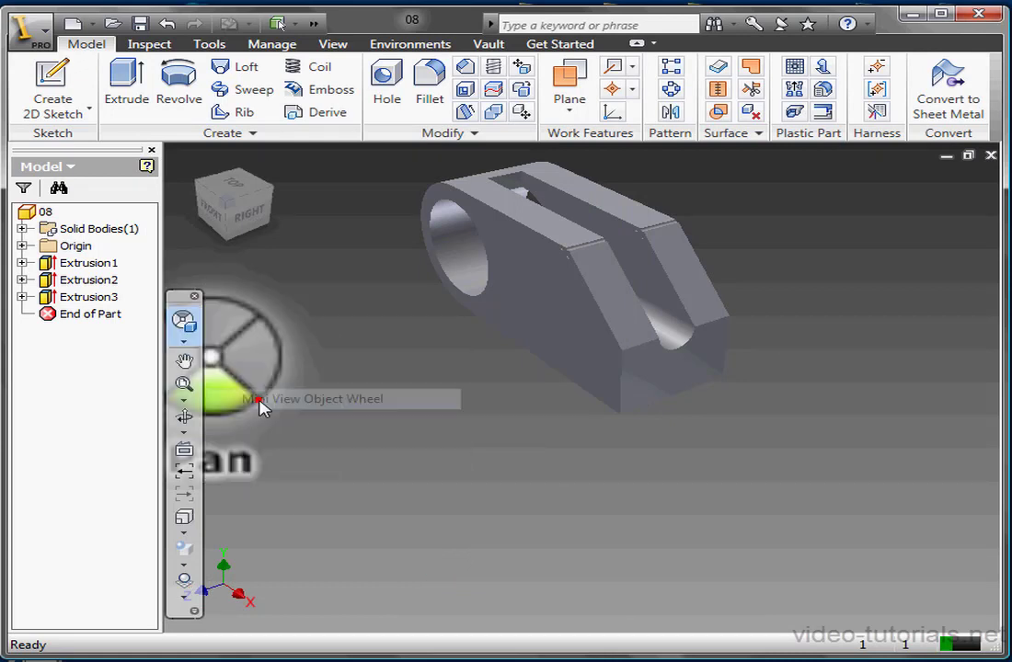
mouse_move(308, 363)
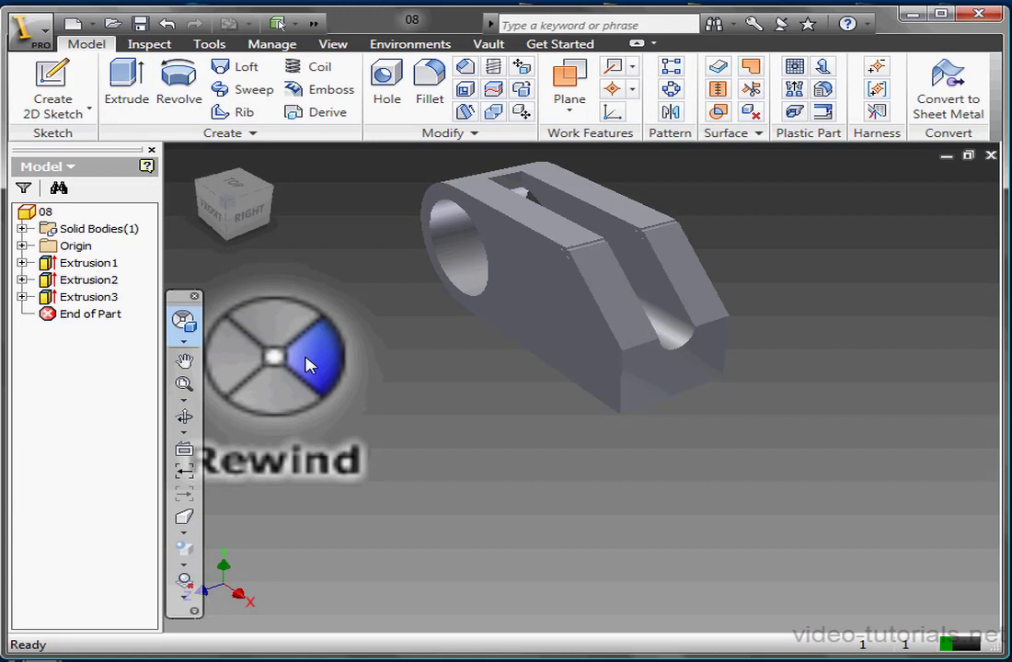
mouse_move(330, 370)
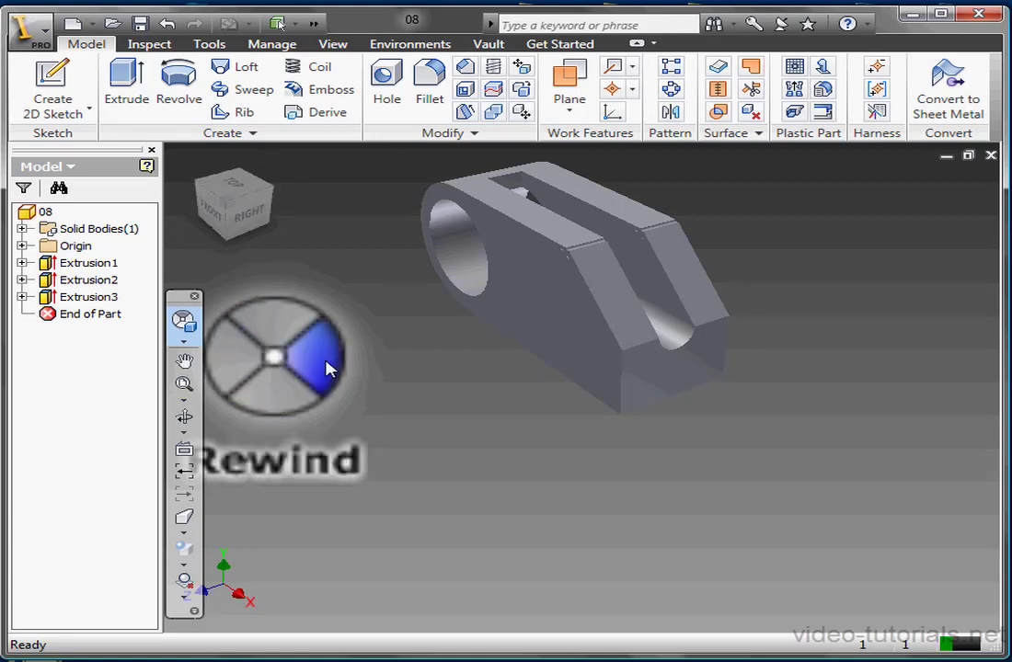
mouse_move(253, 376)
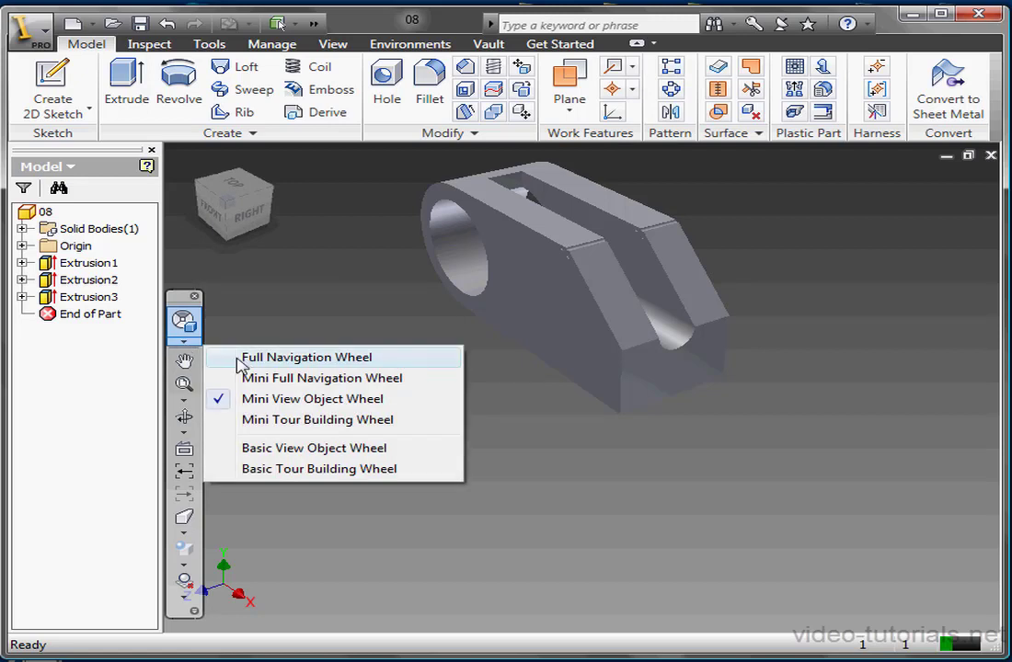
click(306, 357)
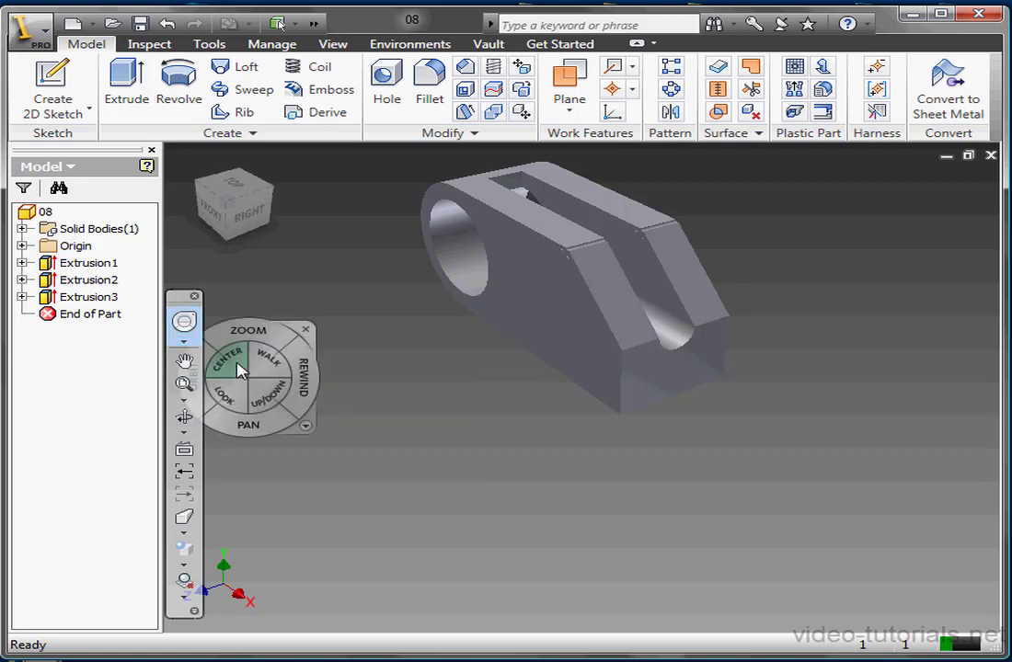
right_click(244, 373)
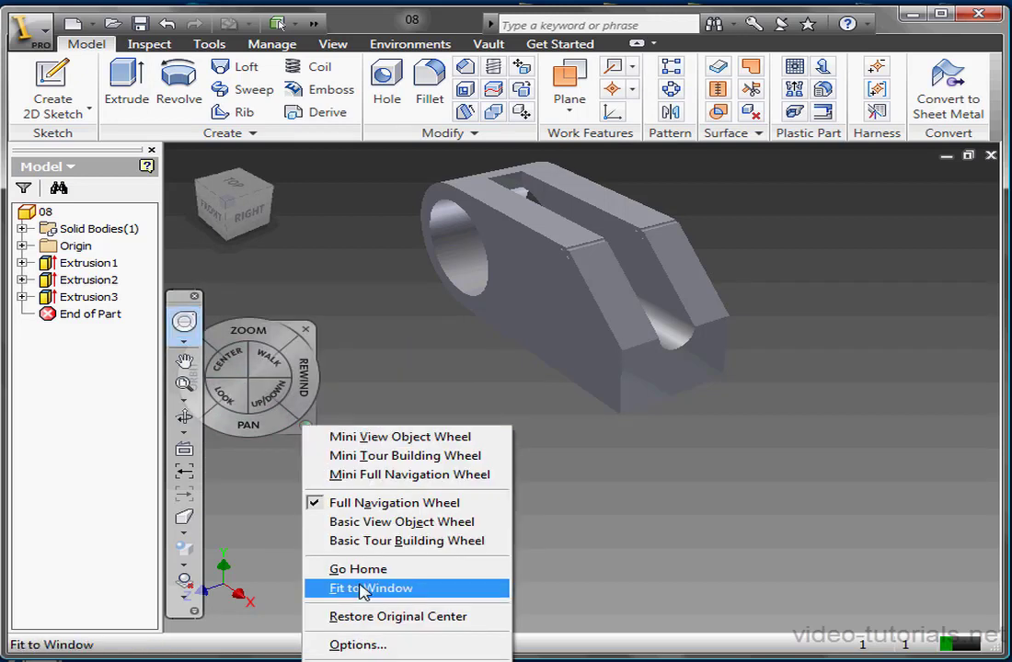
click(357, 644)
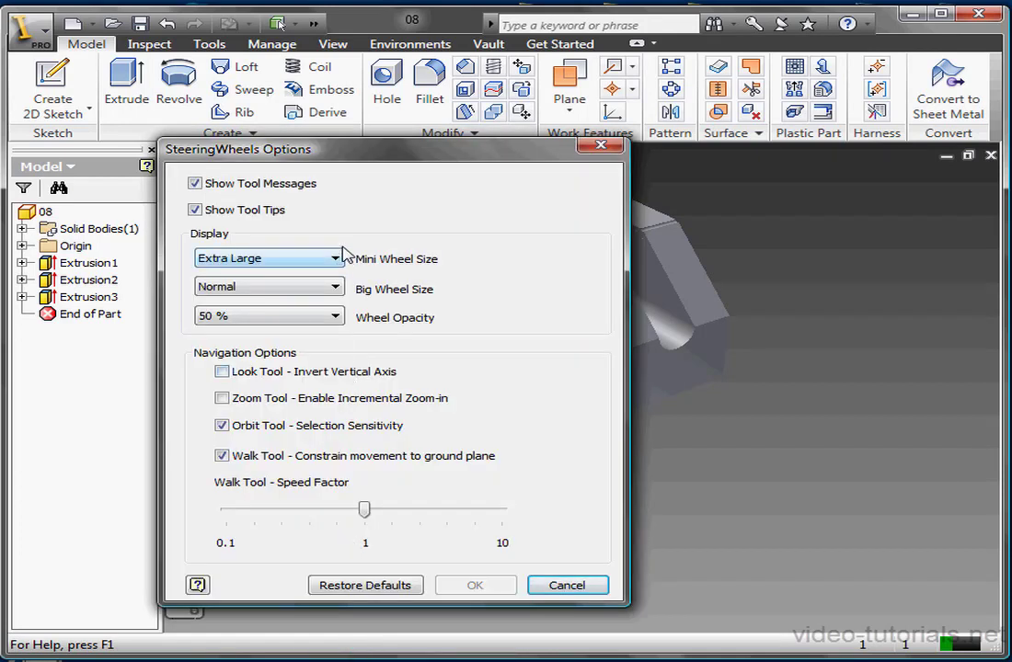
click(268, 257)
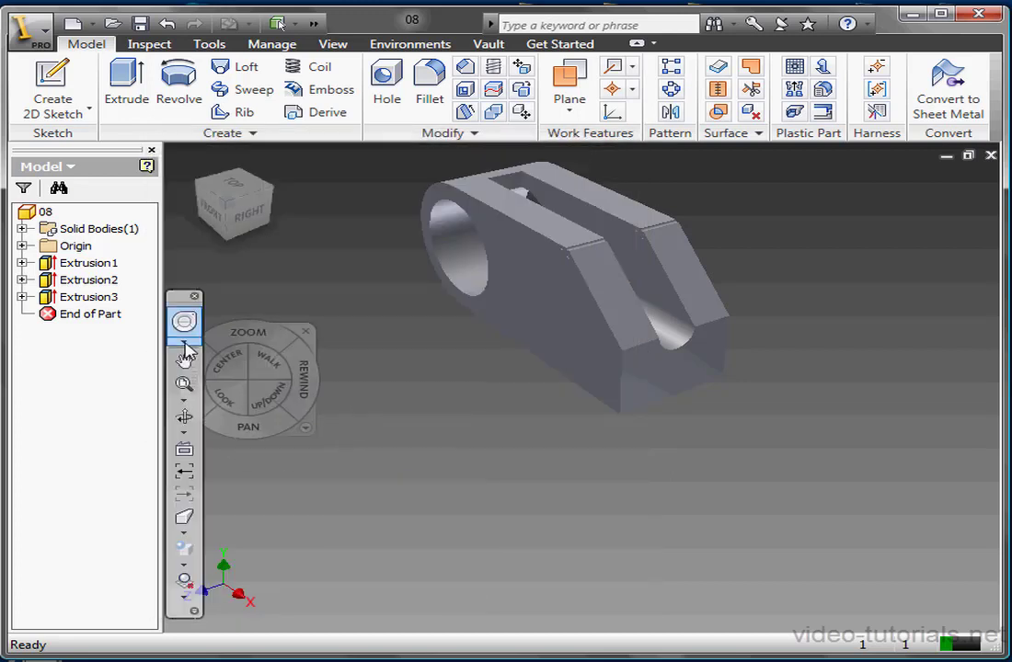
Select Basic View Object Wheel from the navigation bar's wheel dropdown.
click(183, 345)
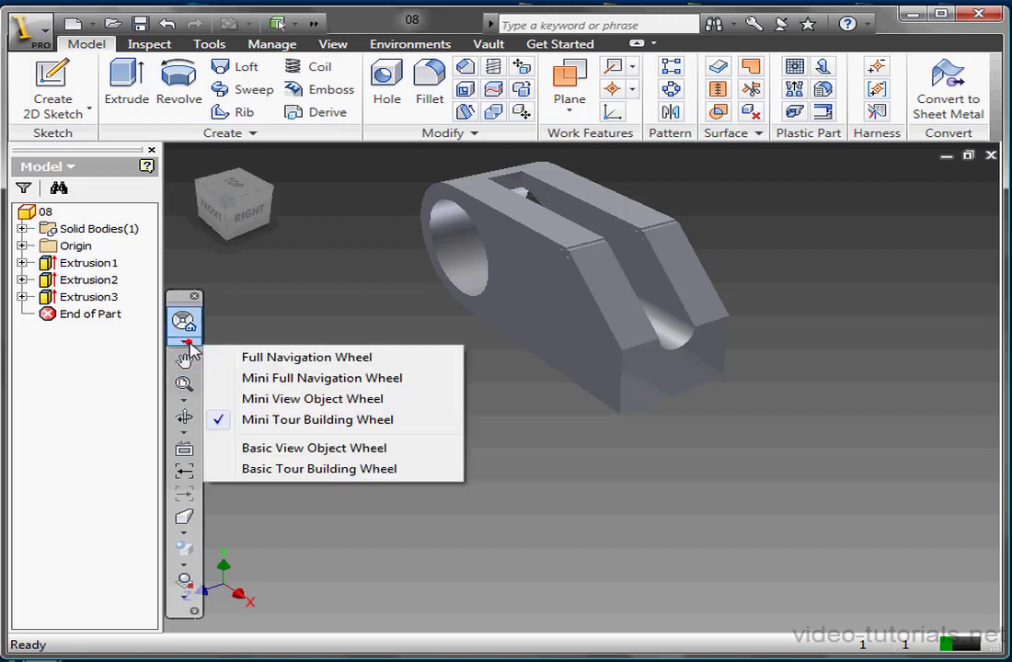
click(316, 419)
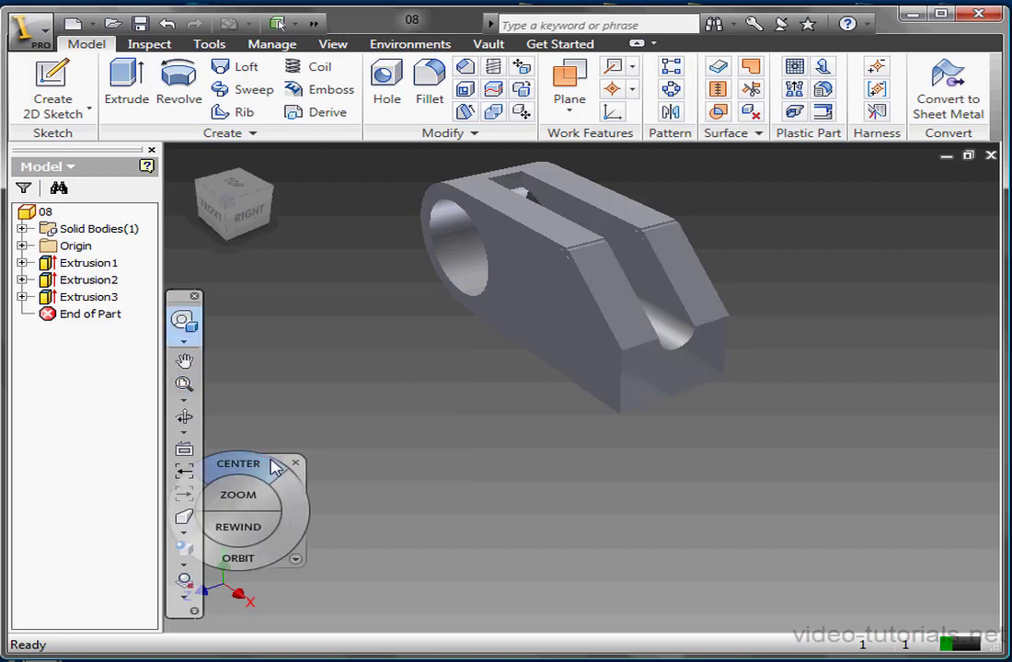
mouse_move(430, 455)
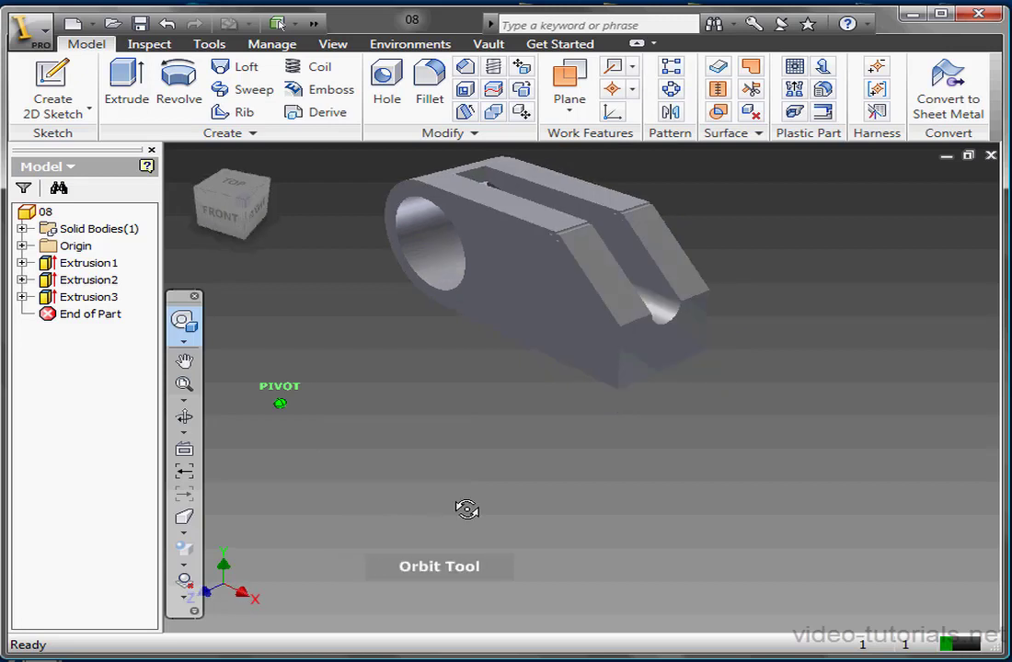
Orbit the clevis part with the Orbit wedge and pick a new Center pivot point.
drag(468, 510, 395, 495)
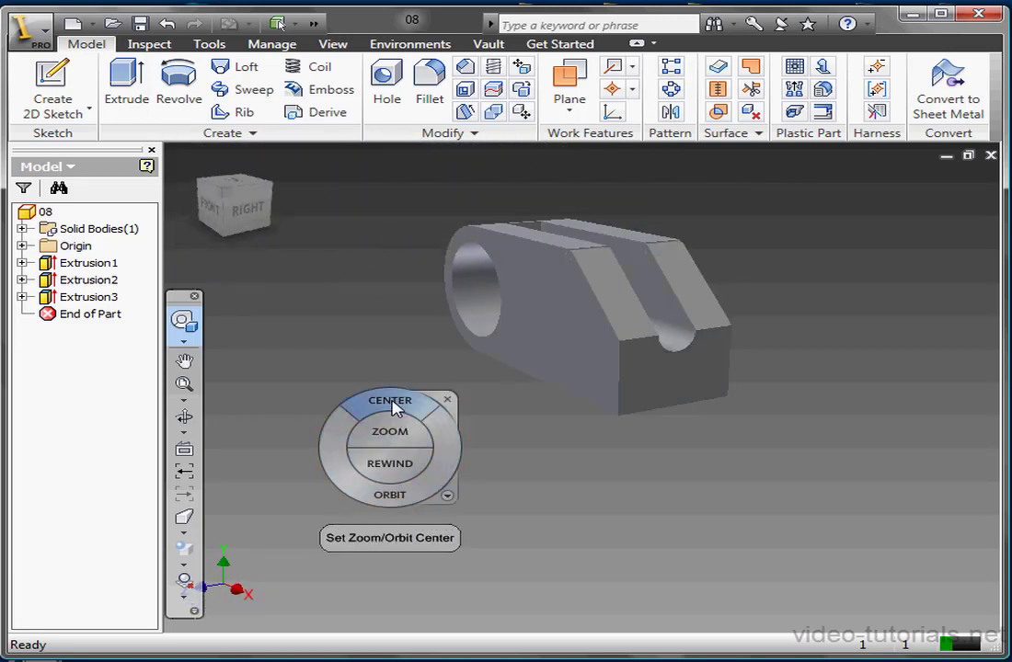
click(389, 401)
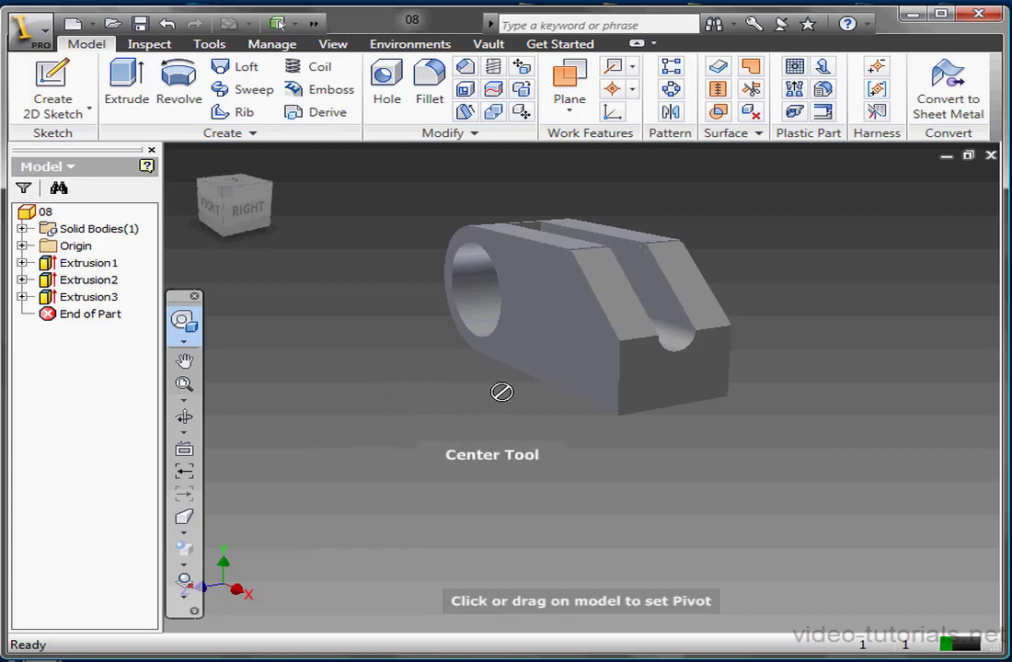
mouse_move(417, 345)
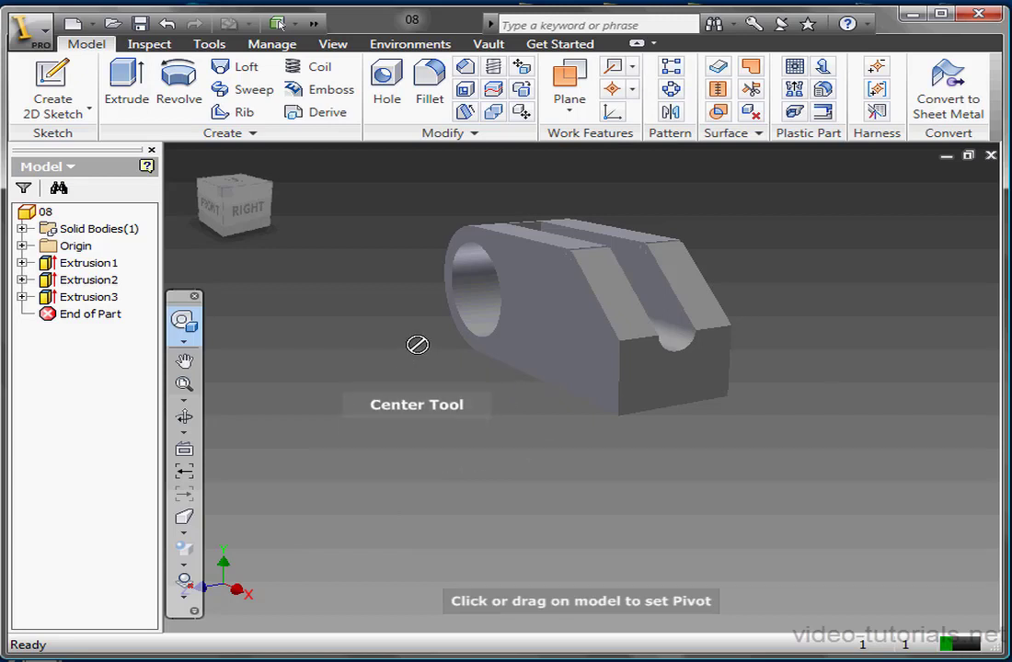
click(184, 322)
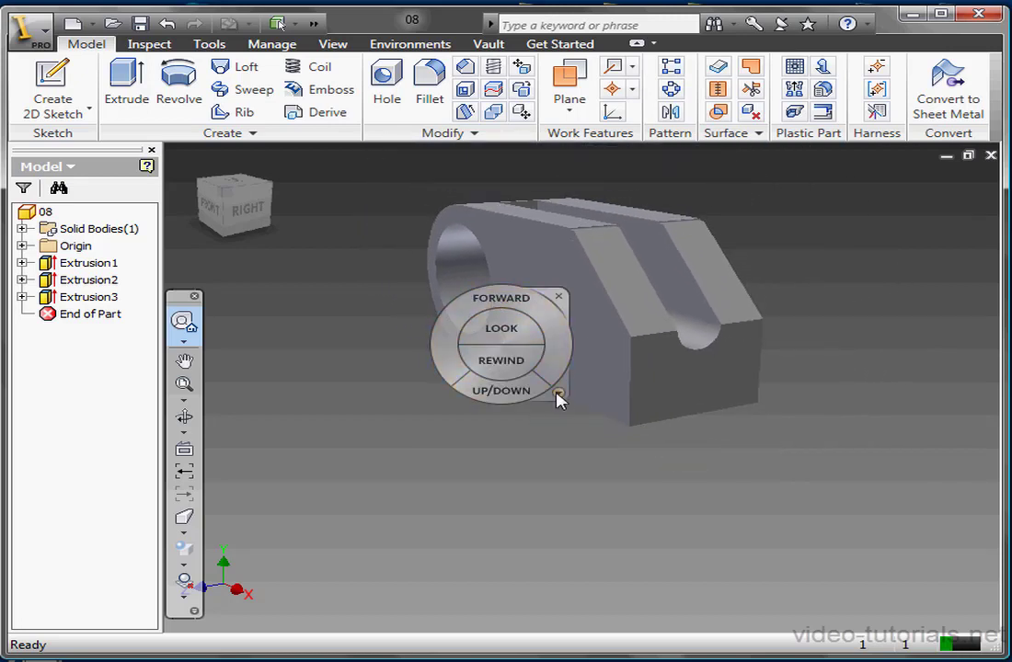
Set Big Wheel Size to Large in SteeringWheels Options, then back to Normal.
right_click(558, 396)
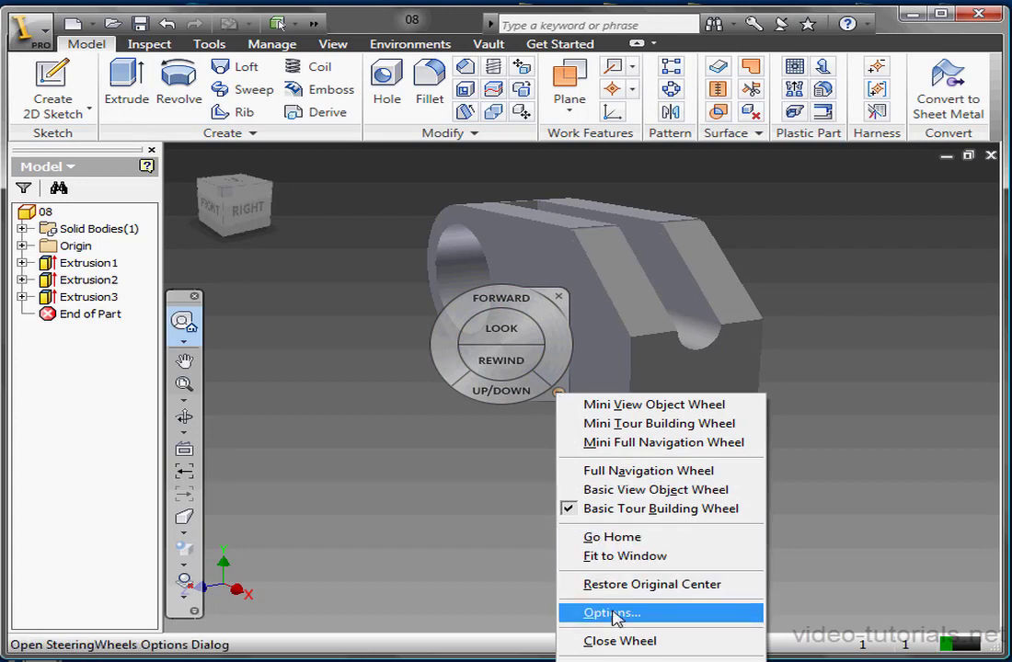
click(610, 612)
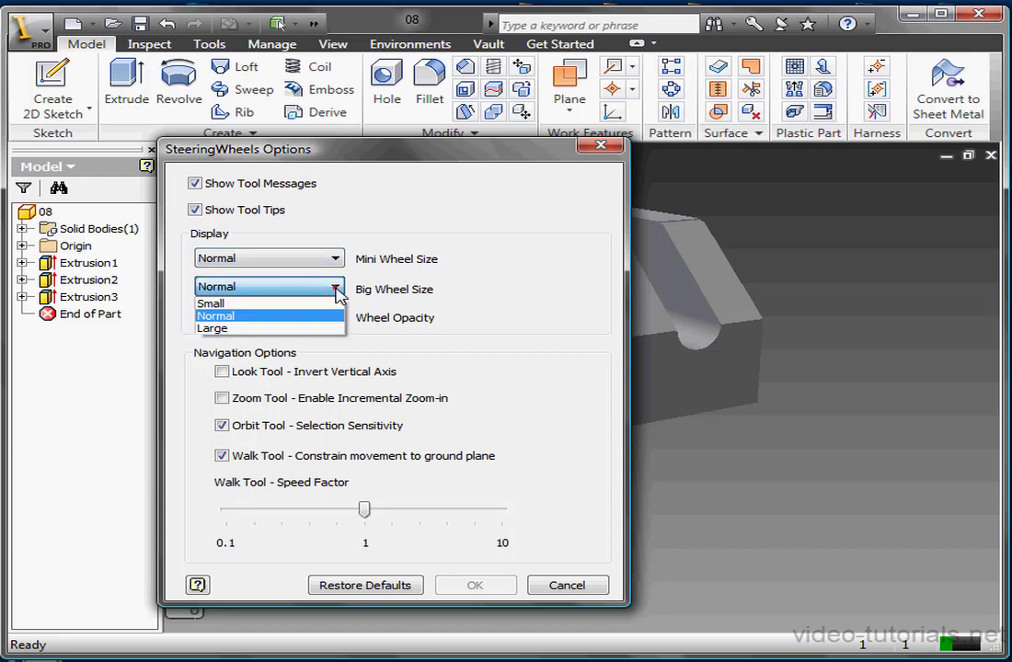
mouse_move(317, 322)
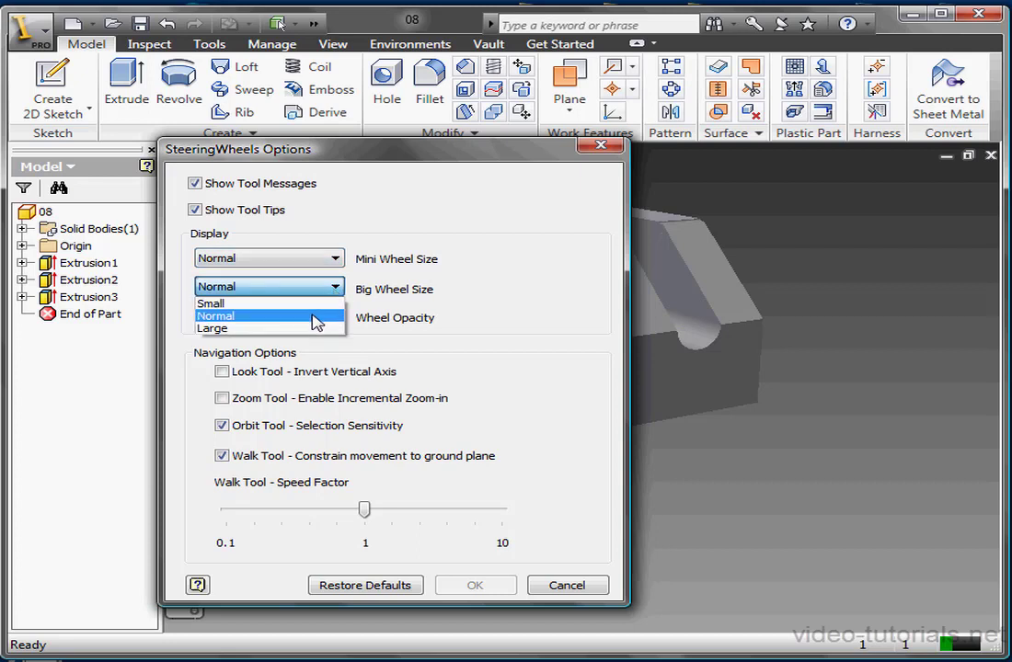
click(213, 328)
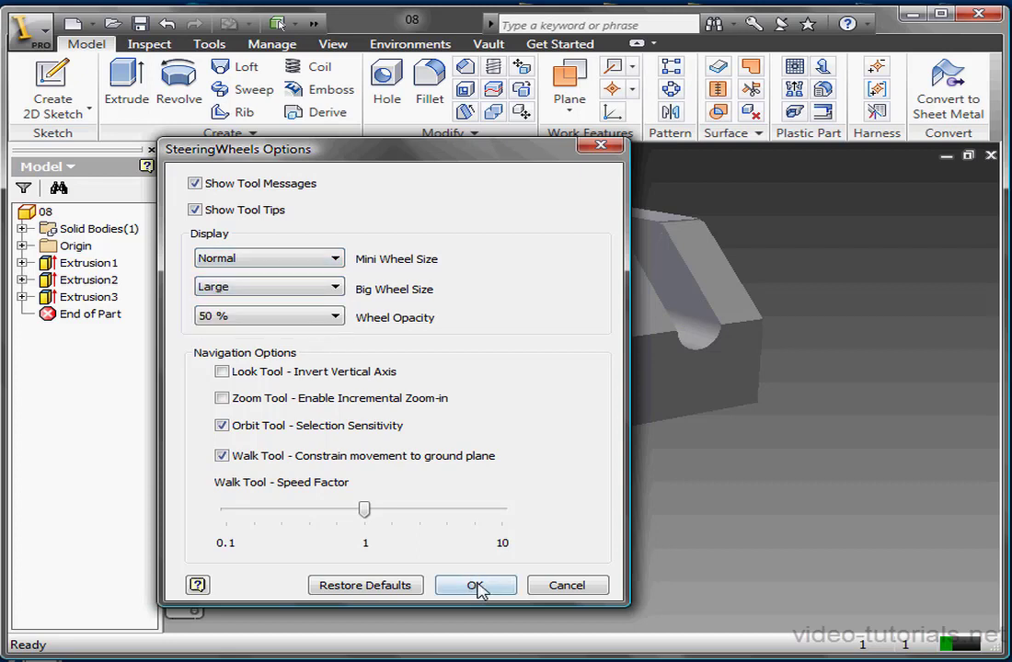
click(476, 585)
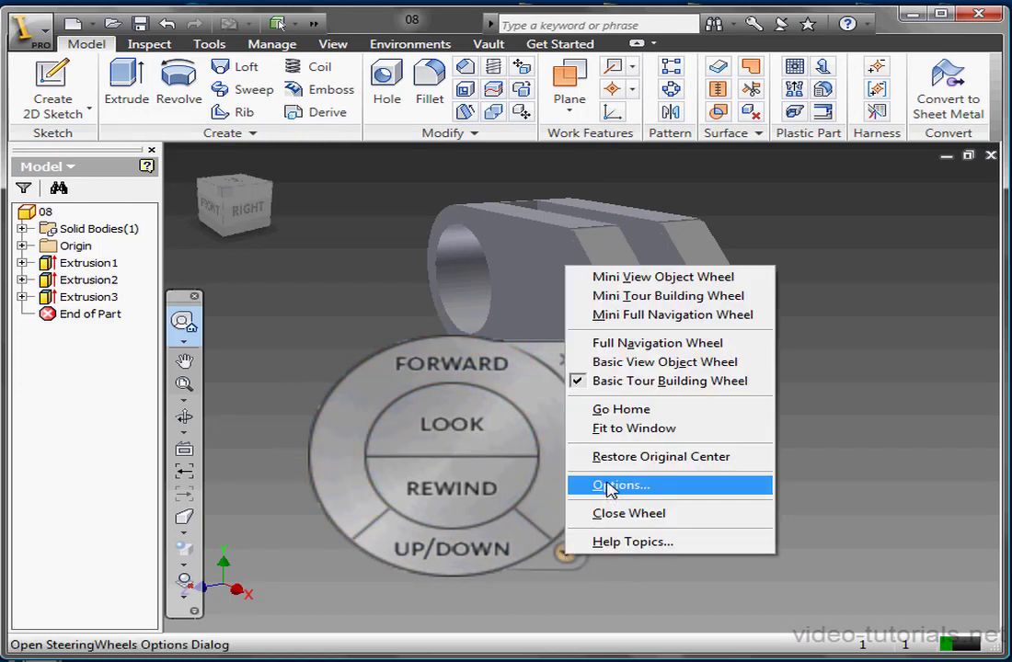
click(620, 485)
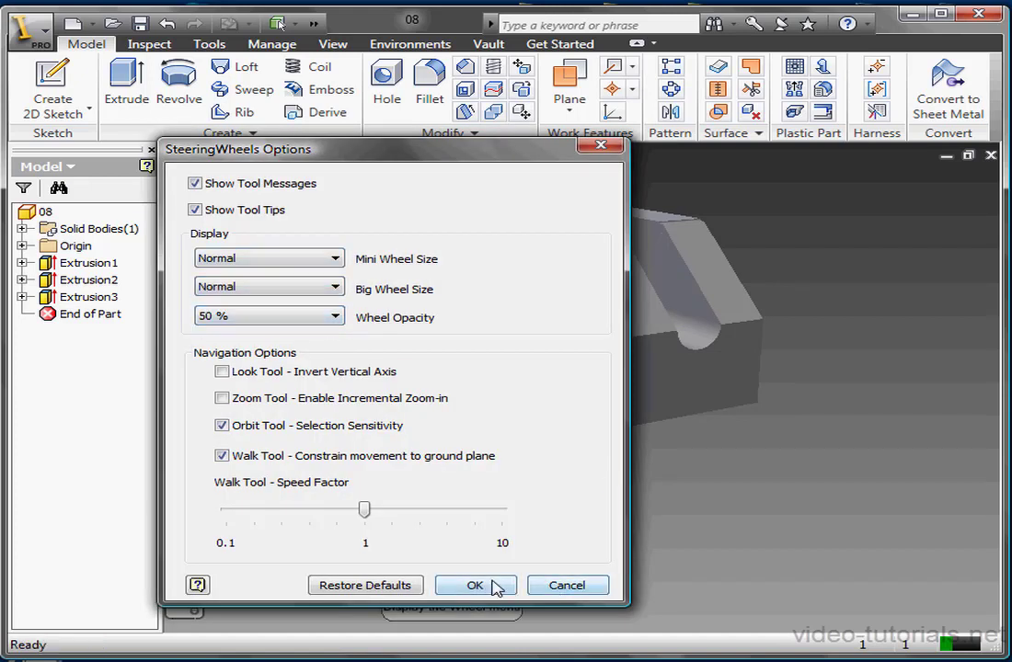
click(475, 585)
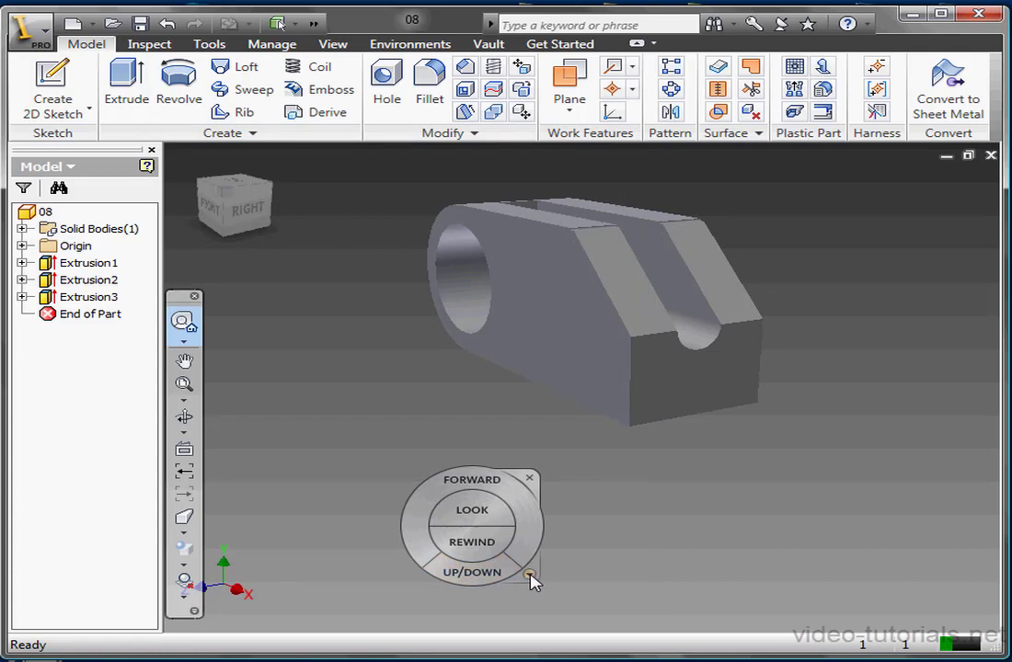
right_click(532, 579)
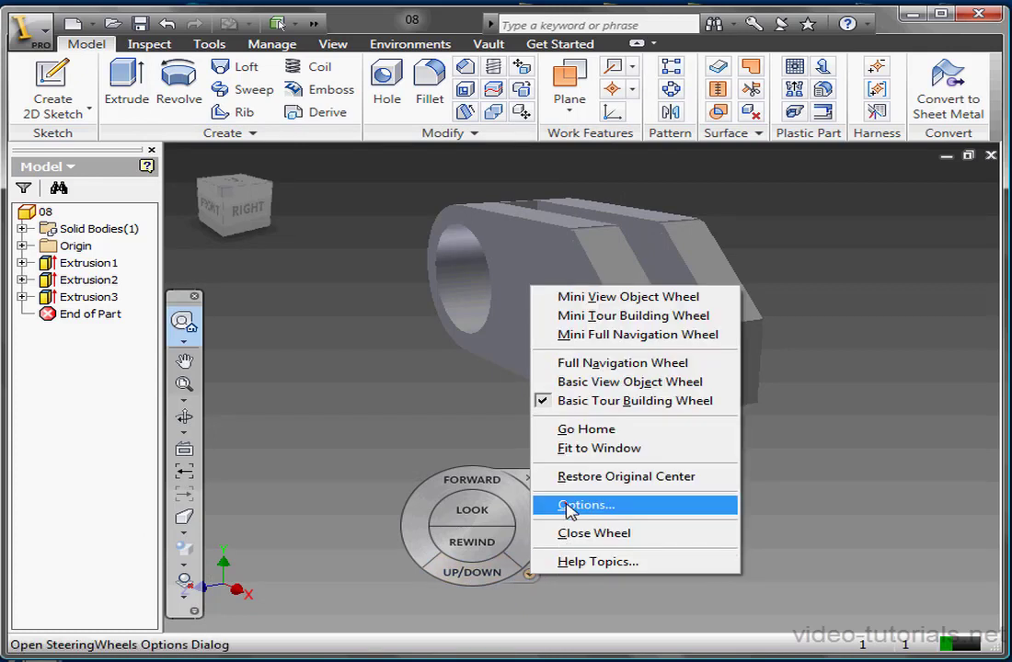
click(586, 505)
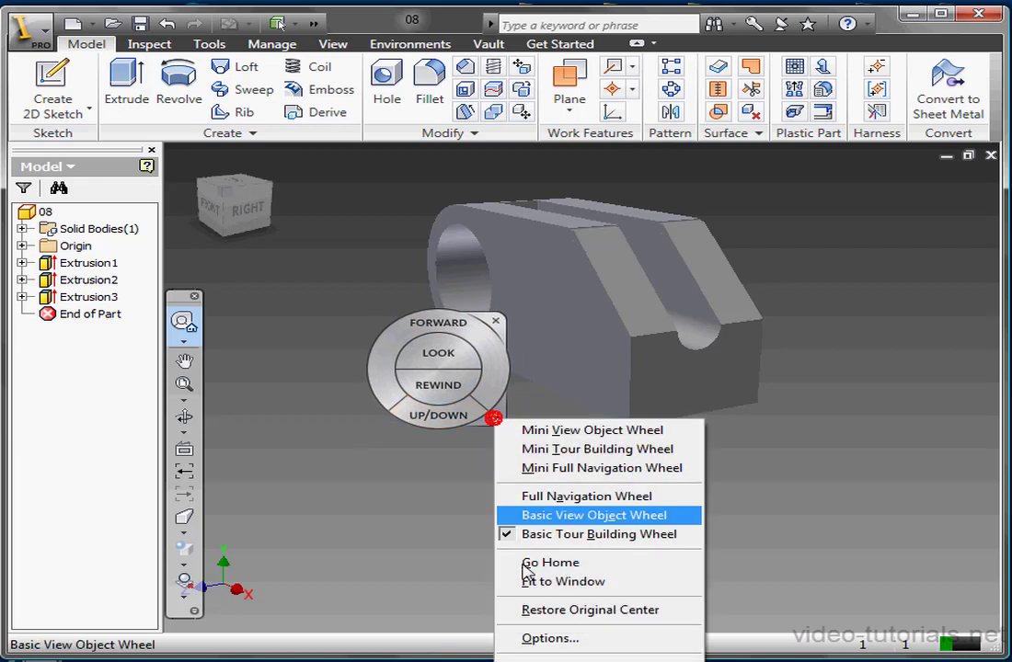
Uncheck Look Tool Invert Vertical Axis, check Enable Incremental Zoom-in, and confirm with OK.
click(549, 637)
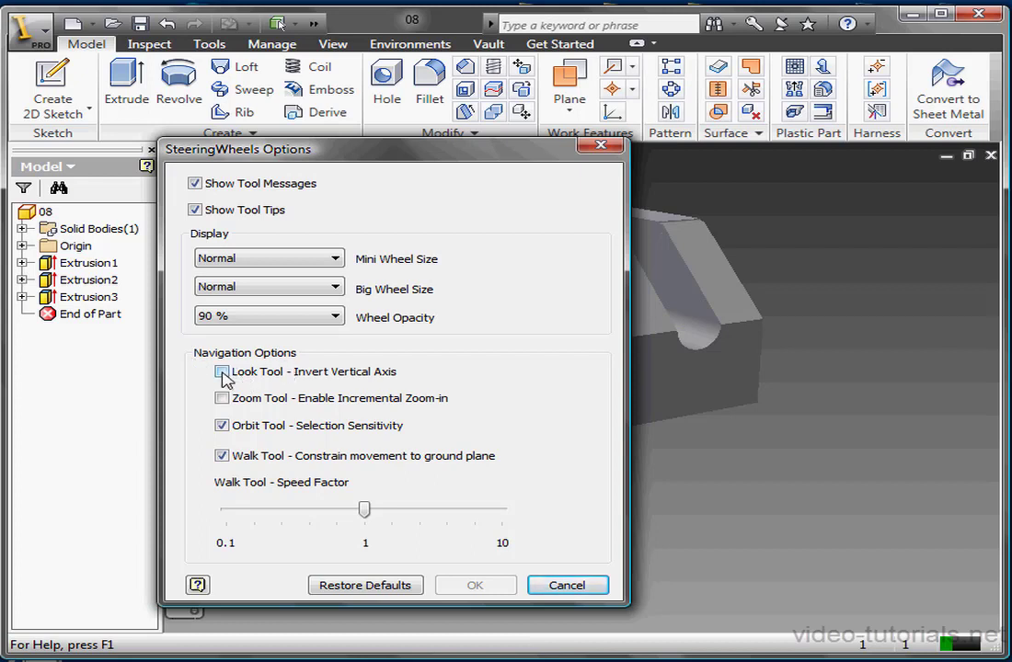
click(222, 371)
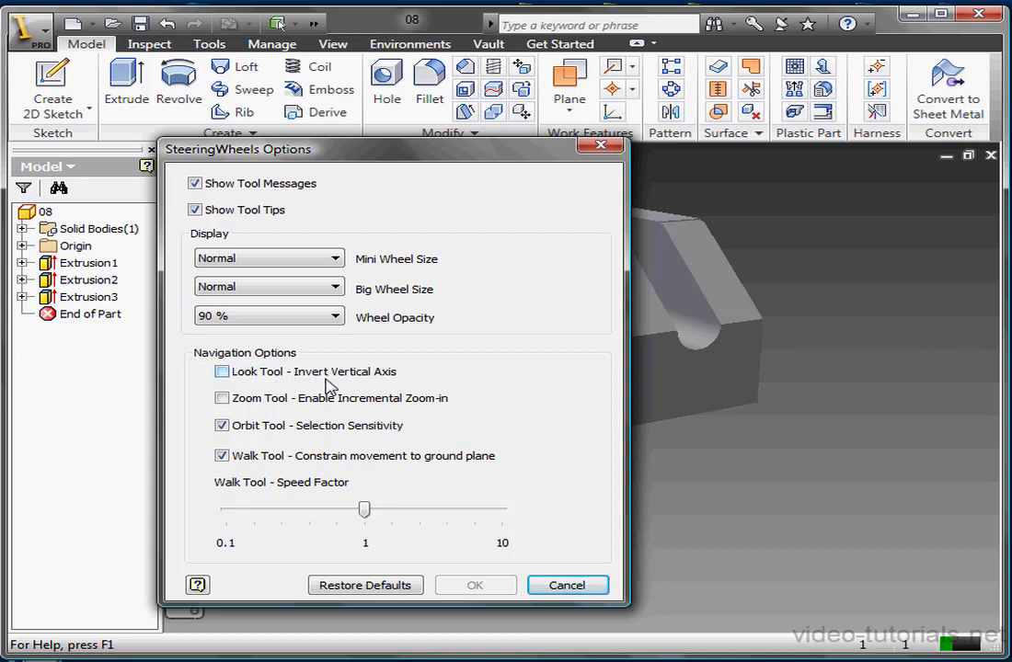
mouse_move(280, 401)
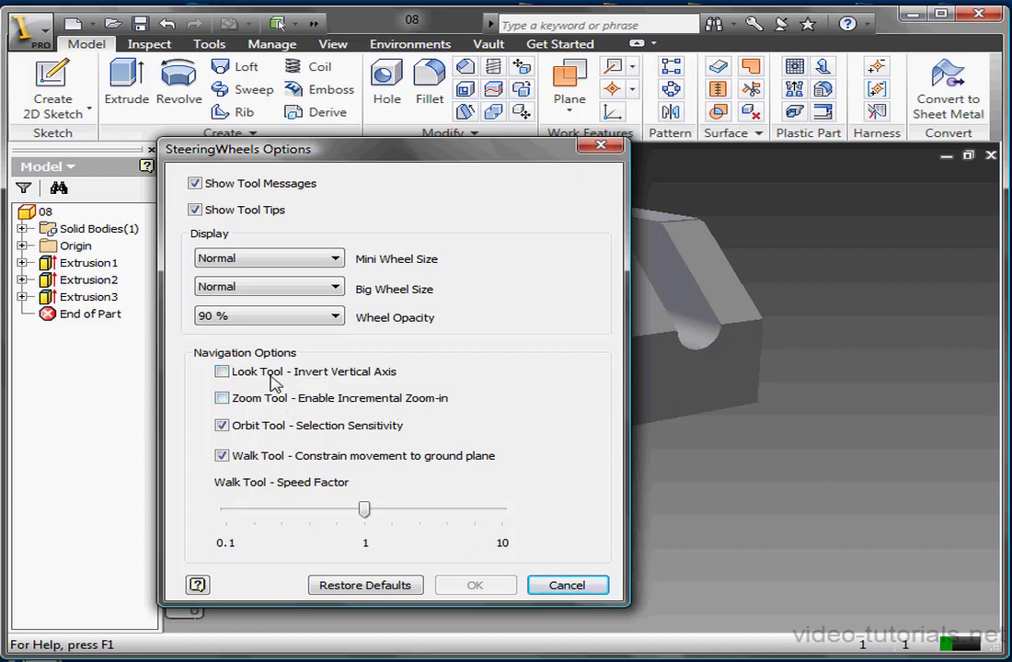
mouse_move(280, 411)
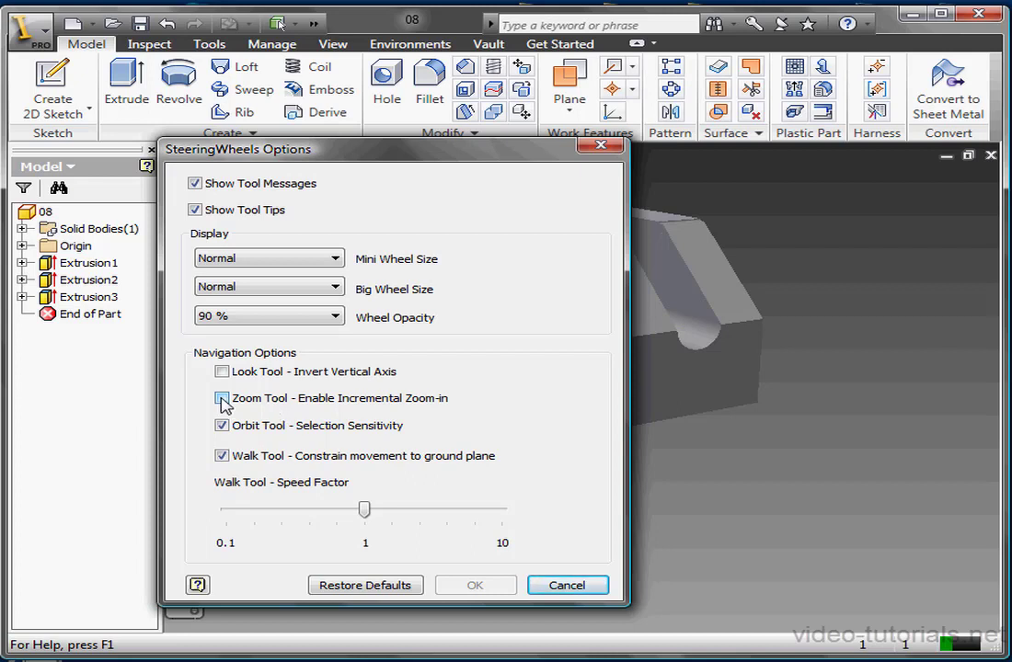
click(222, 398)
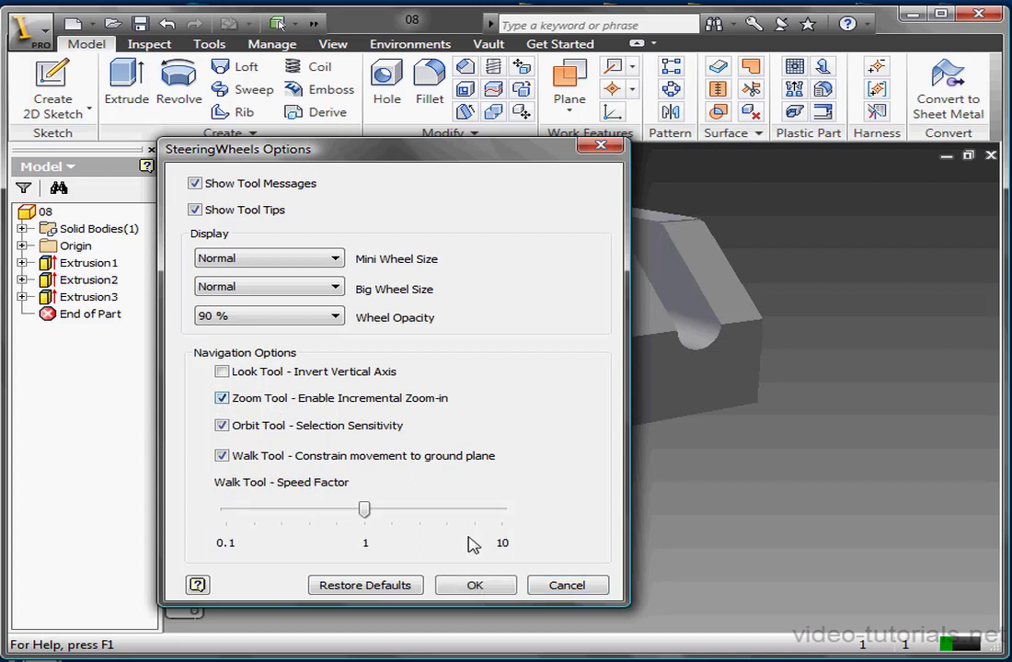
click(475, 585)
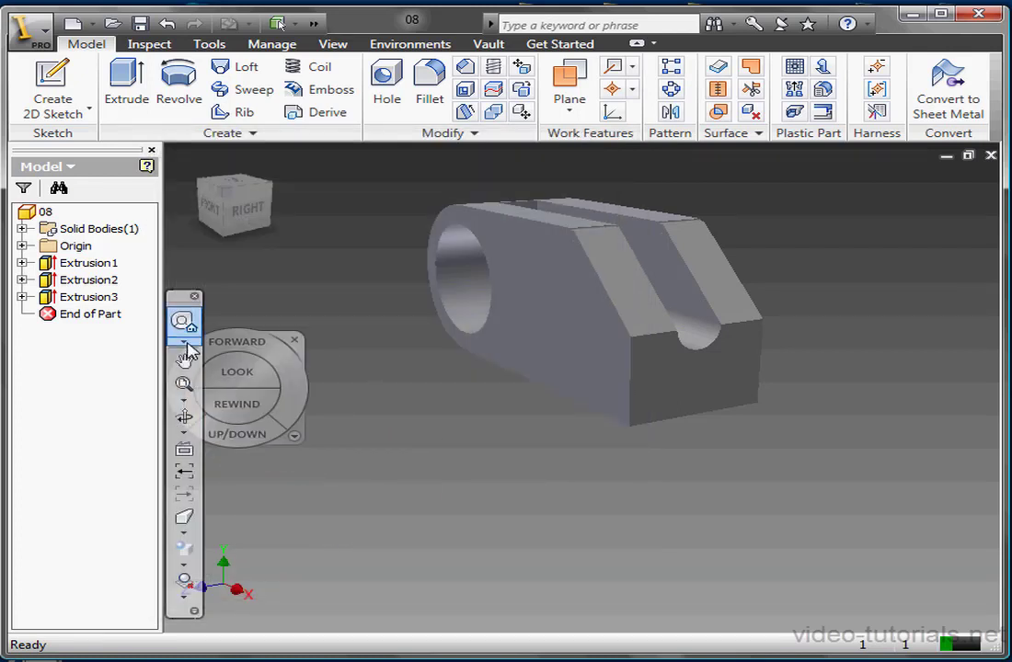
mouse_move(183, 322)
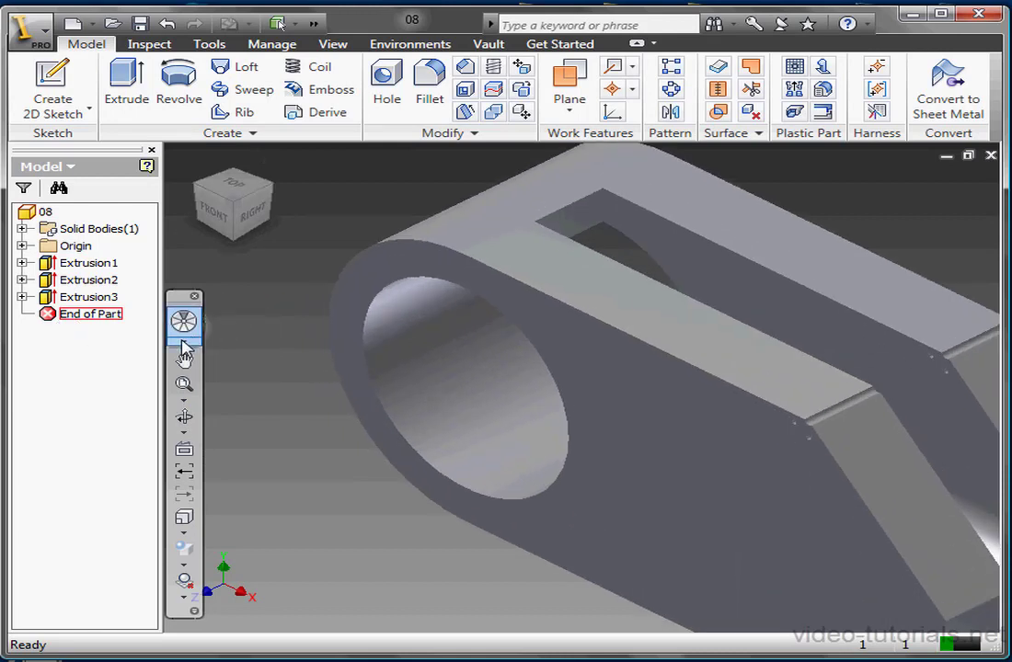
Bring up the Full Navigation Wheel from the navigation bar.
click(183, 341)
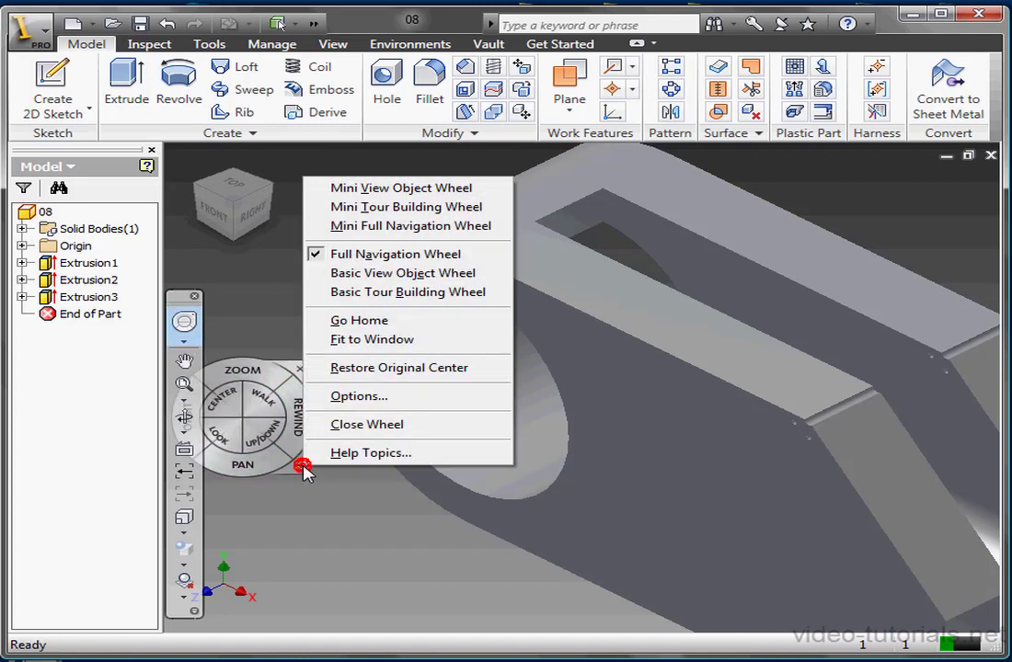
Uncheck Enable Incremental Zoom-in, restore SteeringWheels defaults, and close Options.
click(359, 396)
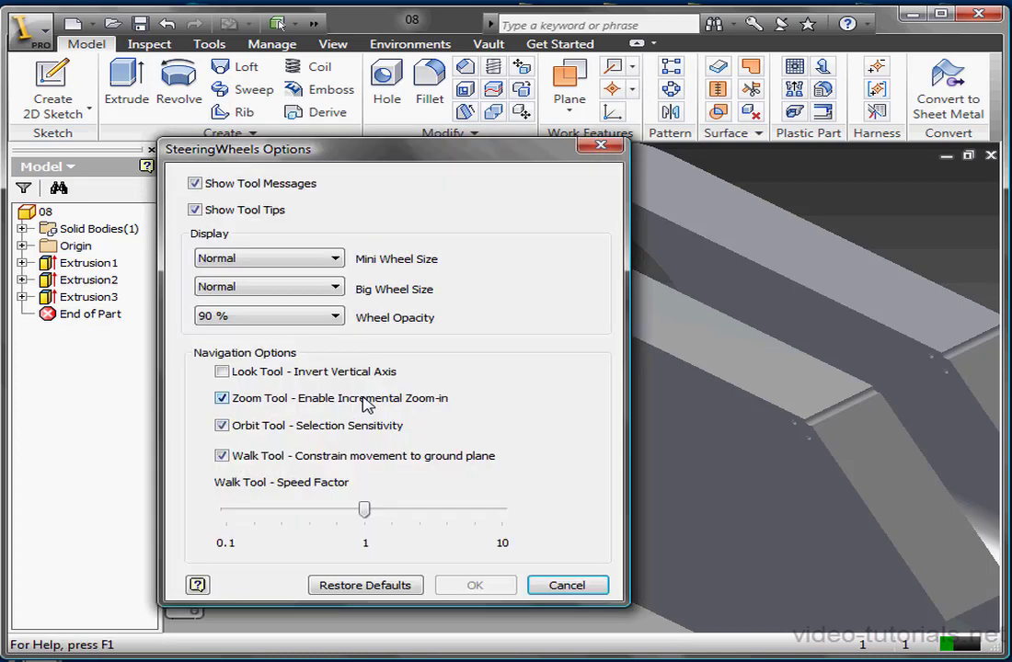
click(221, 398)
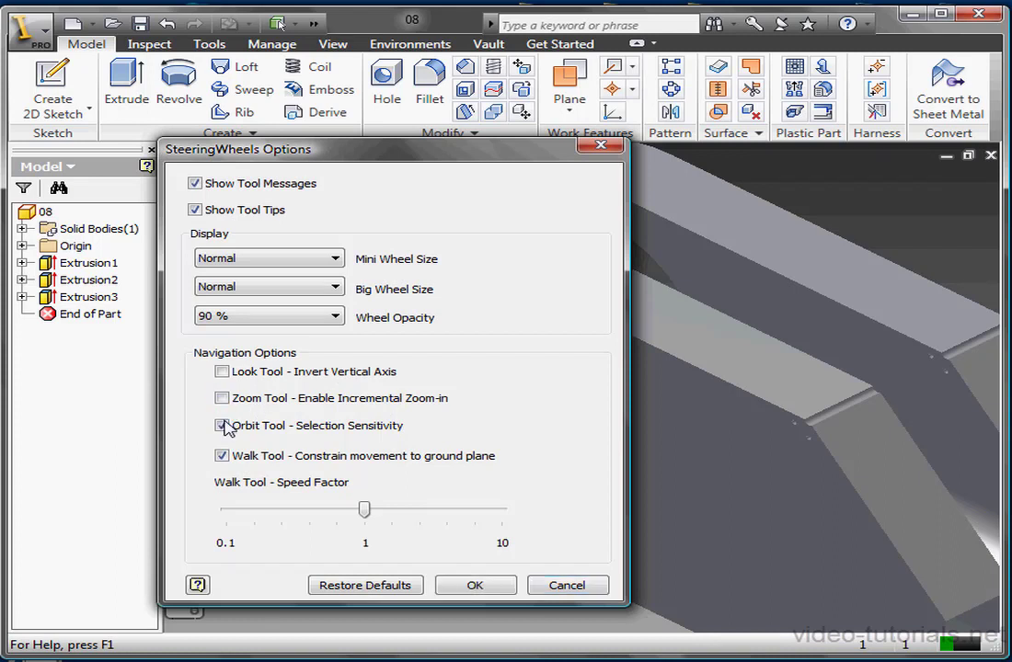
click(221, 426)
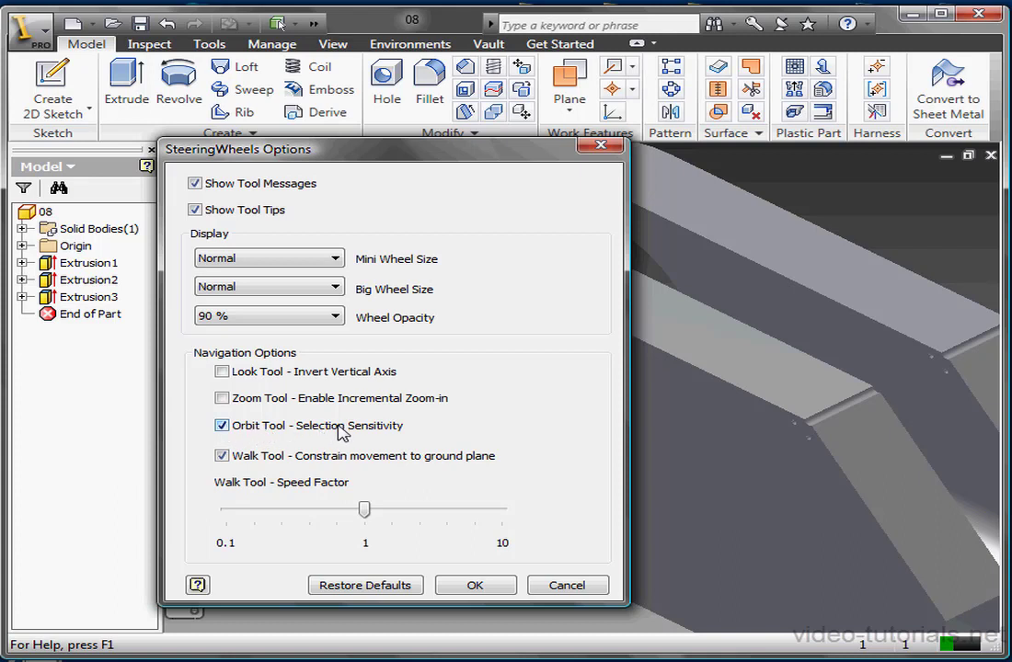
mouse_move(338, 440)
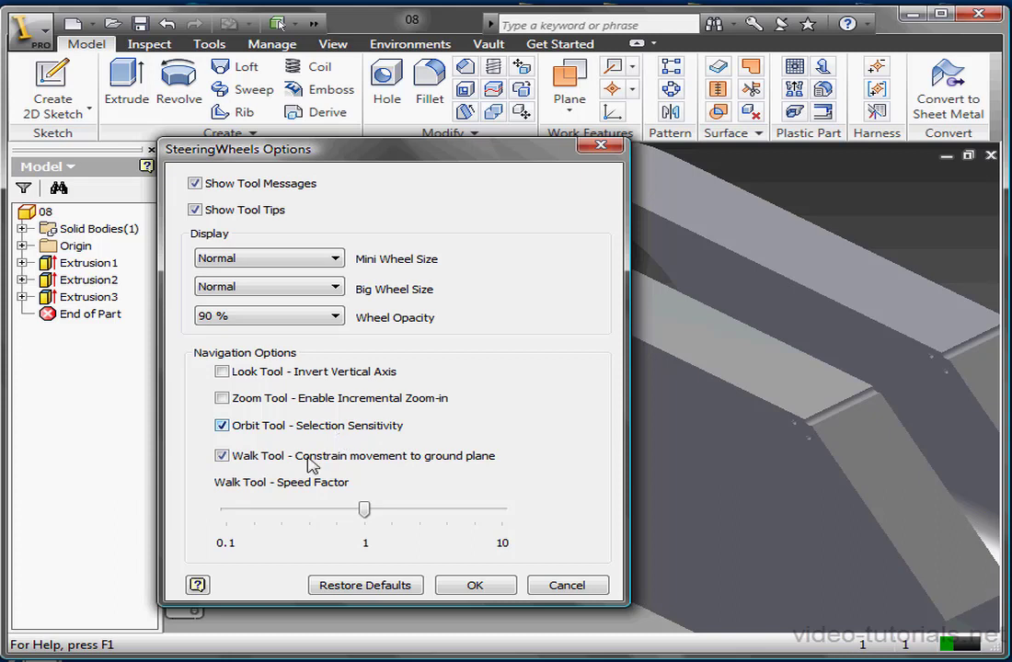
mouse_move(460, 465)
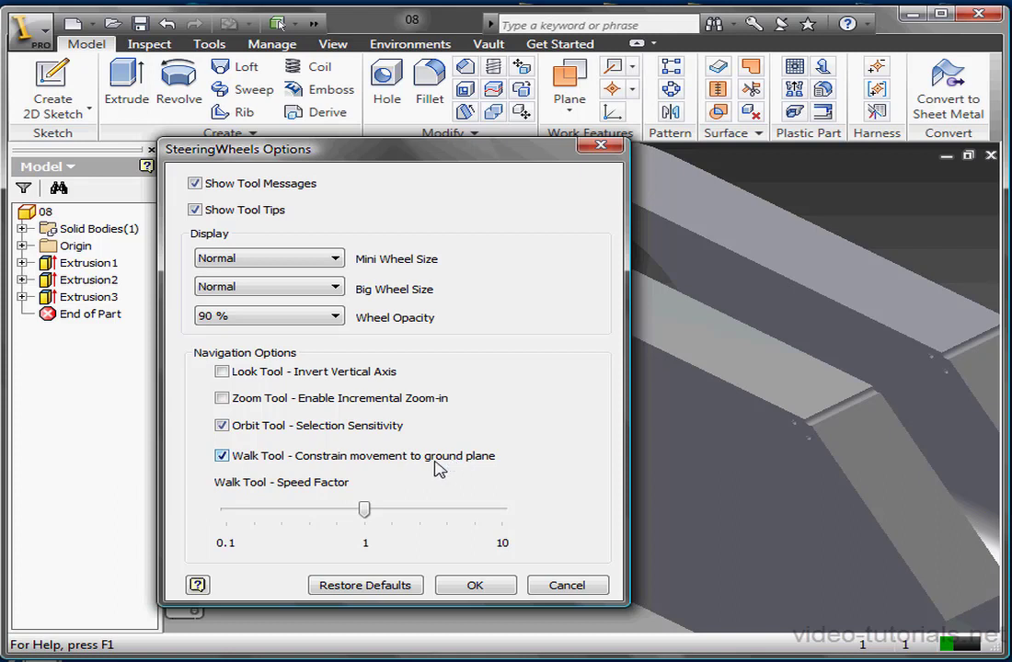
mouse_move(423, 472)
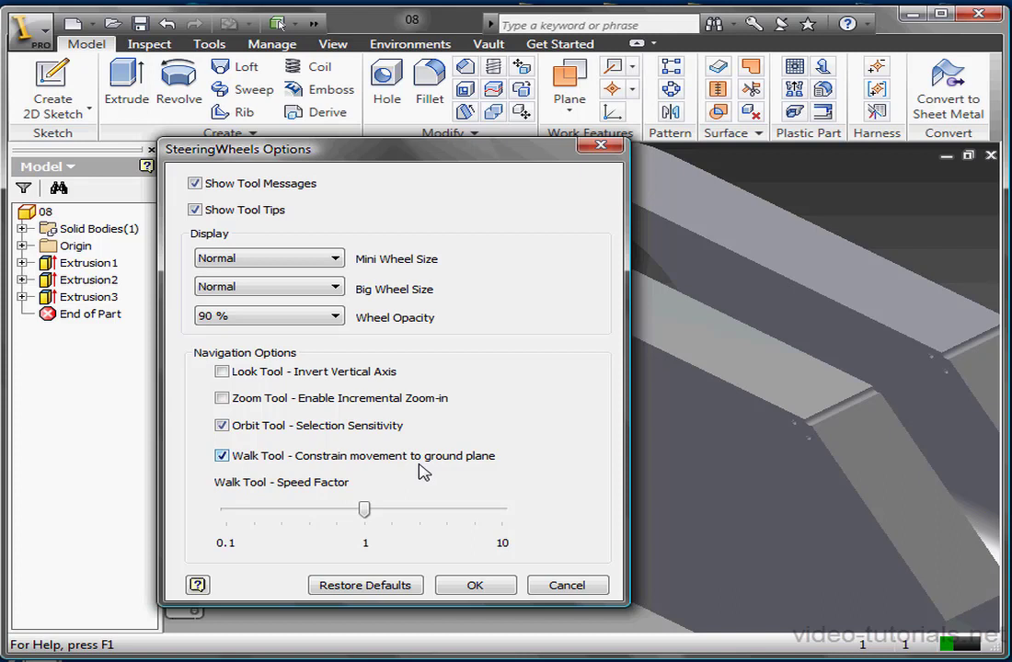
mouse_move(434, 470)
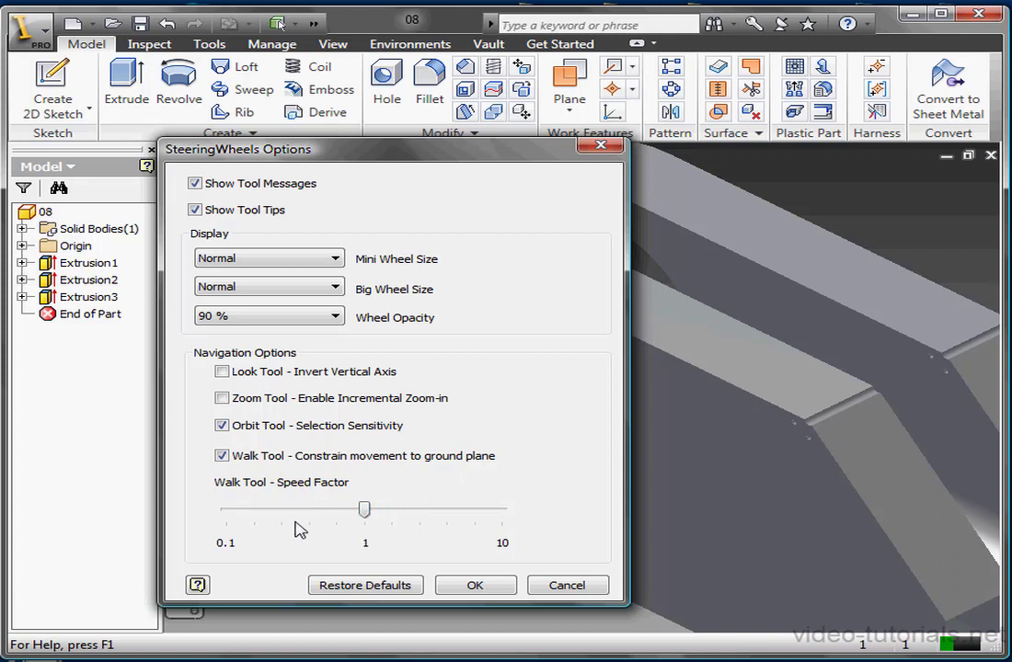
mouse_move(283, 525)
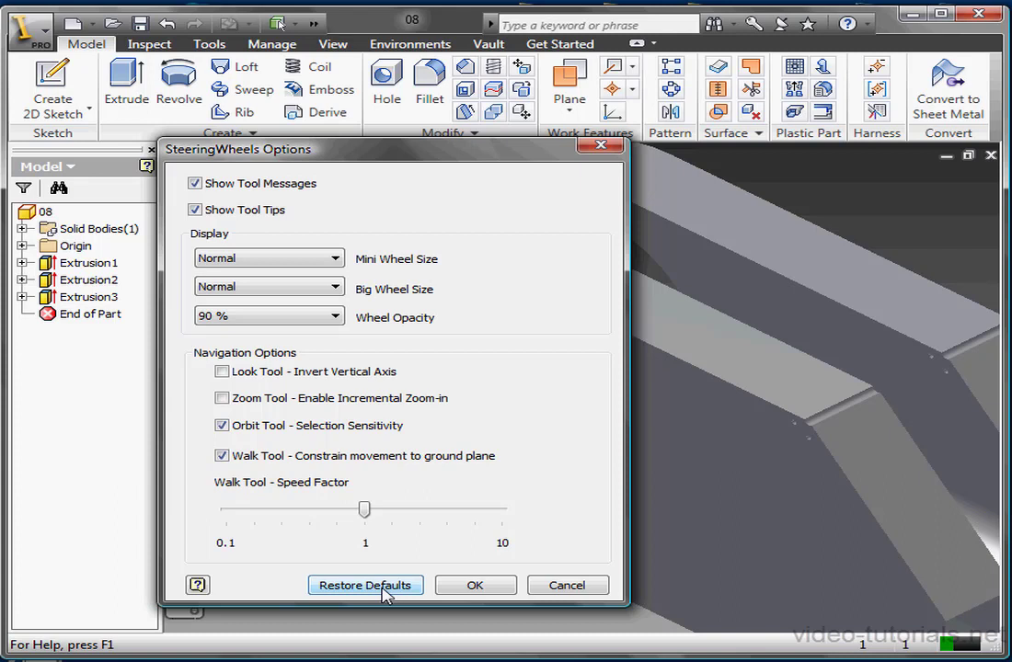
click(475, 585)
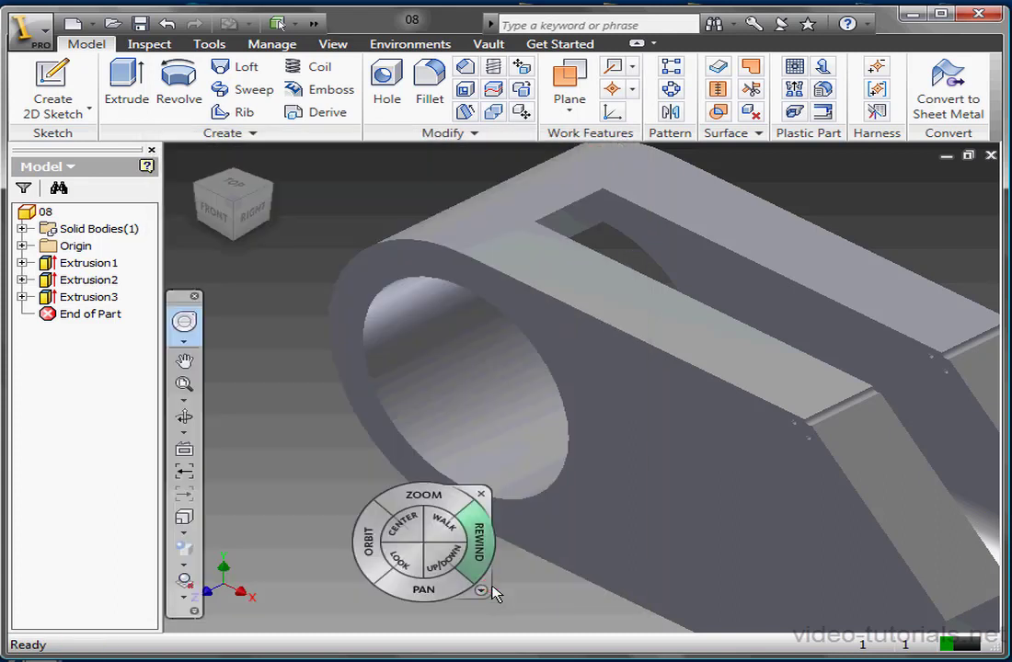
mouse_move(490, 587)
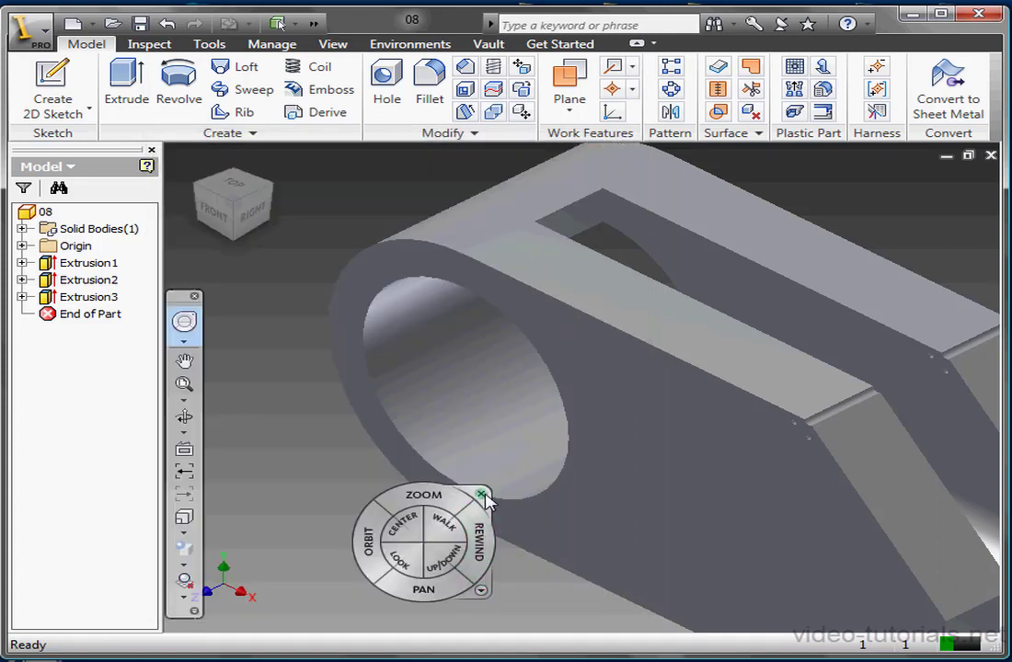
mouse_move(432, 520)
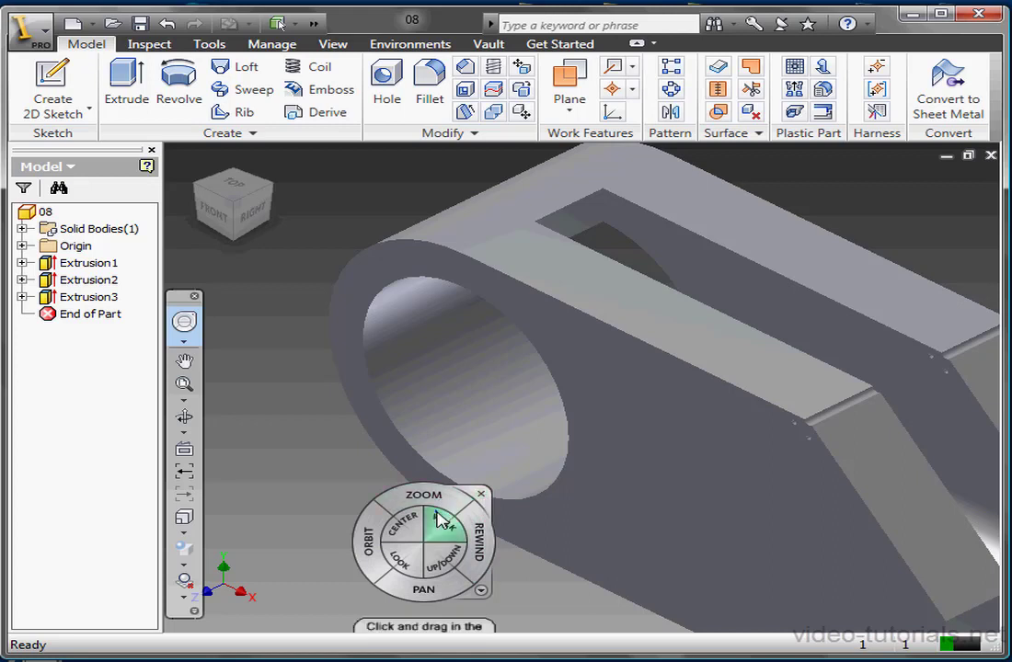
Close the Full Navigation Wheel from its right-click menu, leaving only the clevis bracket visible.
right_click(442, 519)
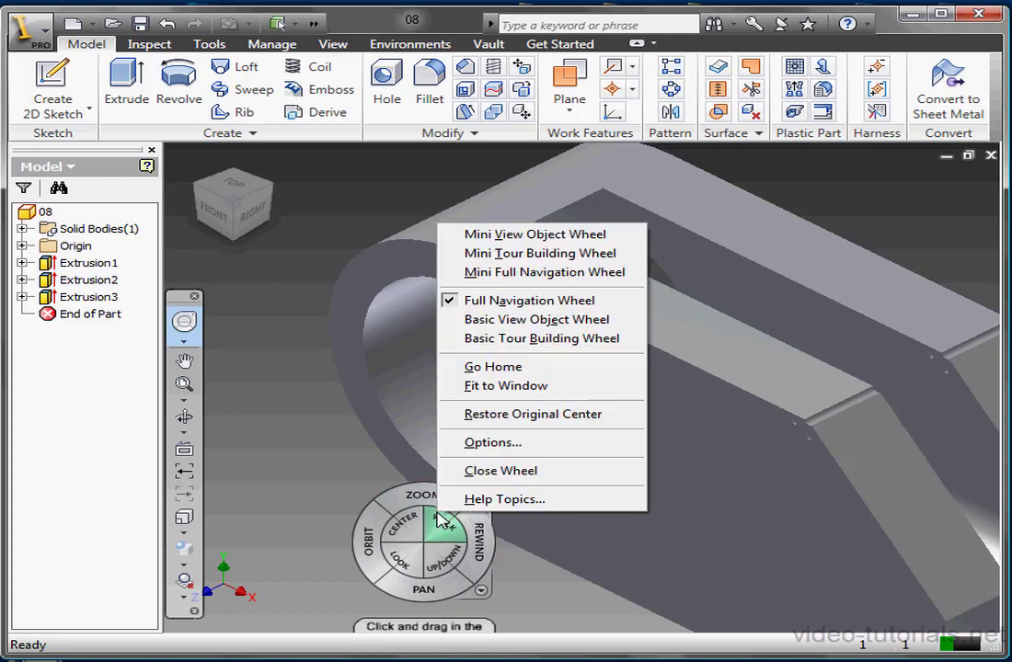
mouse_move(499, 470)
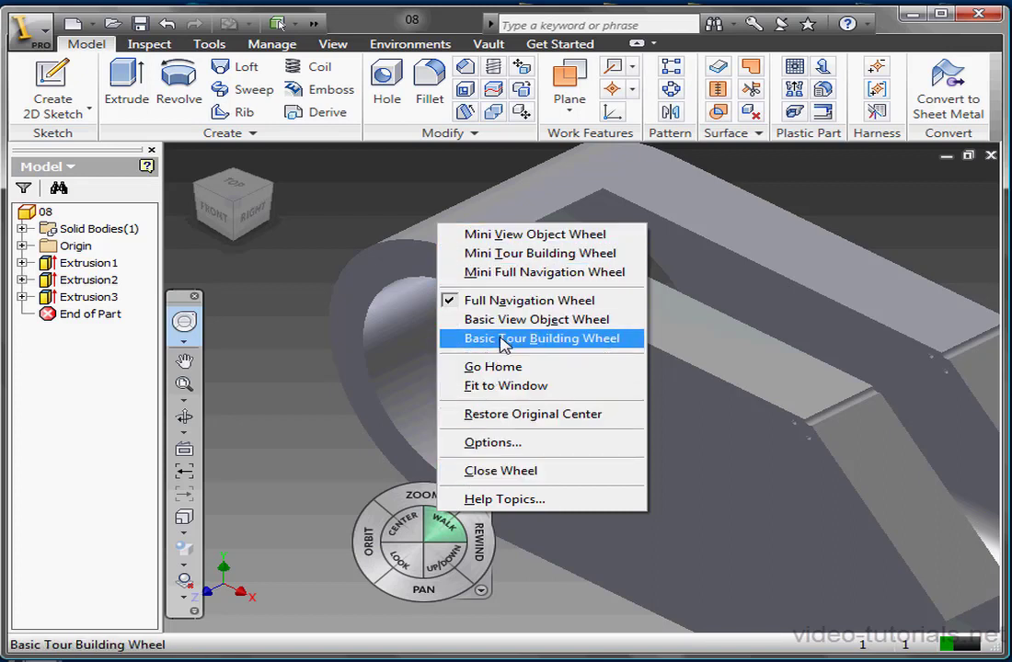
mouse_move(488, 443)
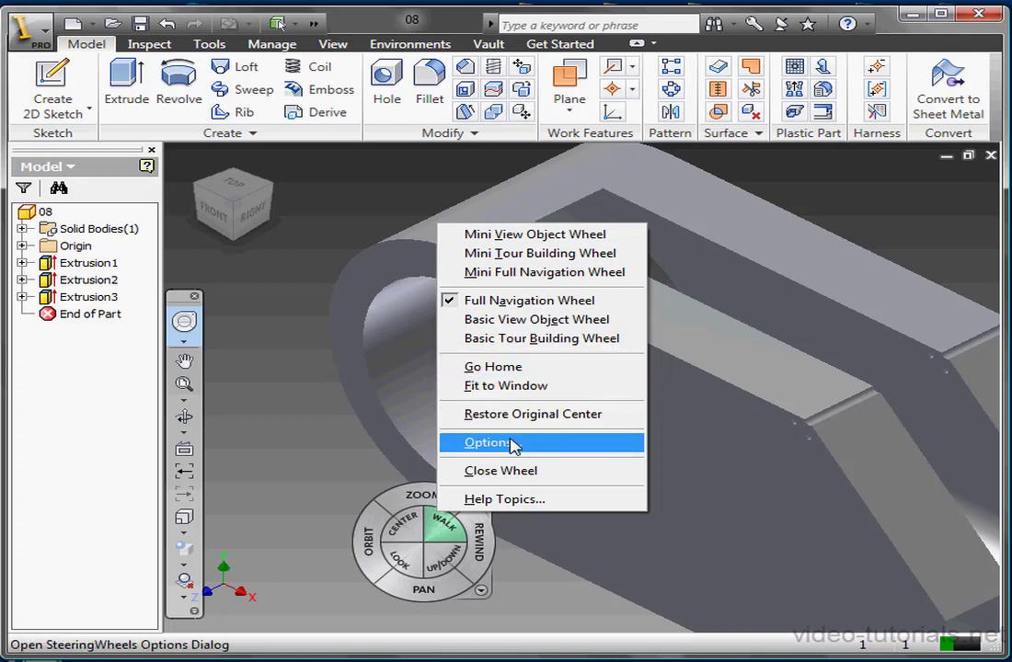
mouse_move(512, 478)
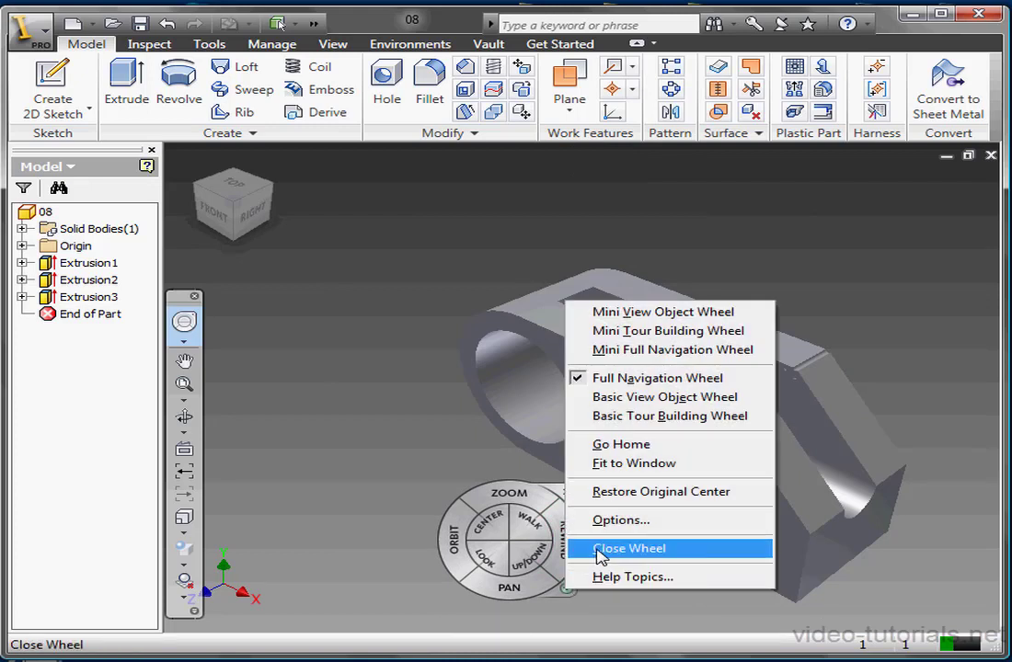
click(630, 548)
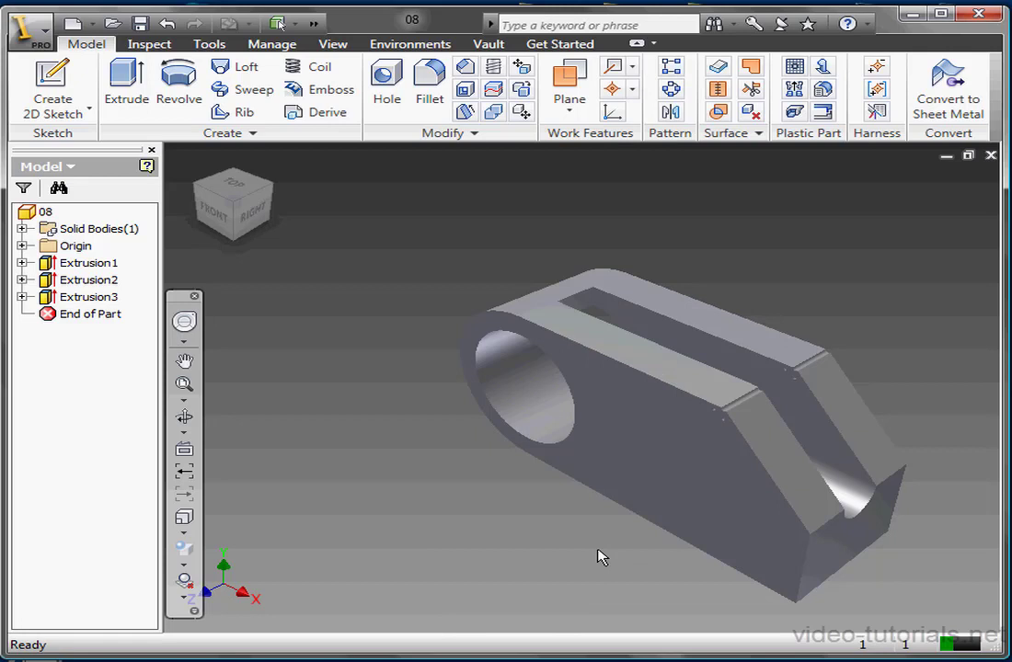